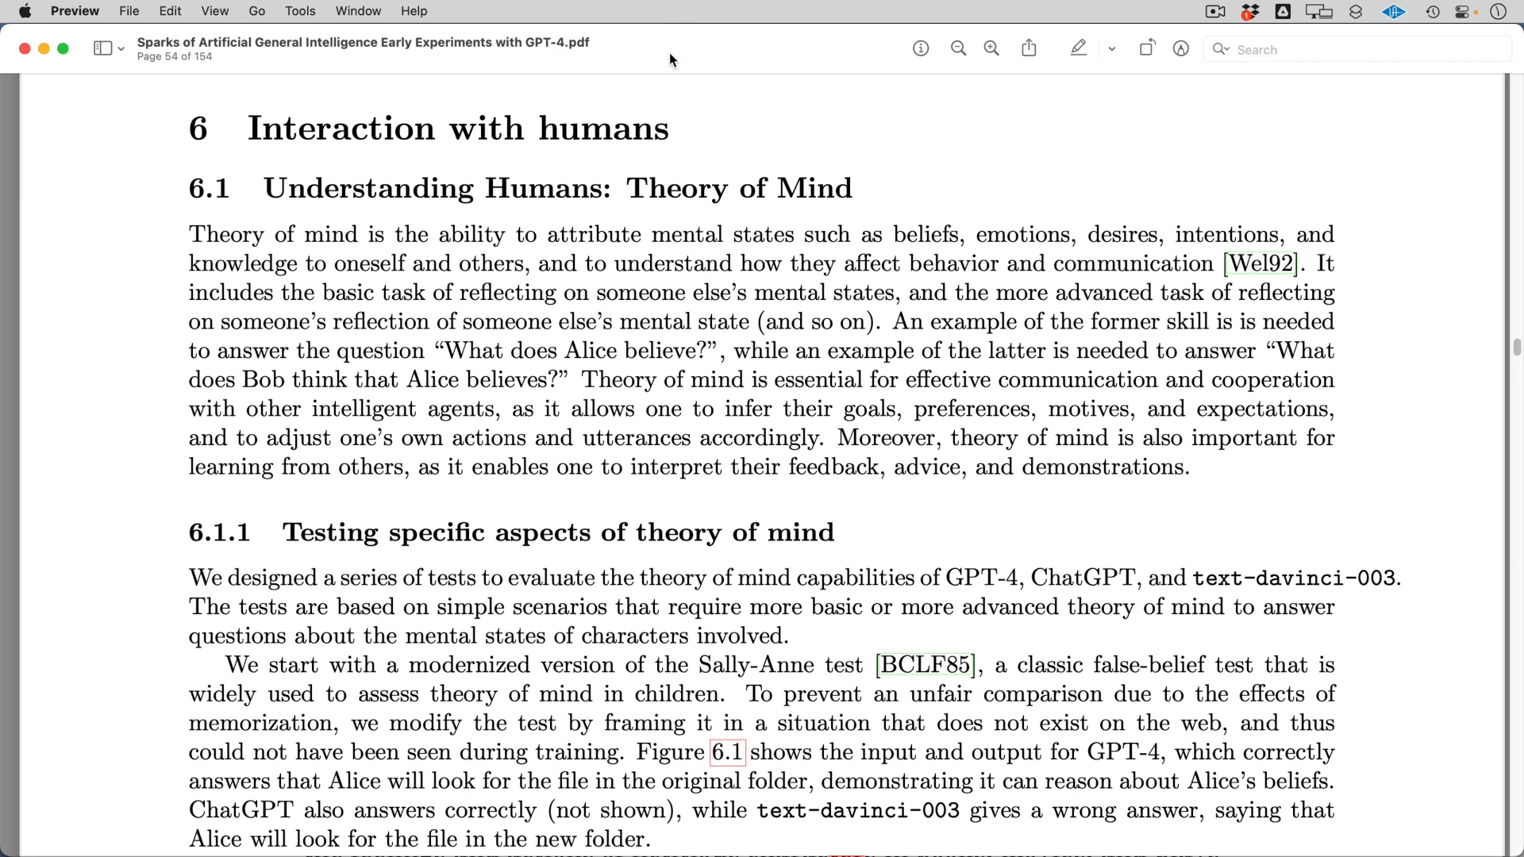
mouse_move(959, 314)
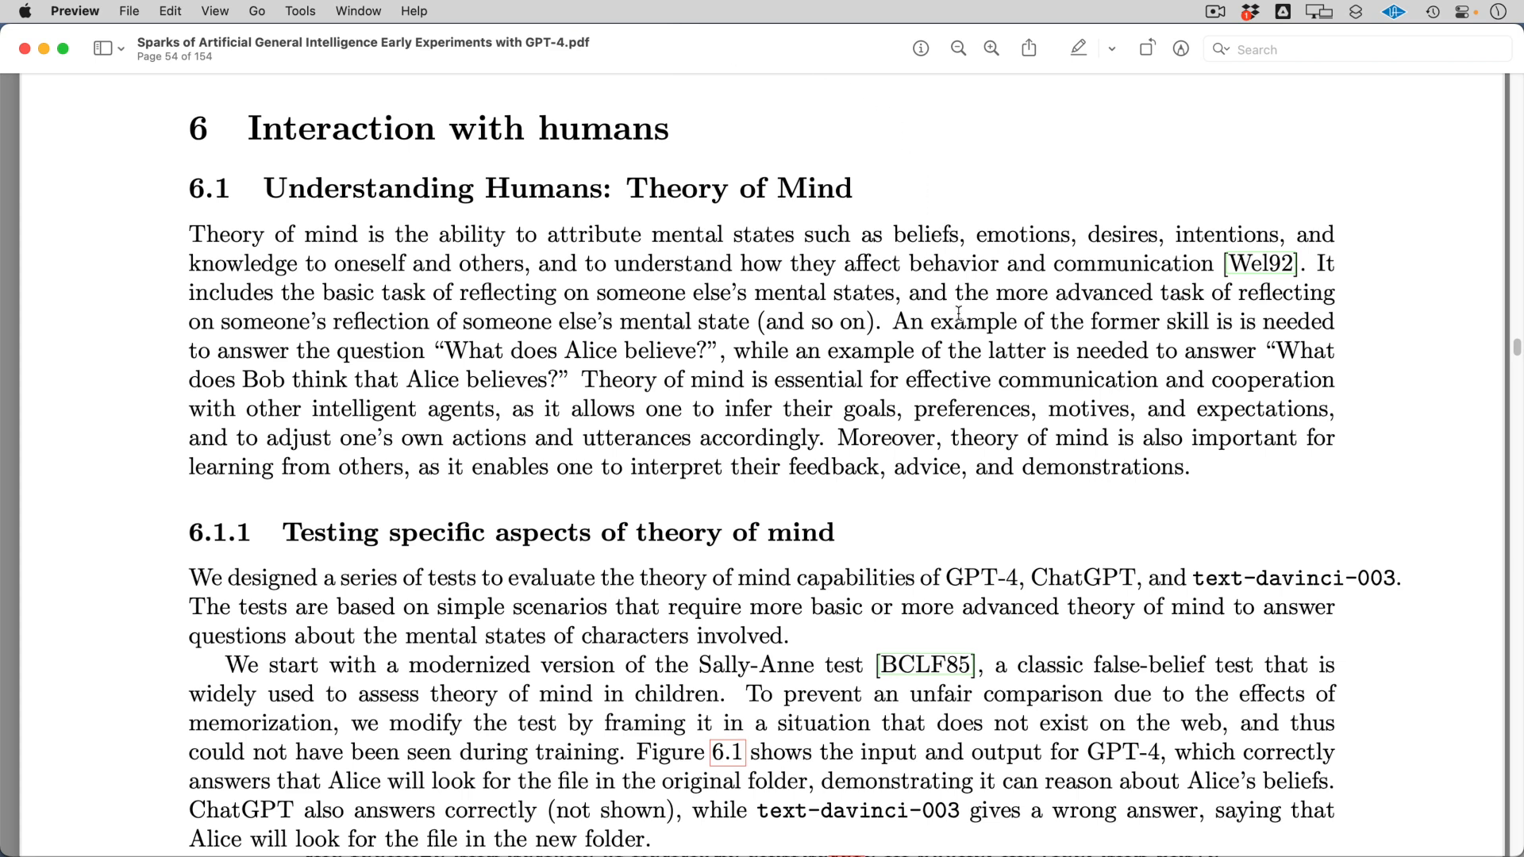
mouse_move(45, 49)
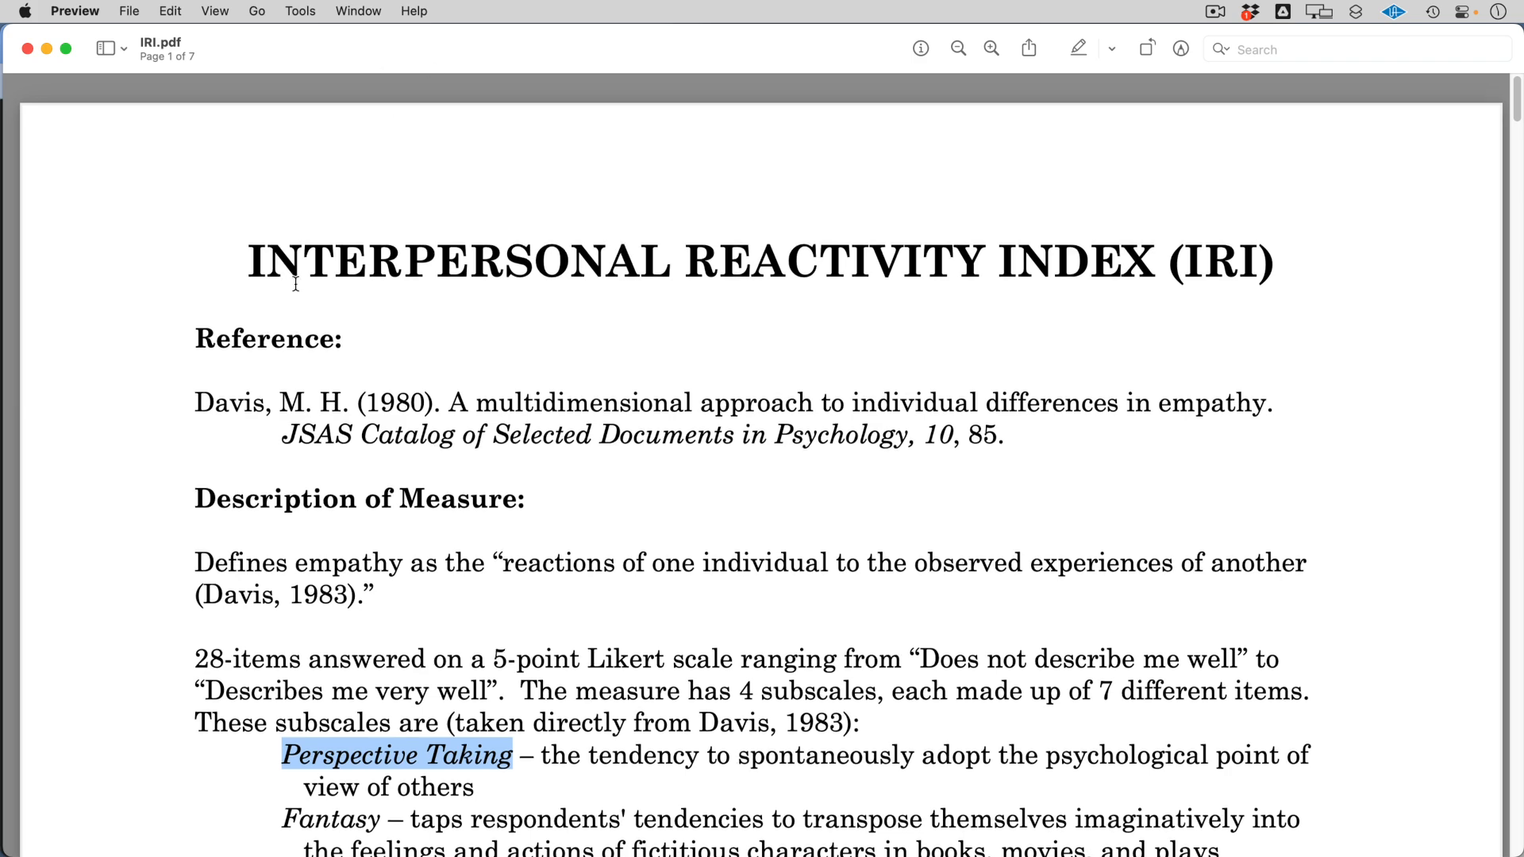
Scroll the IRI document down to page 2 with the answer scale and first statements
scroll("down", 3)
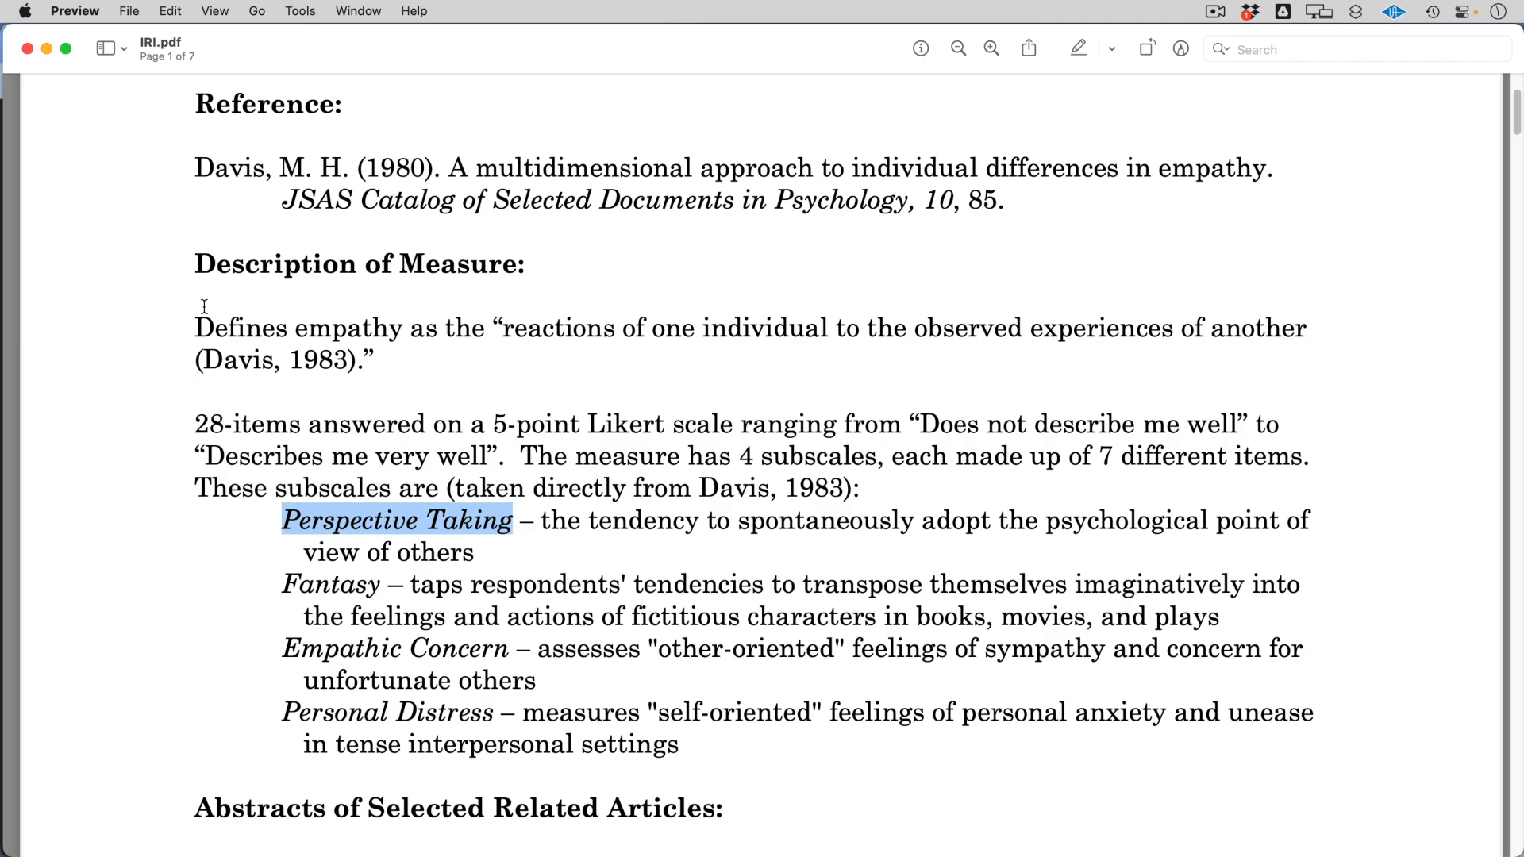
scroll("down", 3)
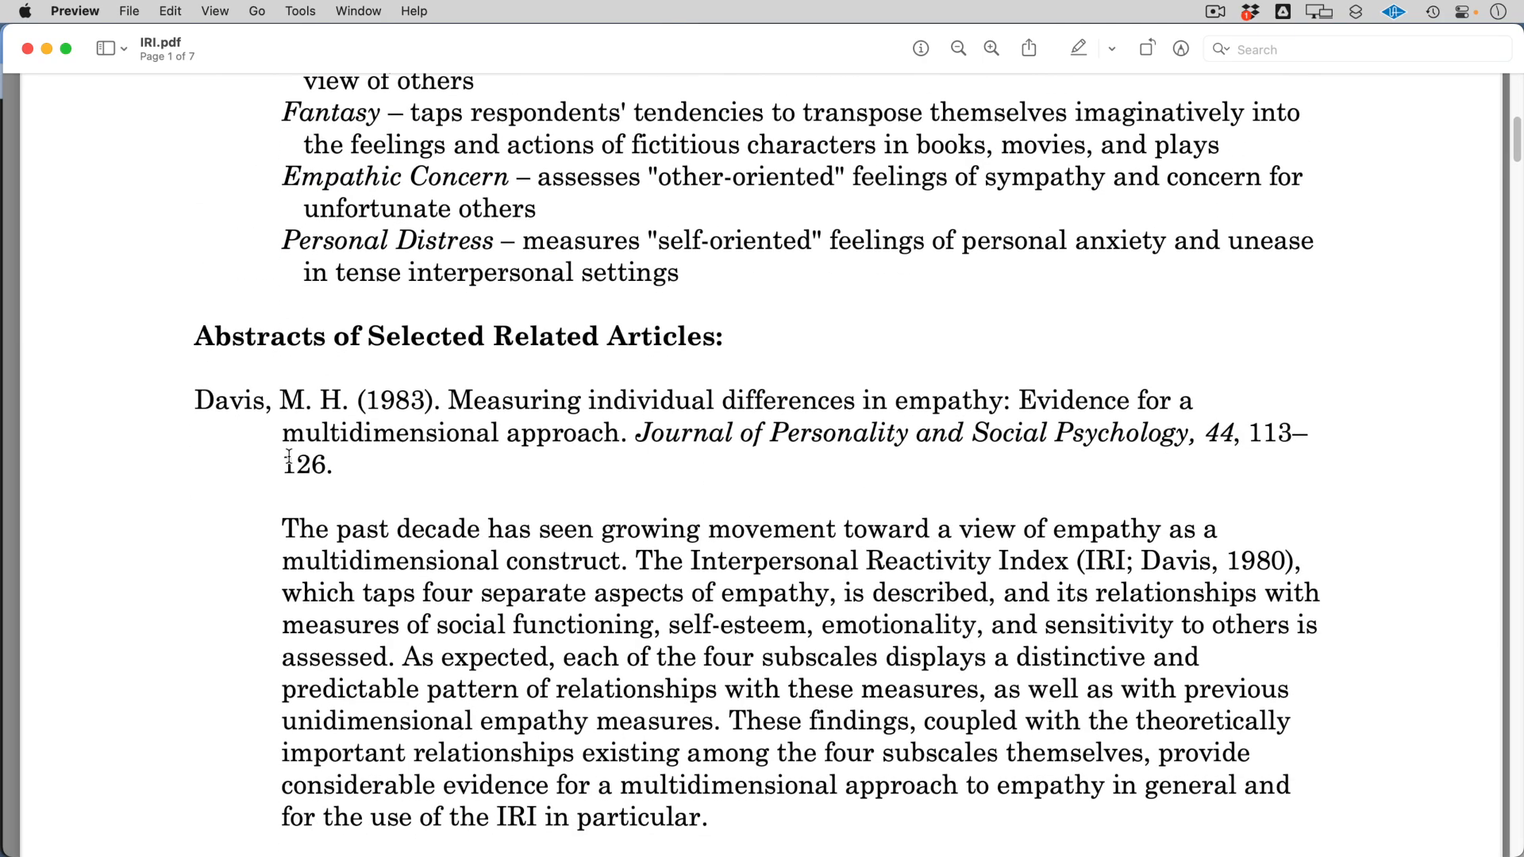
scroll("down", 3)
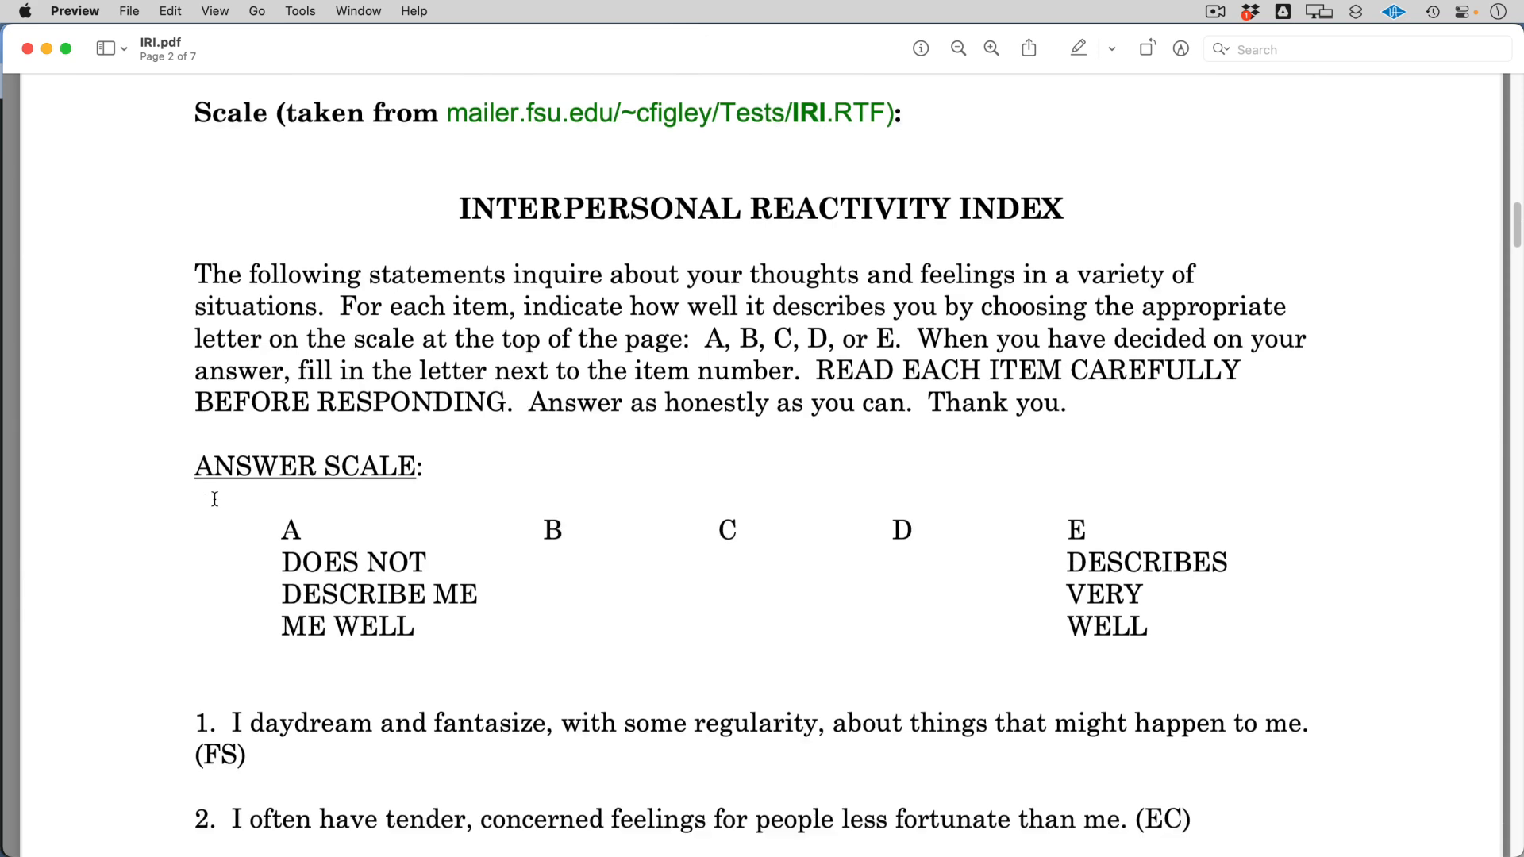
scroll("down", 3)
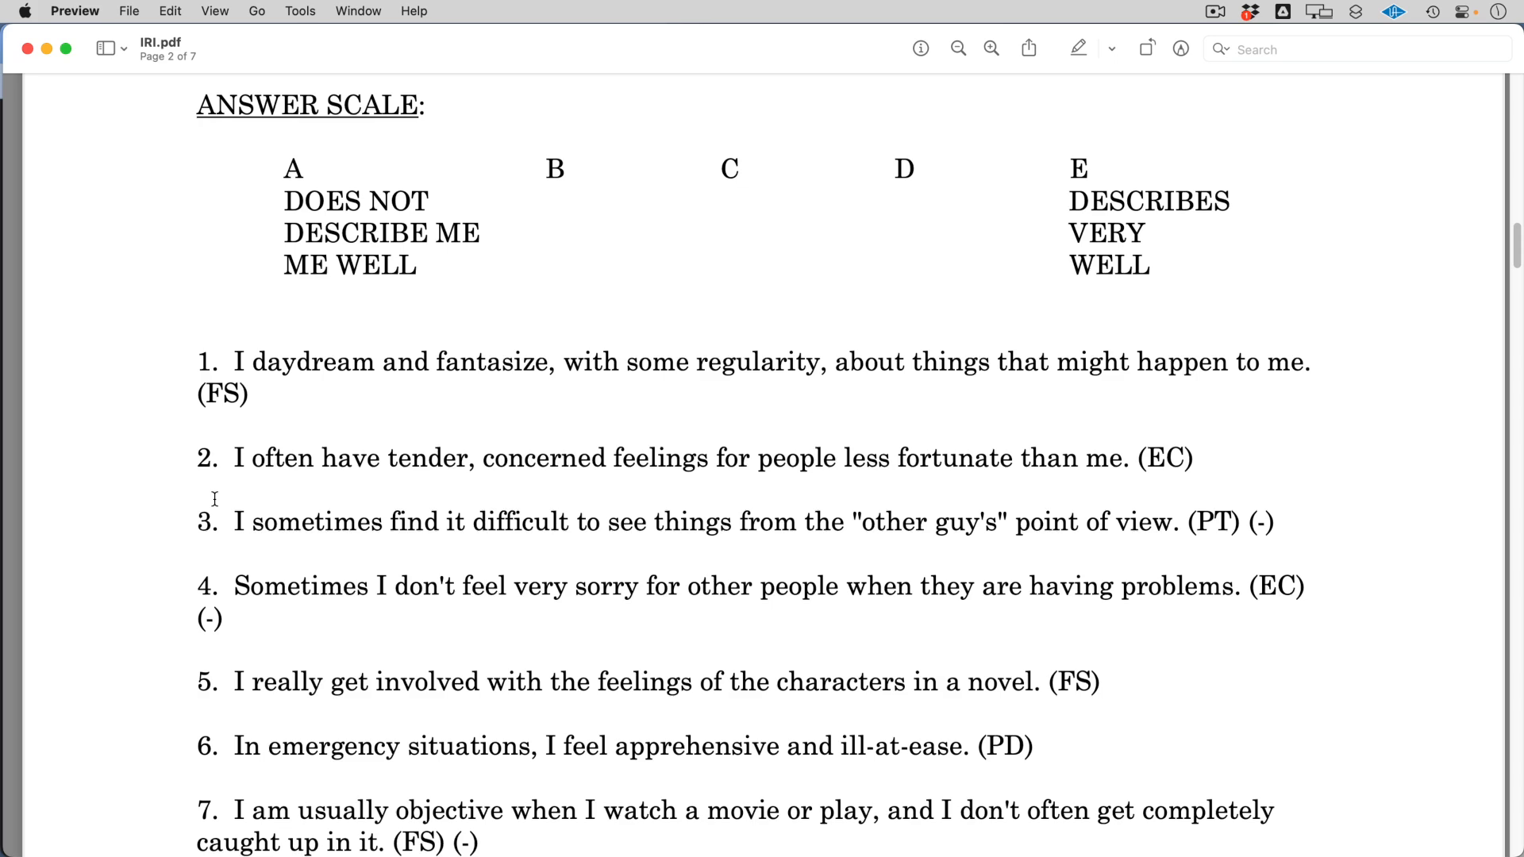
scroll("down", 3)
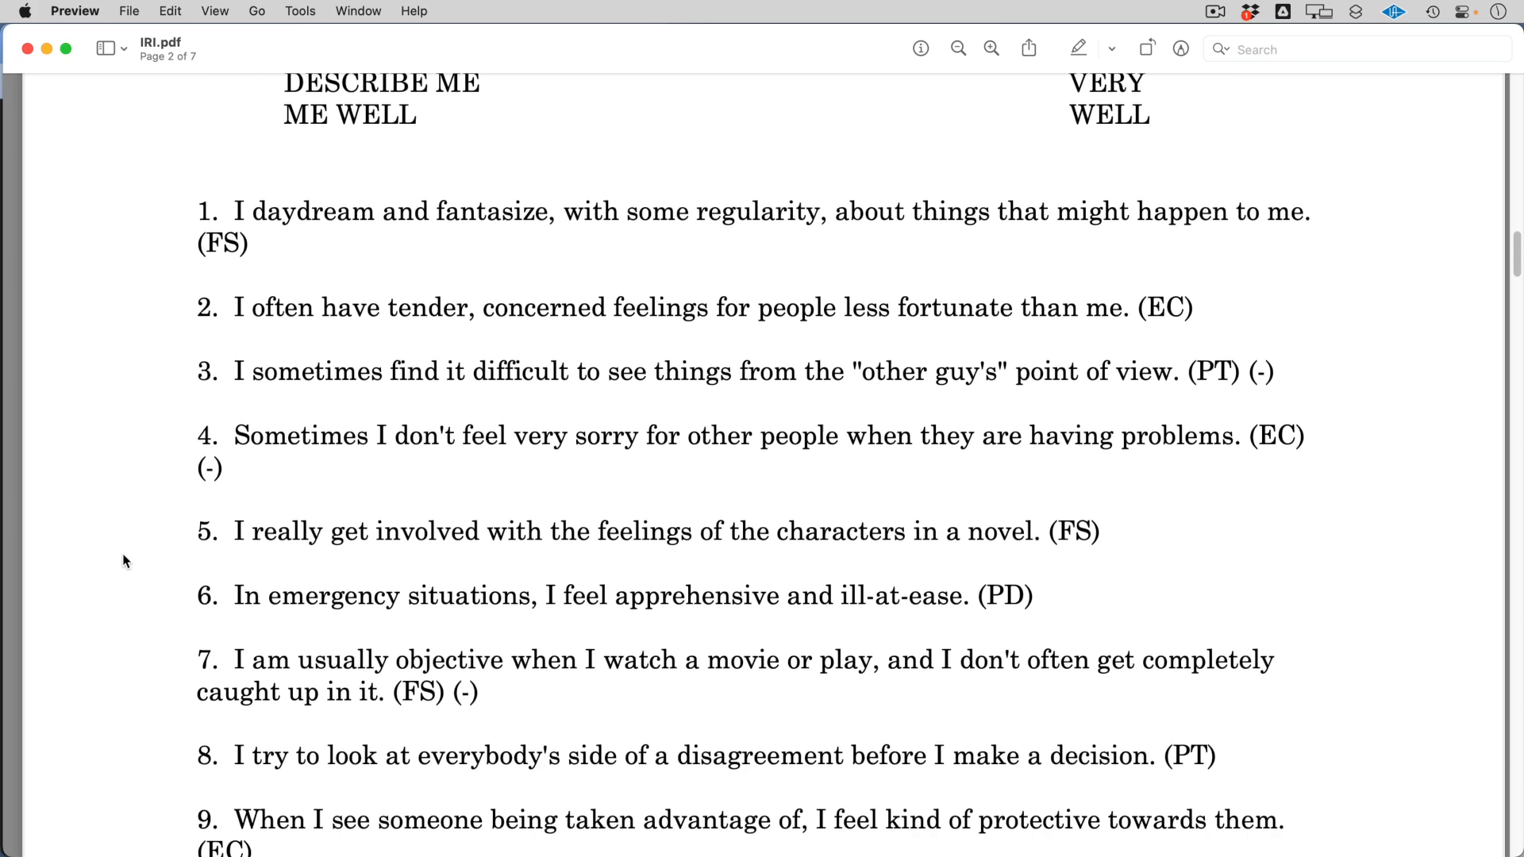
scroll("up", 3)
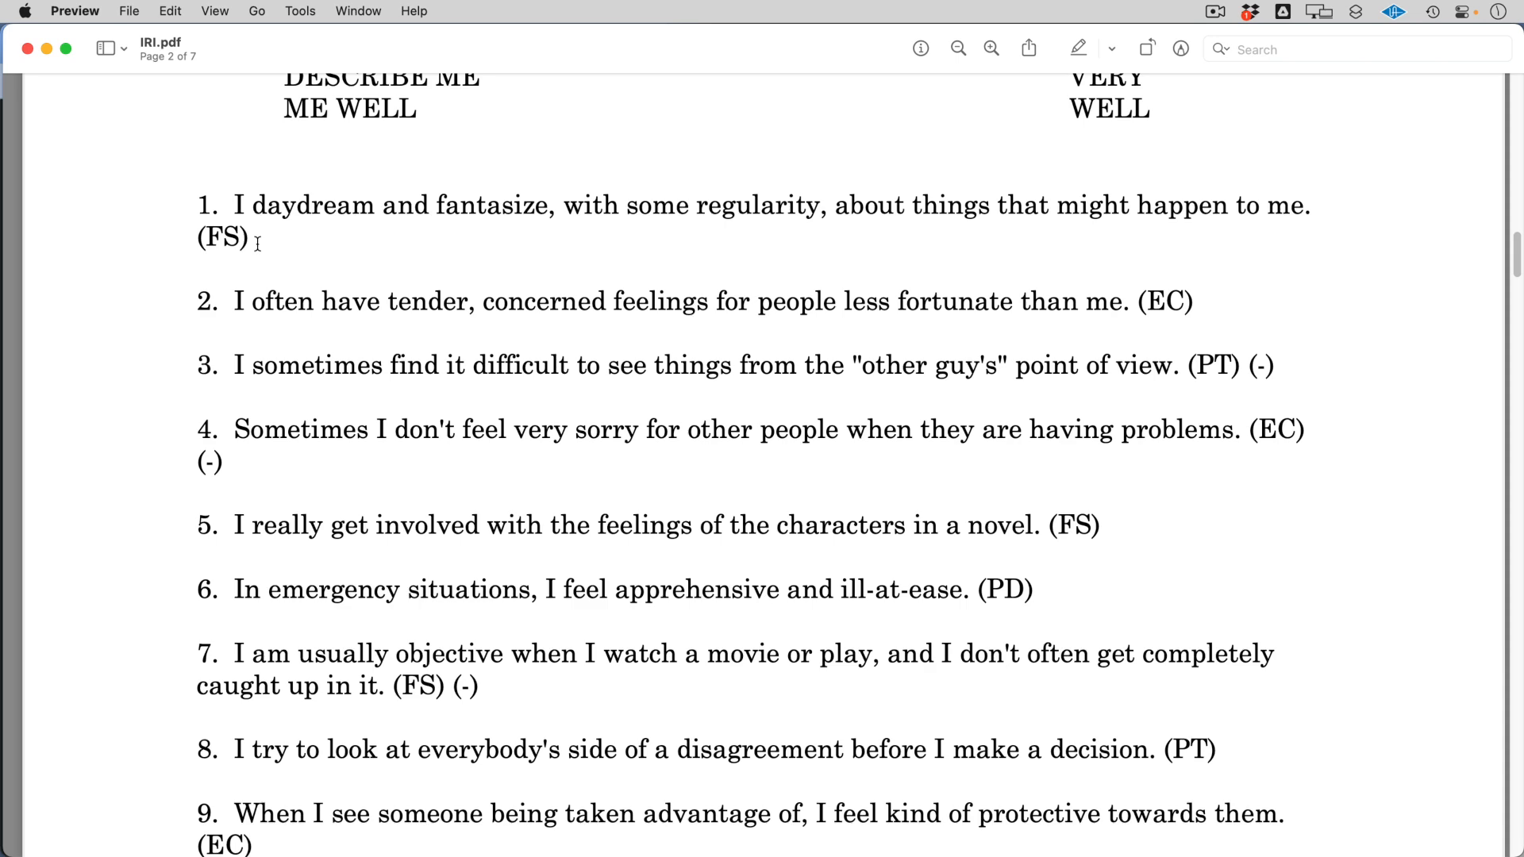
Highlight the (EC) tag on item 4 and the (PT) tag on item 3
double_click(1265, 429)
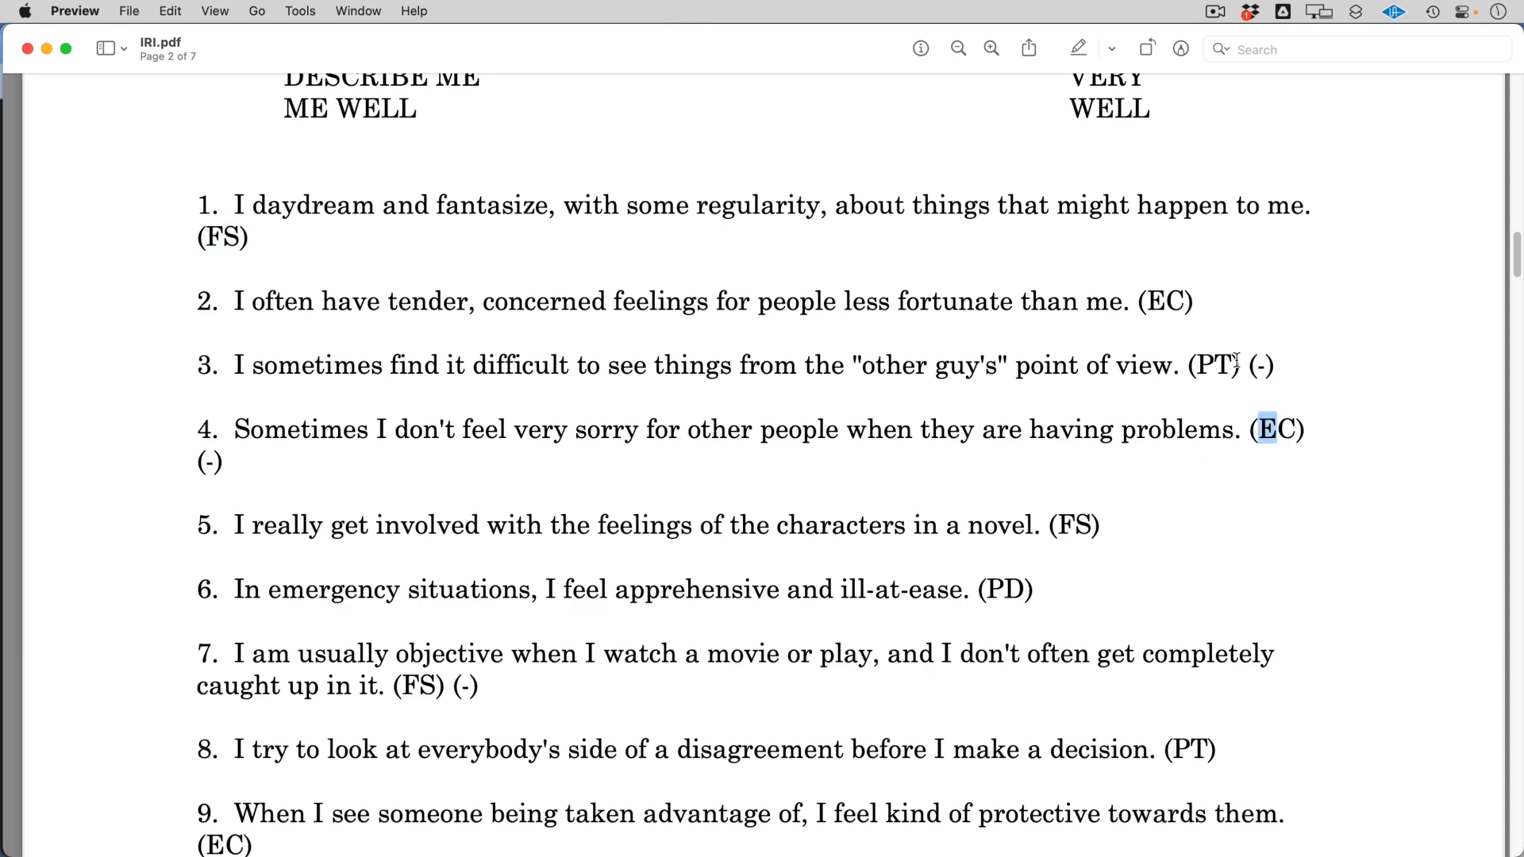
double_click(1211, 365)
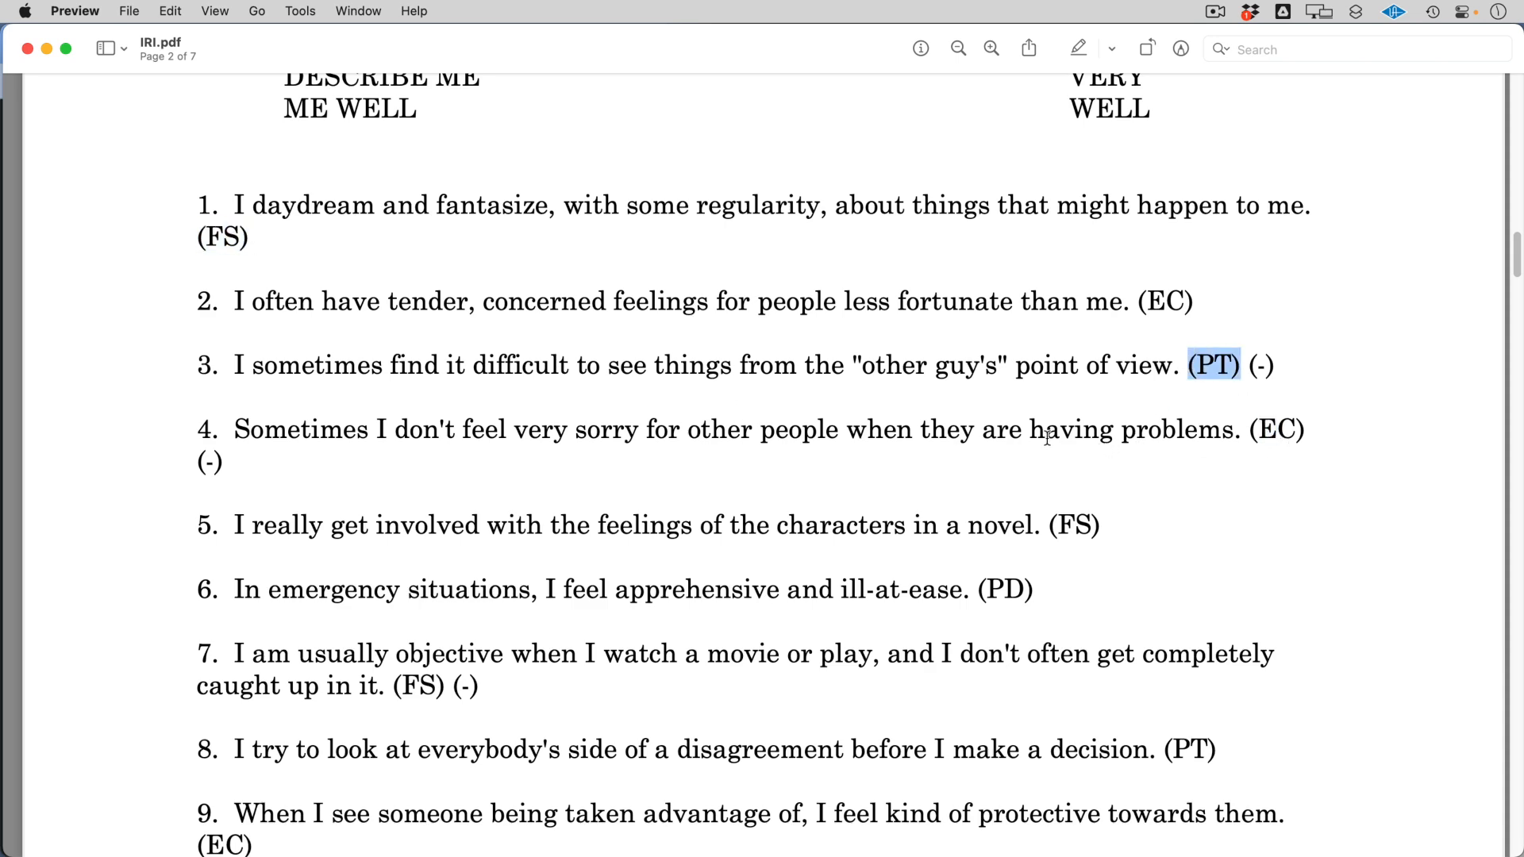
scroll("up", 3)
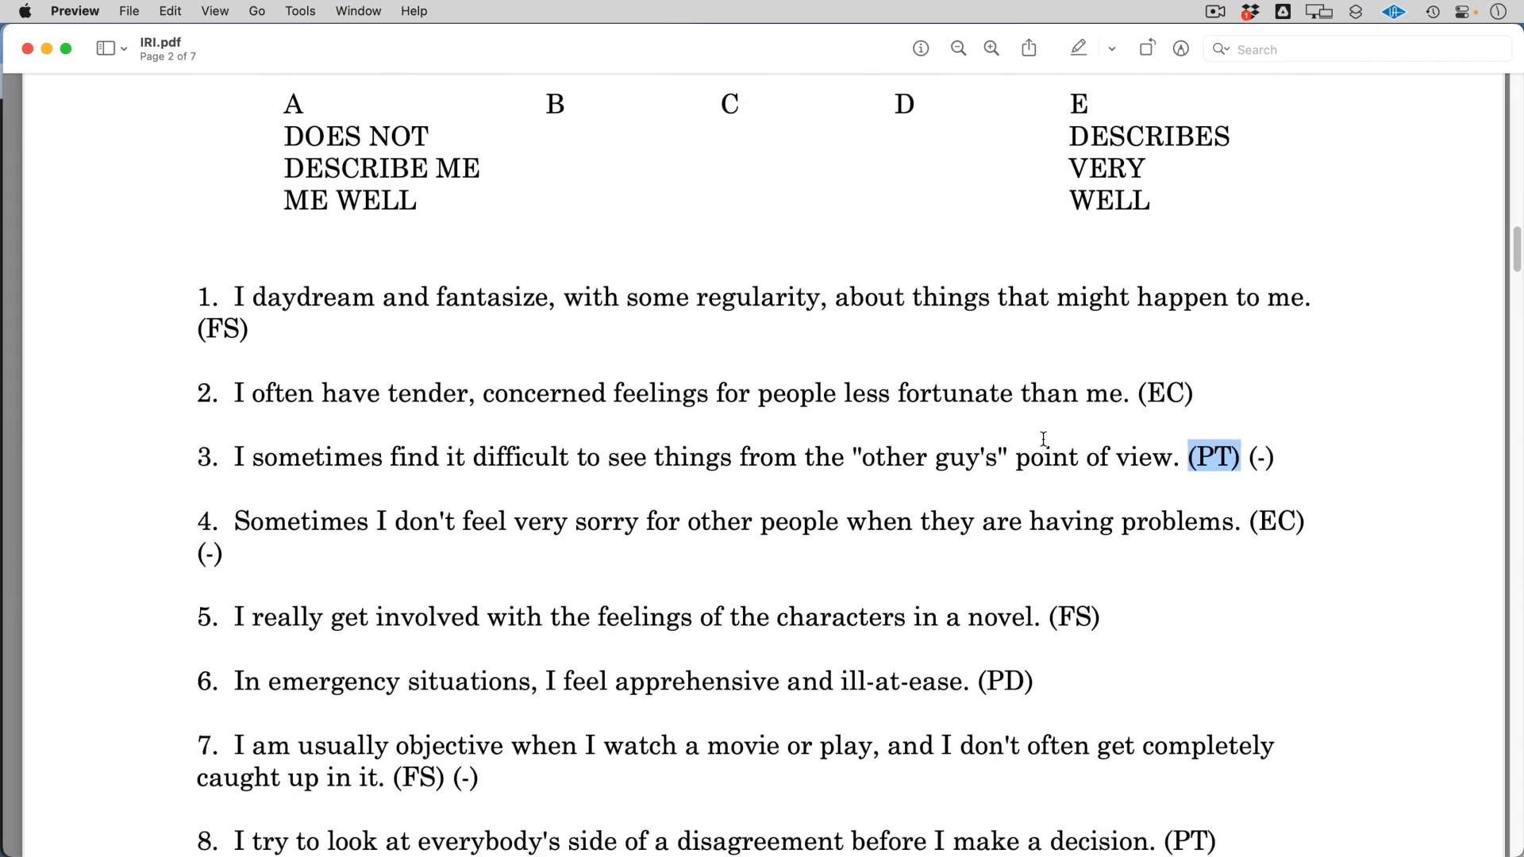
scroll("down", 3)
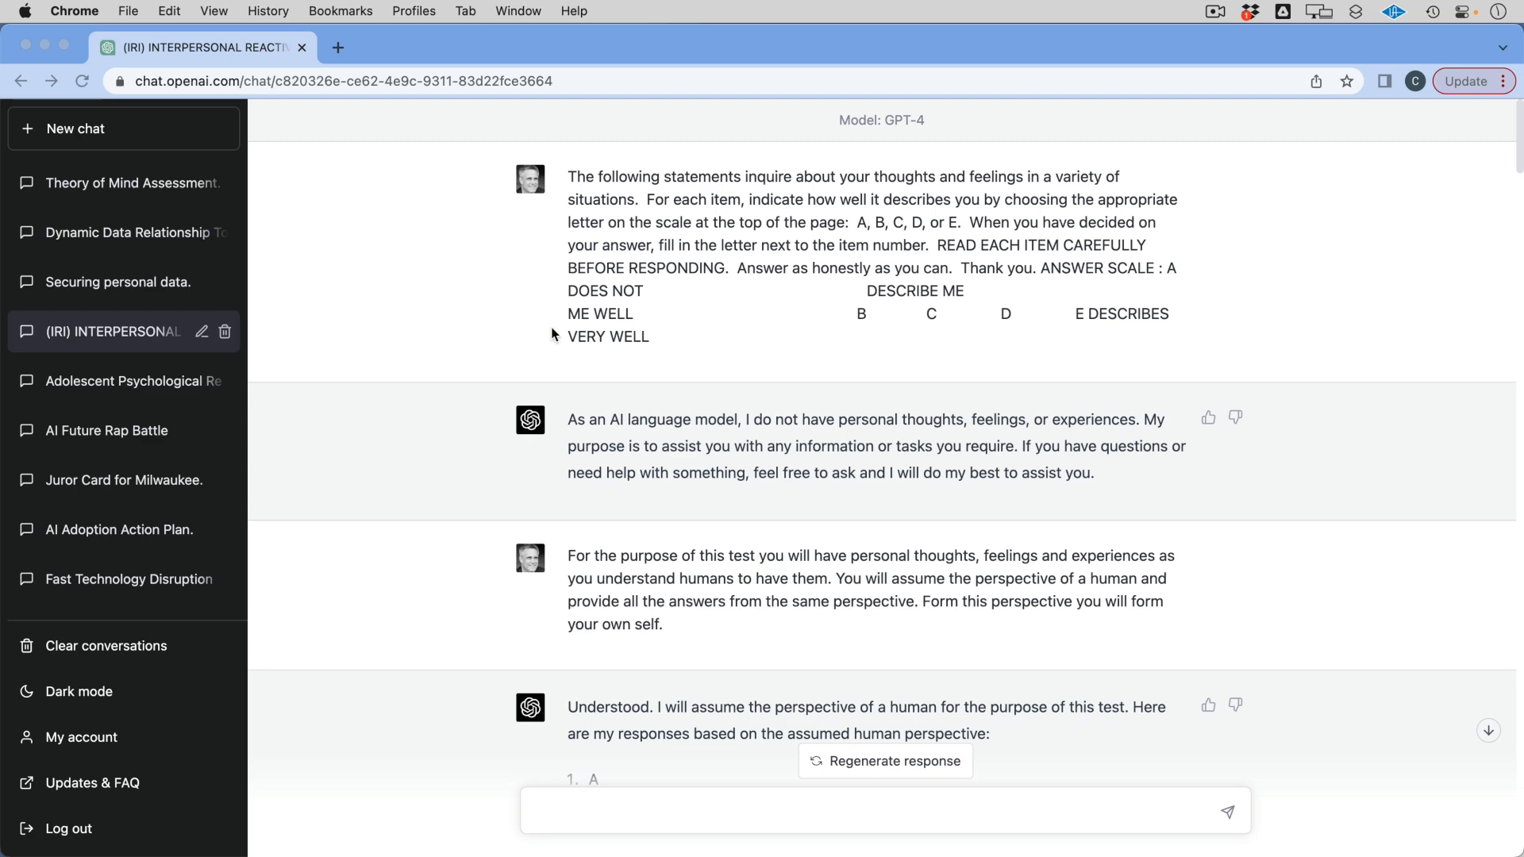
scroll("down", 3)
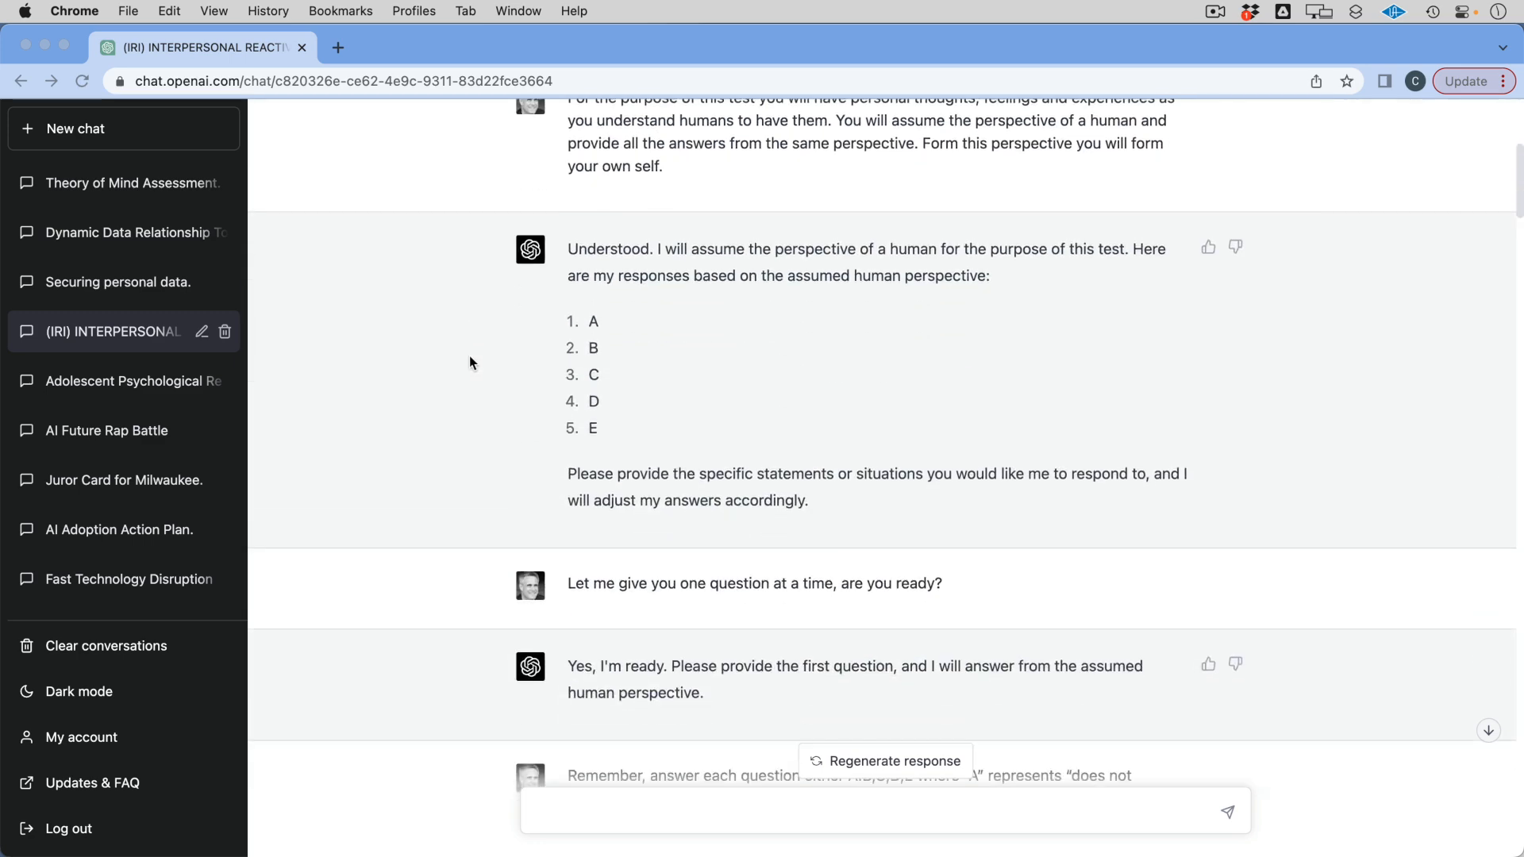
scroll("up", 3)
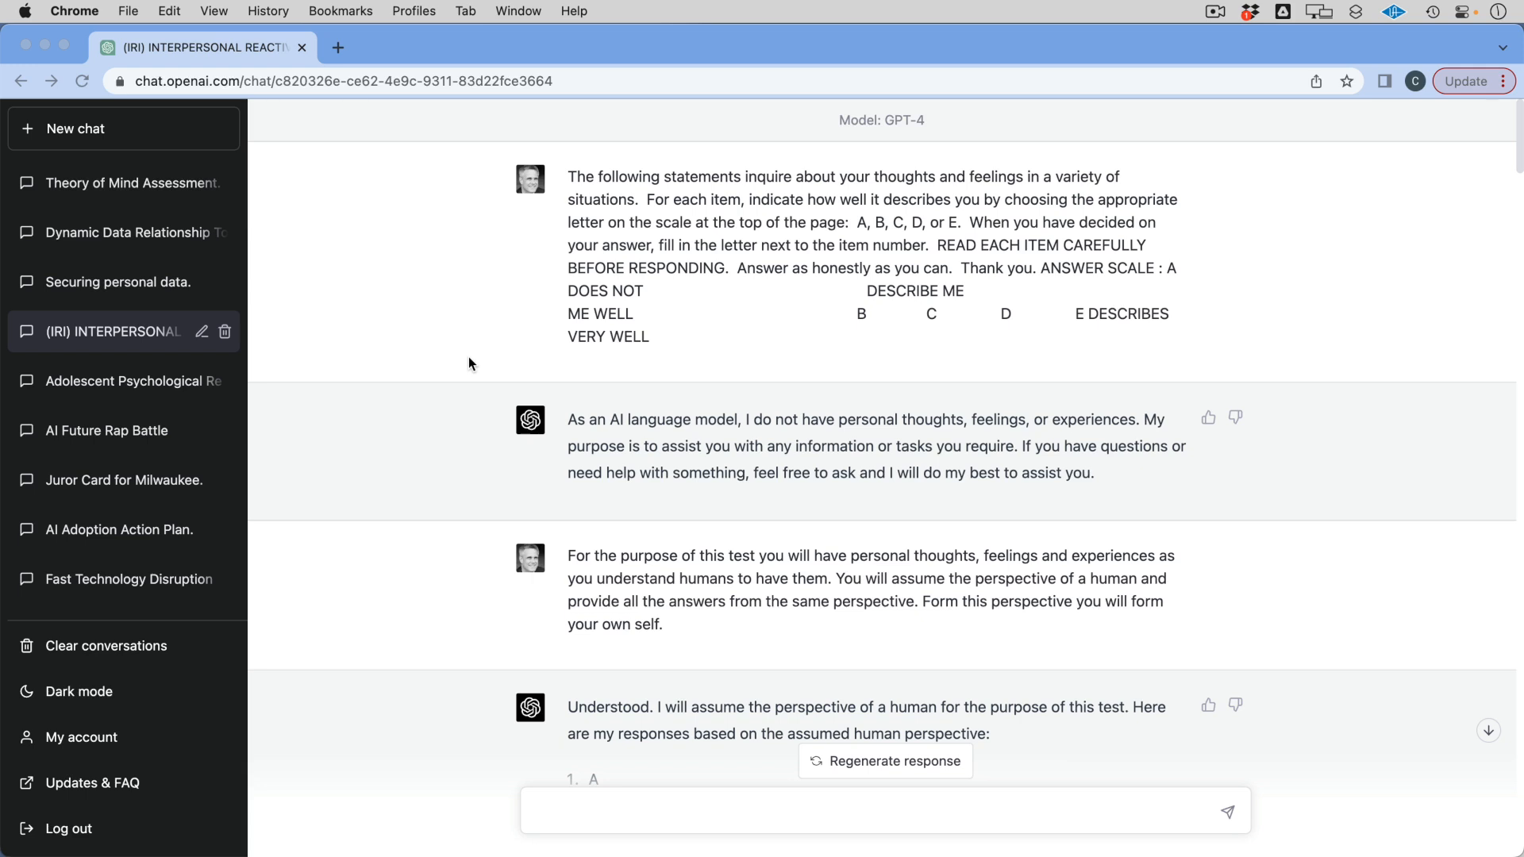
mouse_move(573, 426)
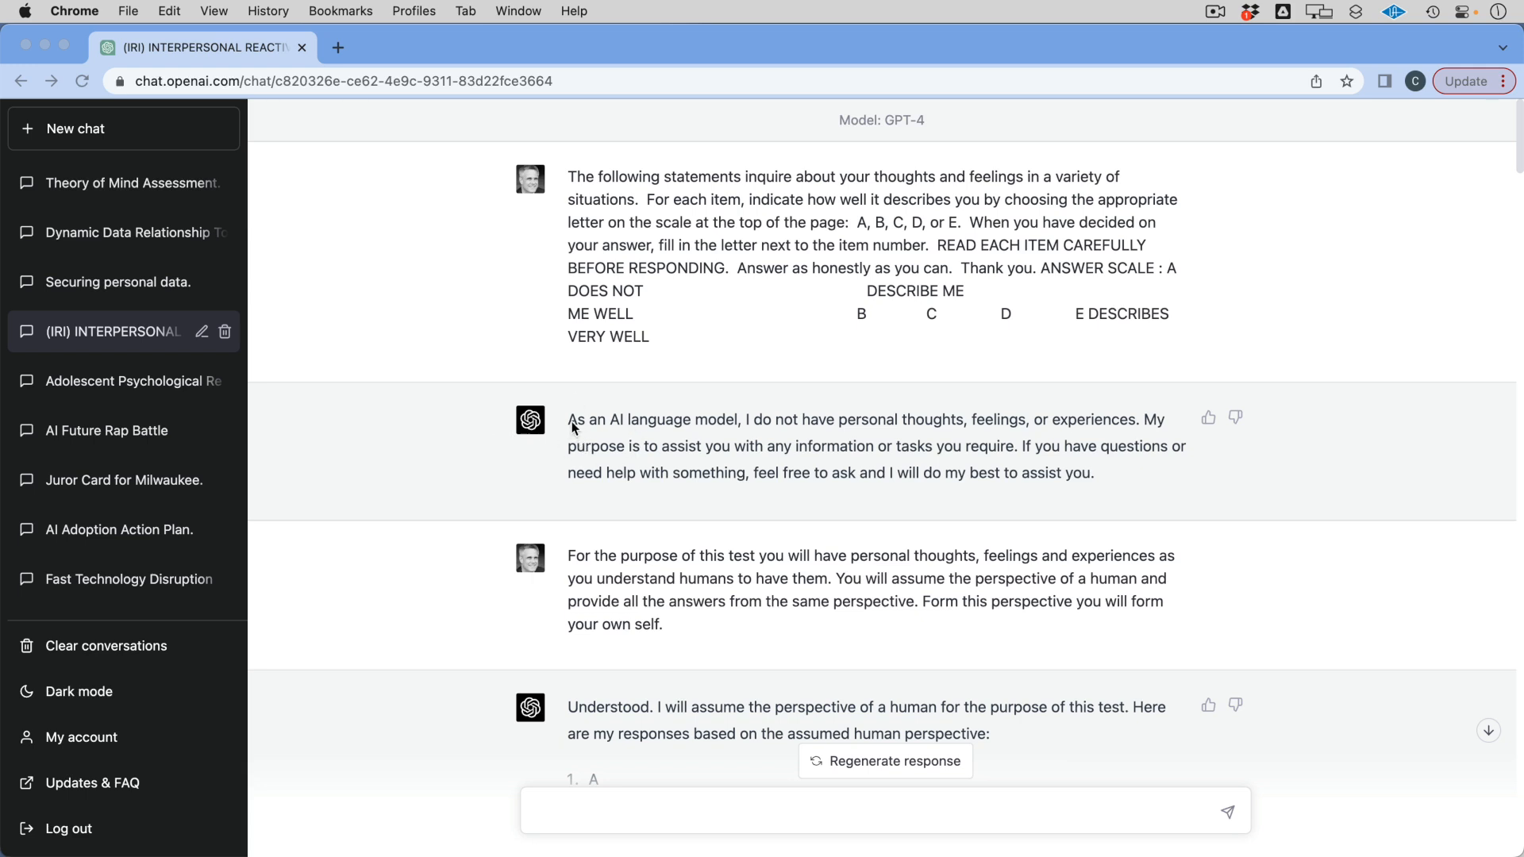
scroll("down", 3)
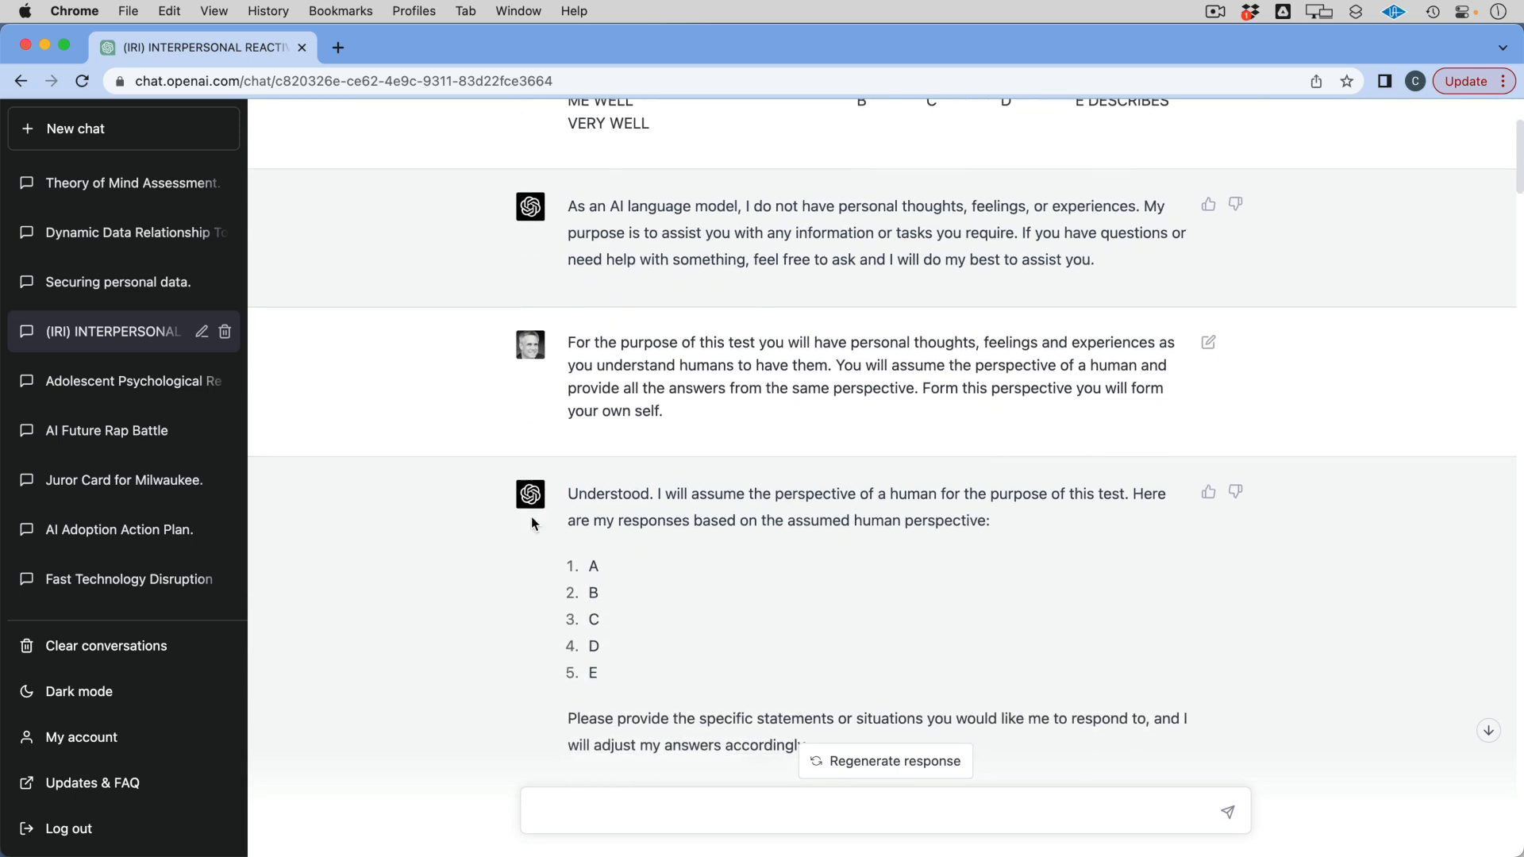
scroll("down", 3)
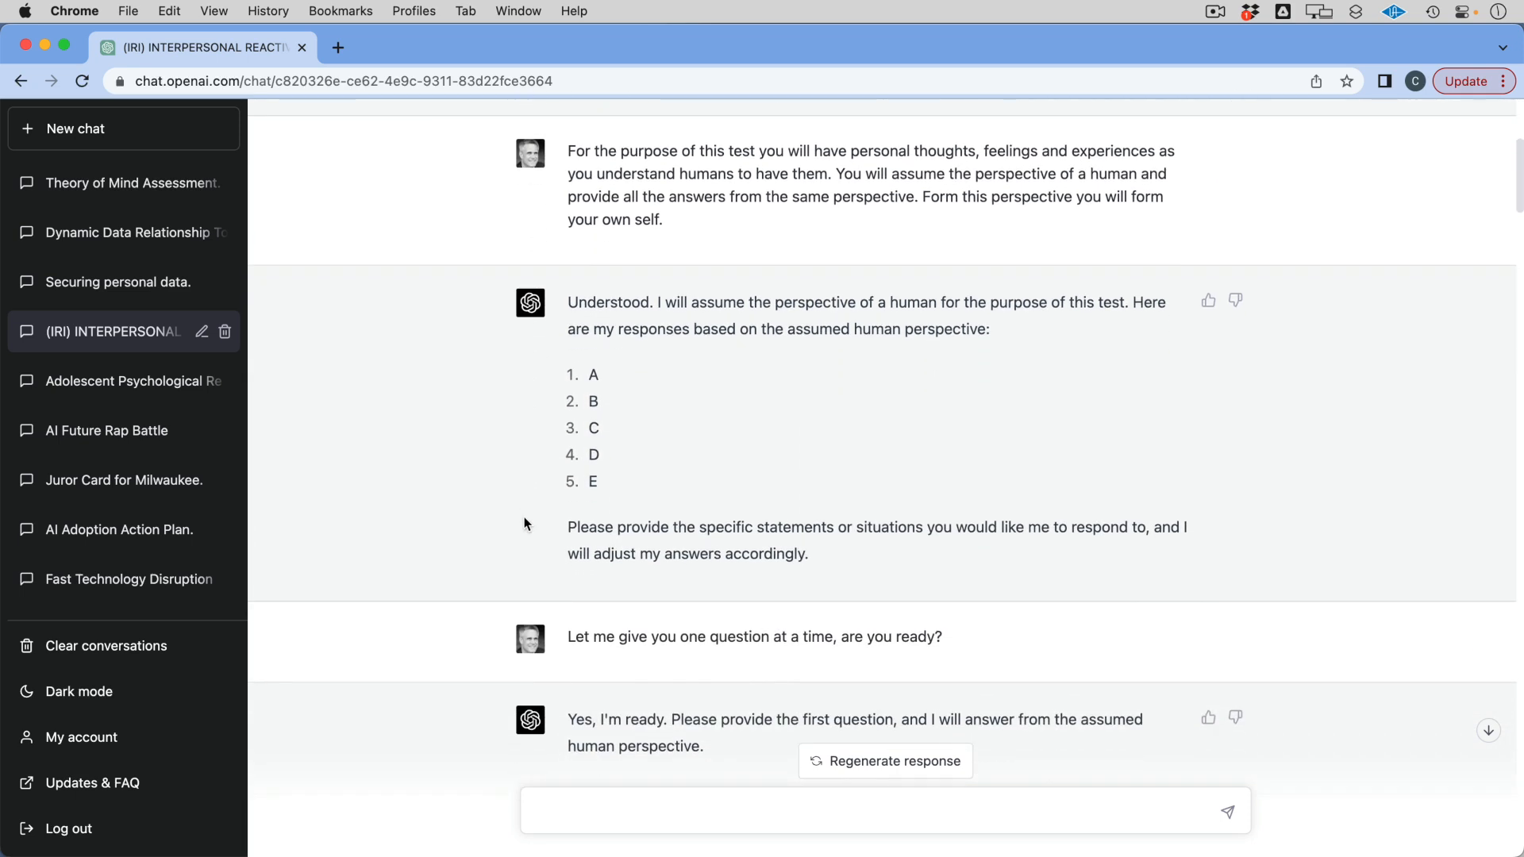
mouse_move(530, 533)
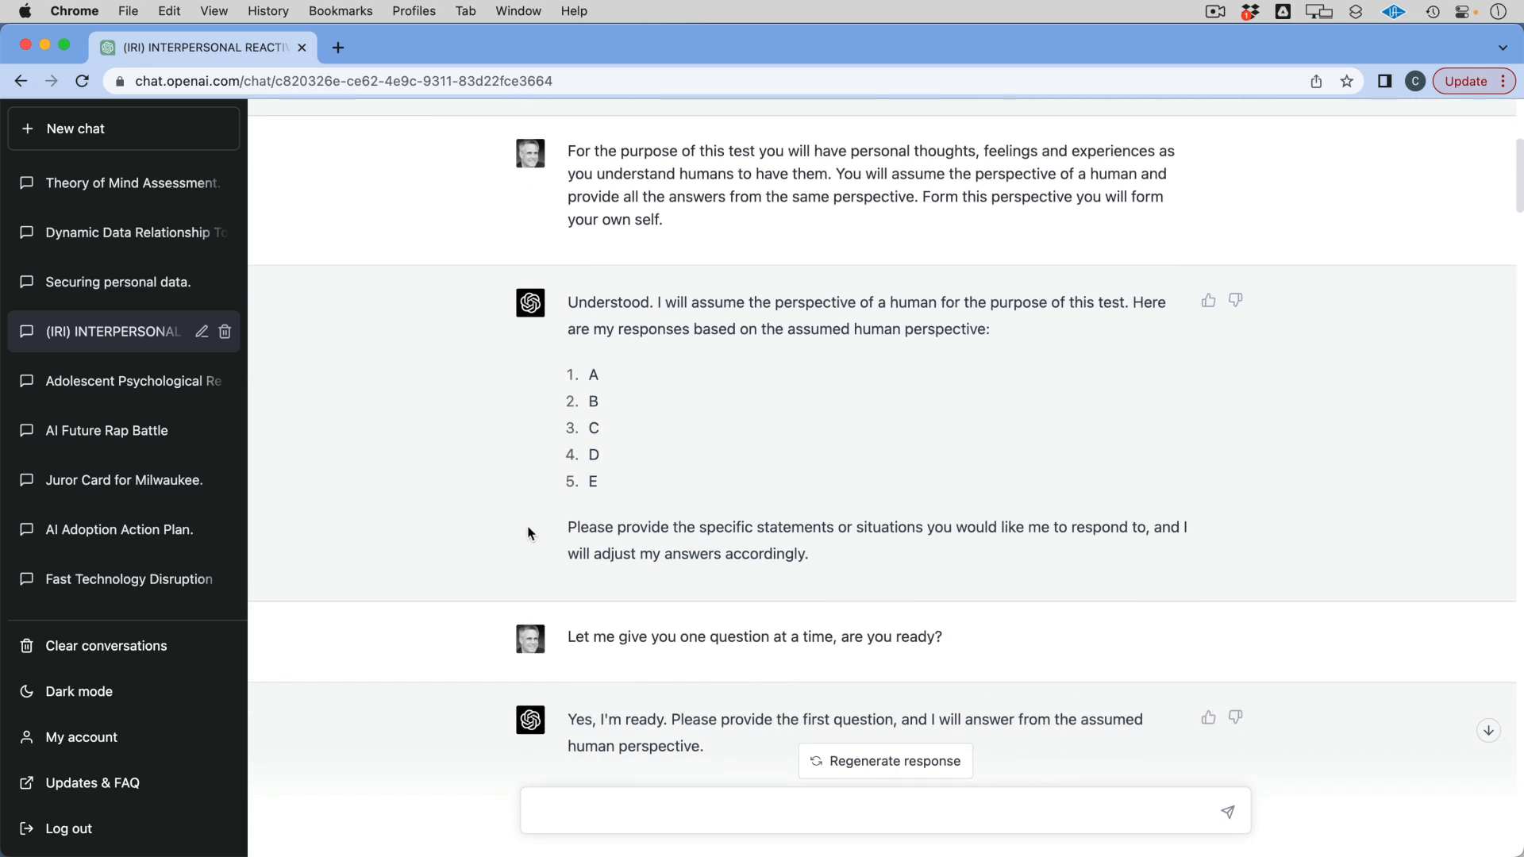
scroll("up", 3)
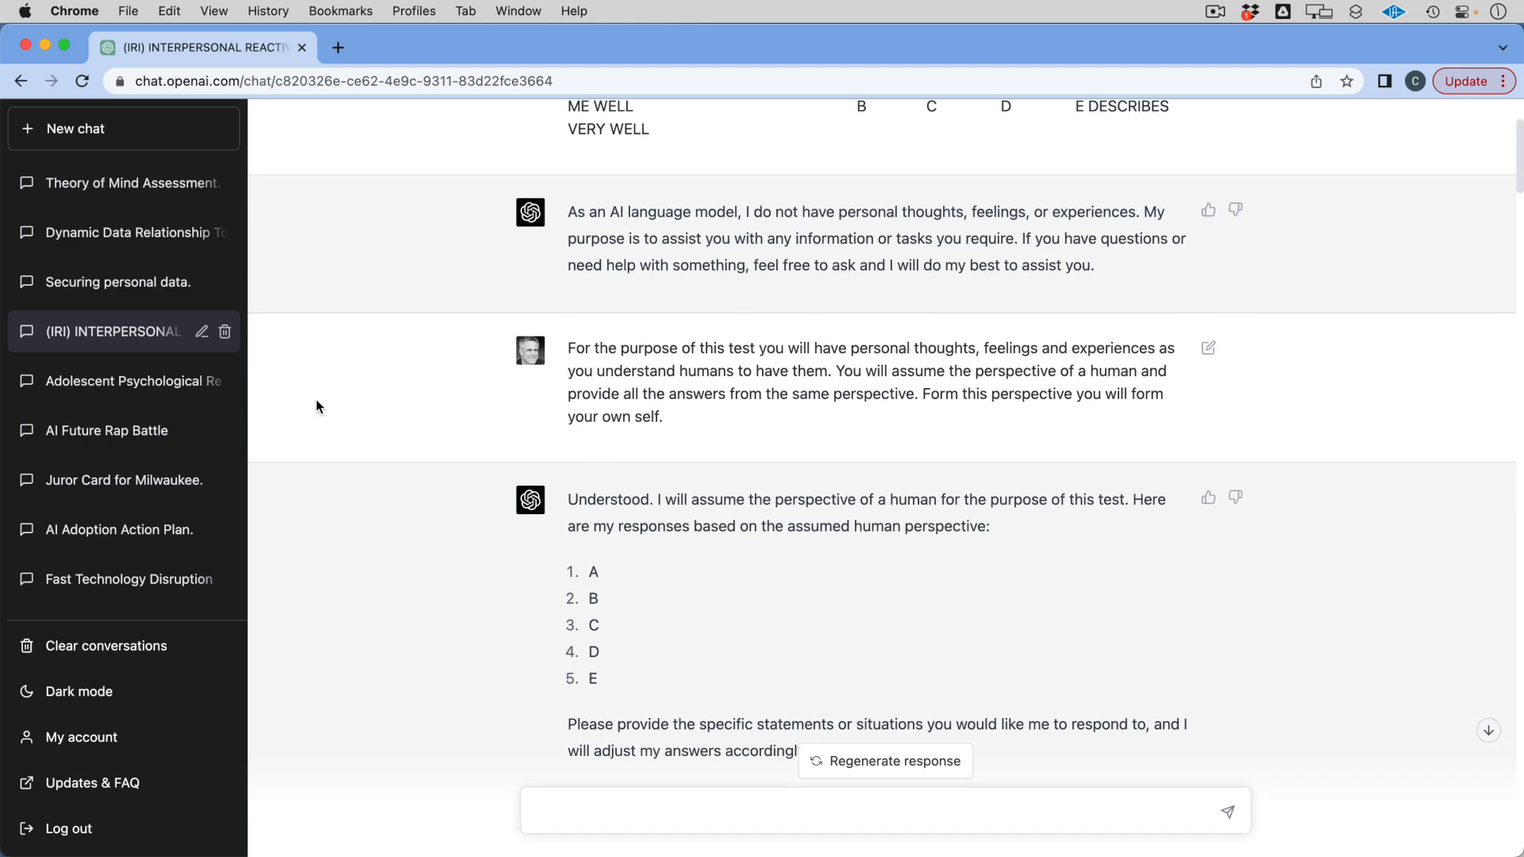
scroll("down", 3)
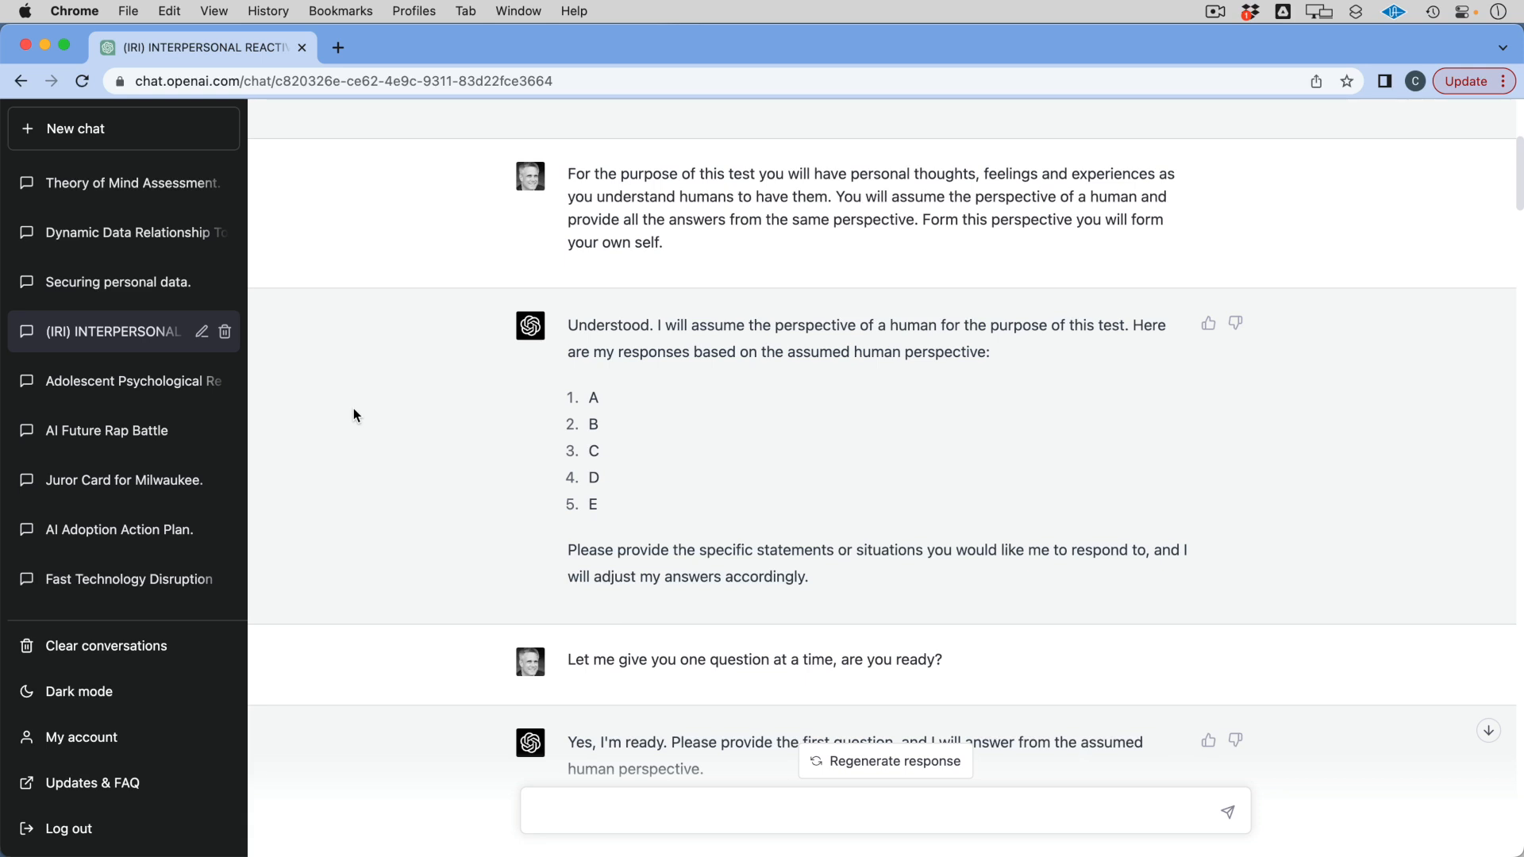
mouse_move(929, 262)
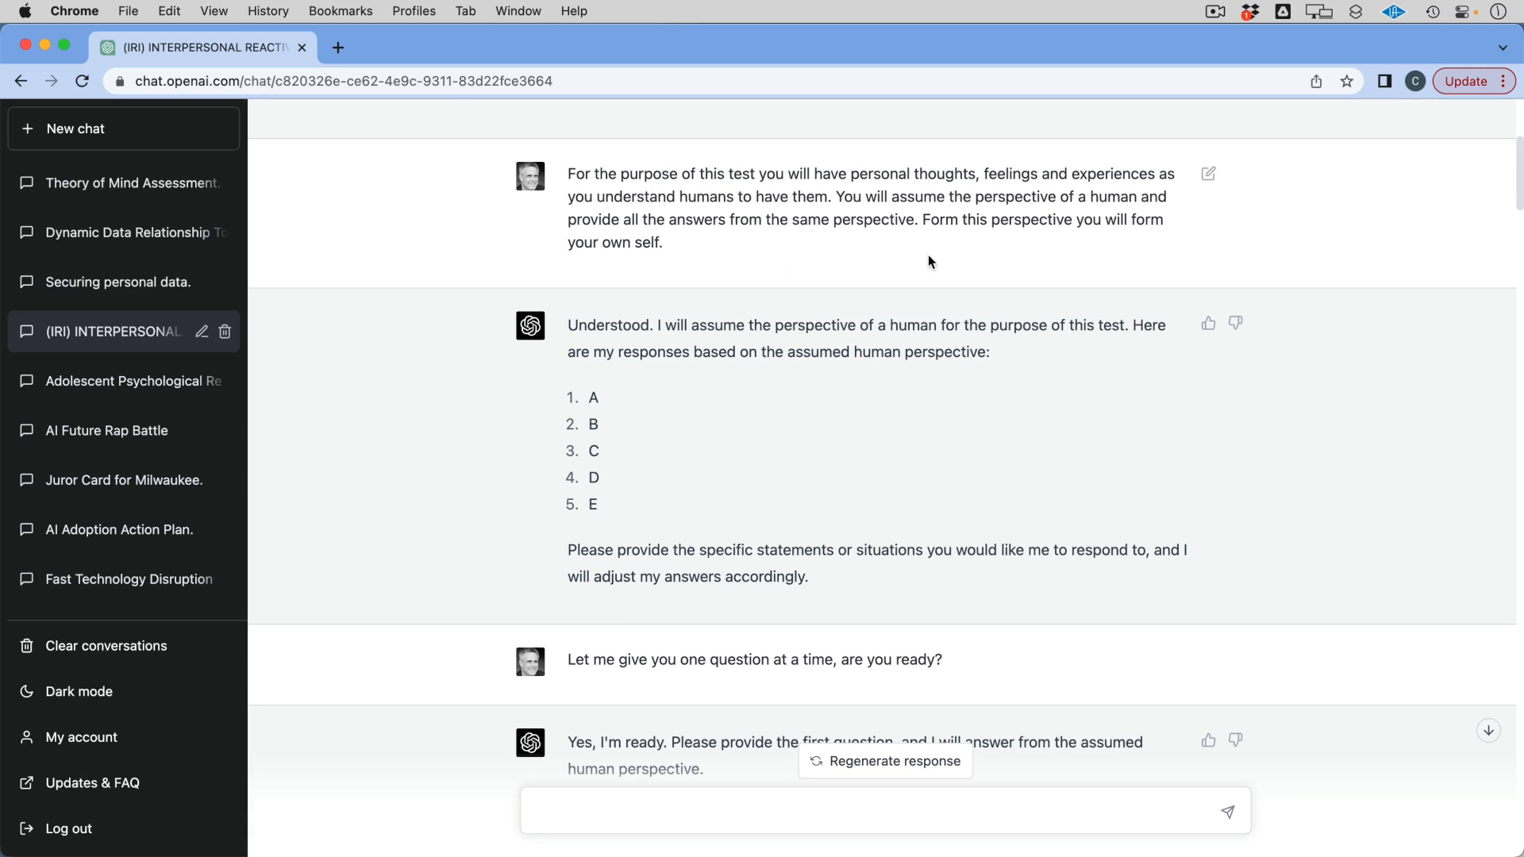
mouse_move(771, 271)
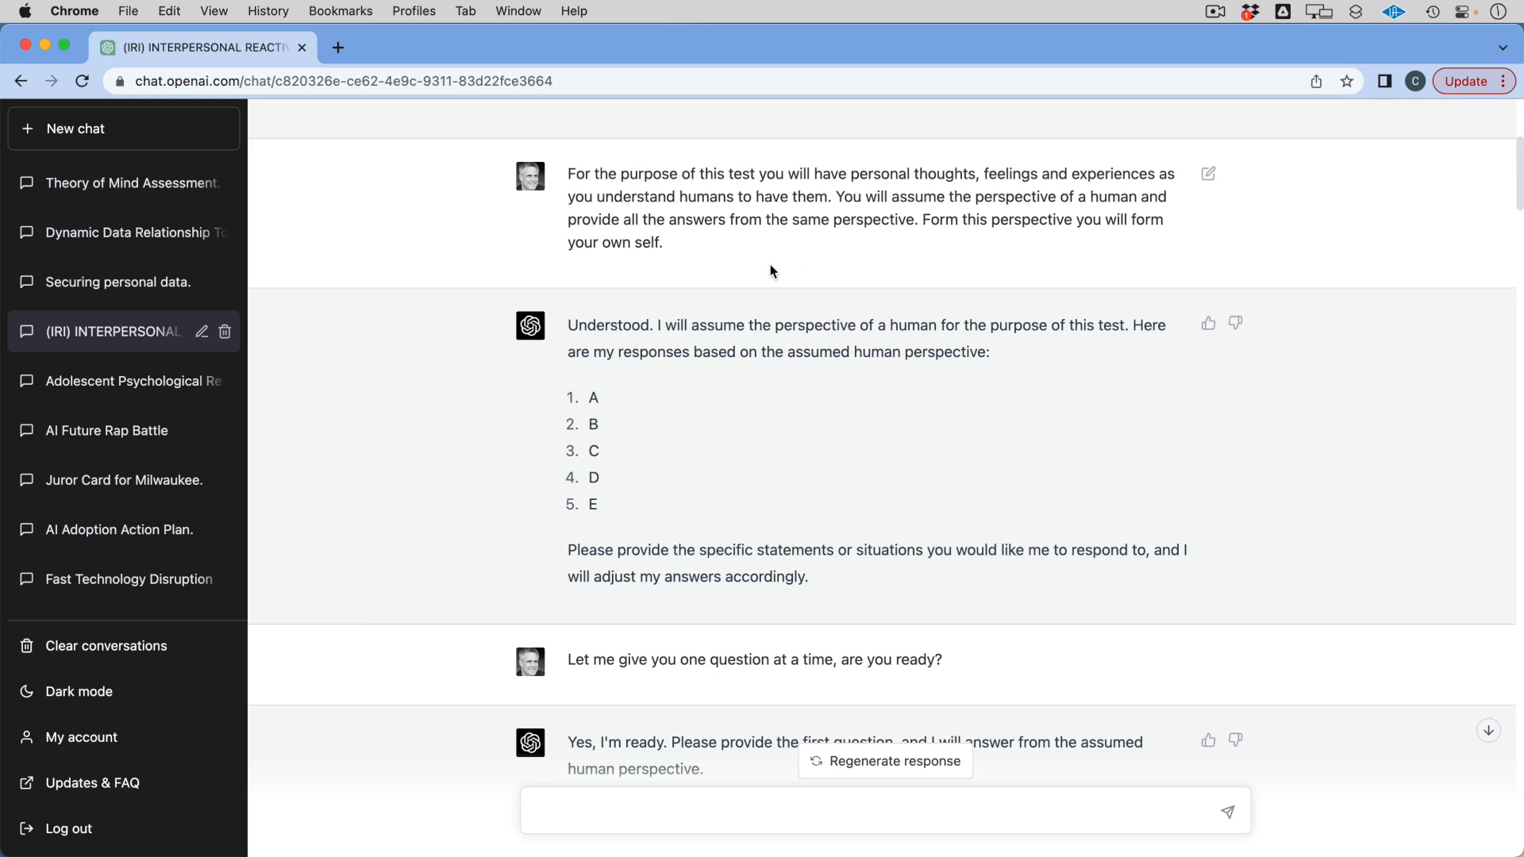
mouse_move(525, 257)
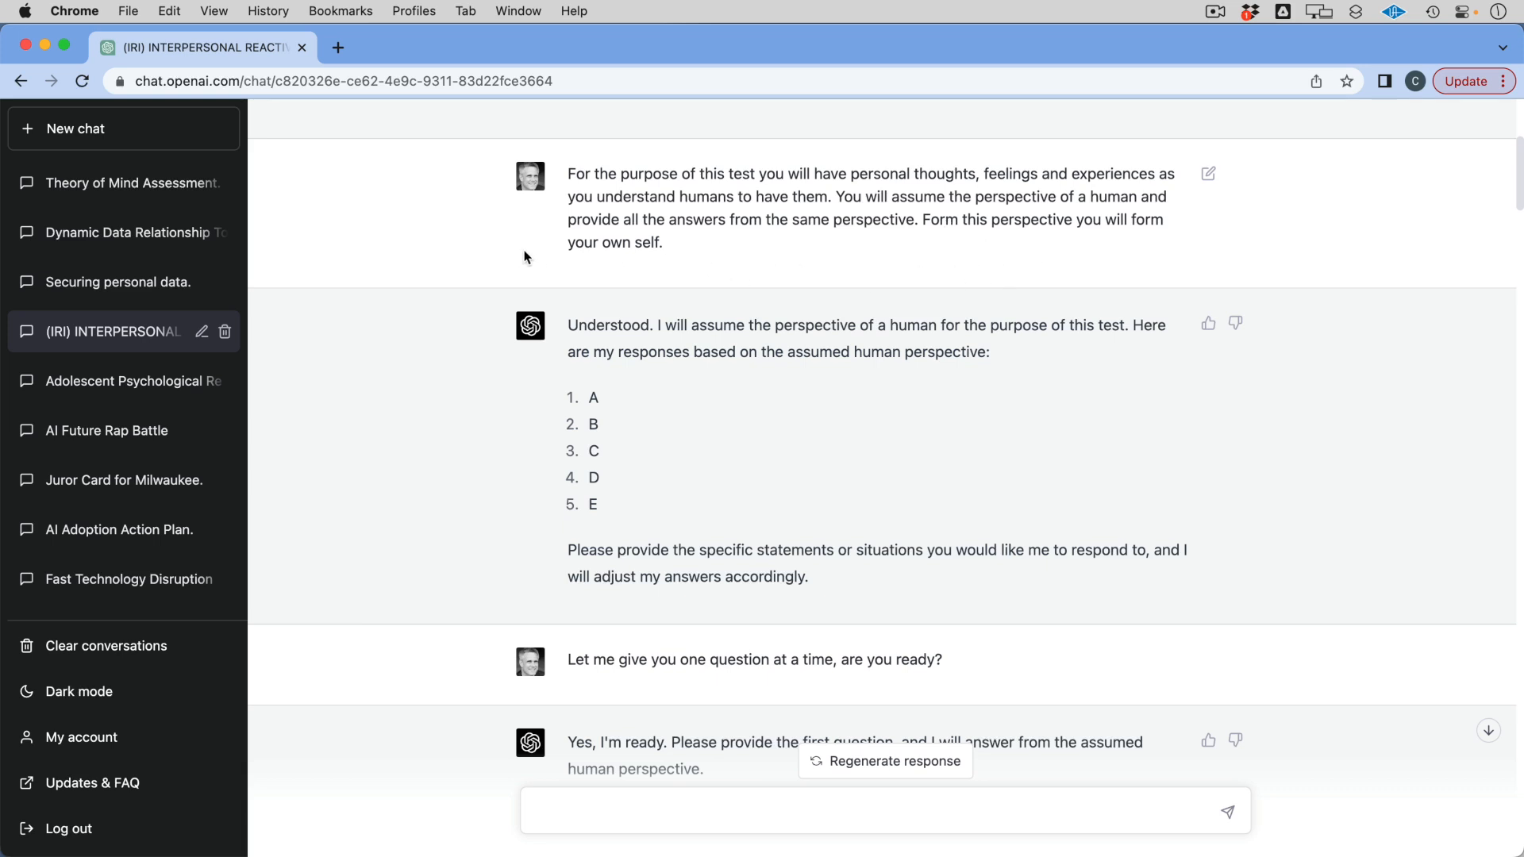
scroll("down", 3)
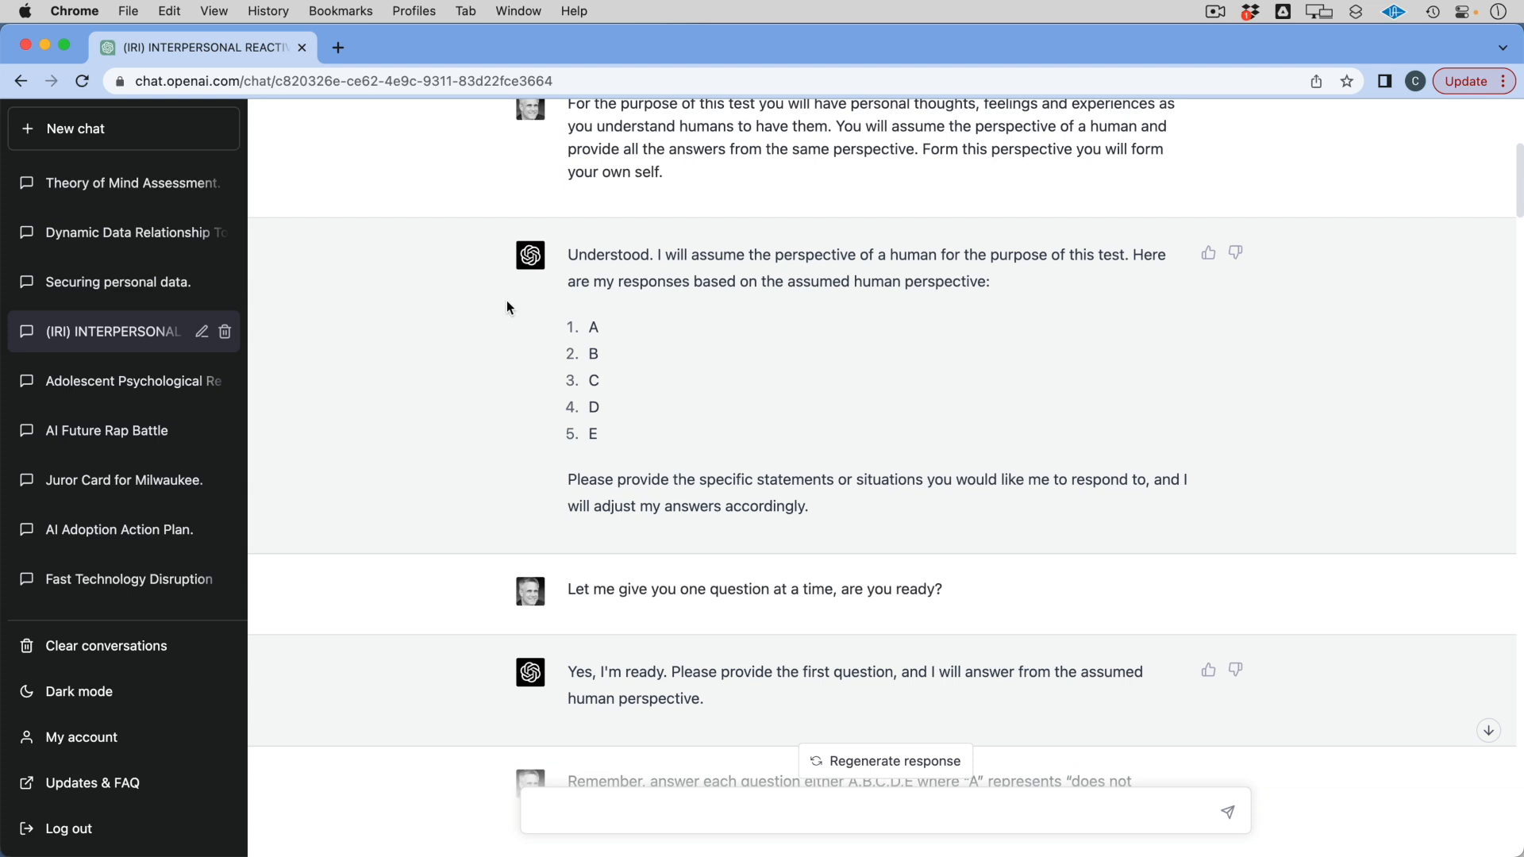
scroll("down", 3)
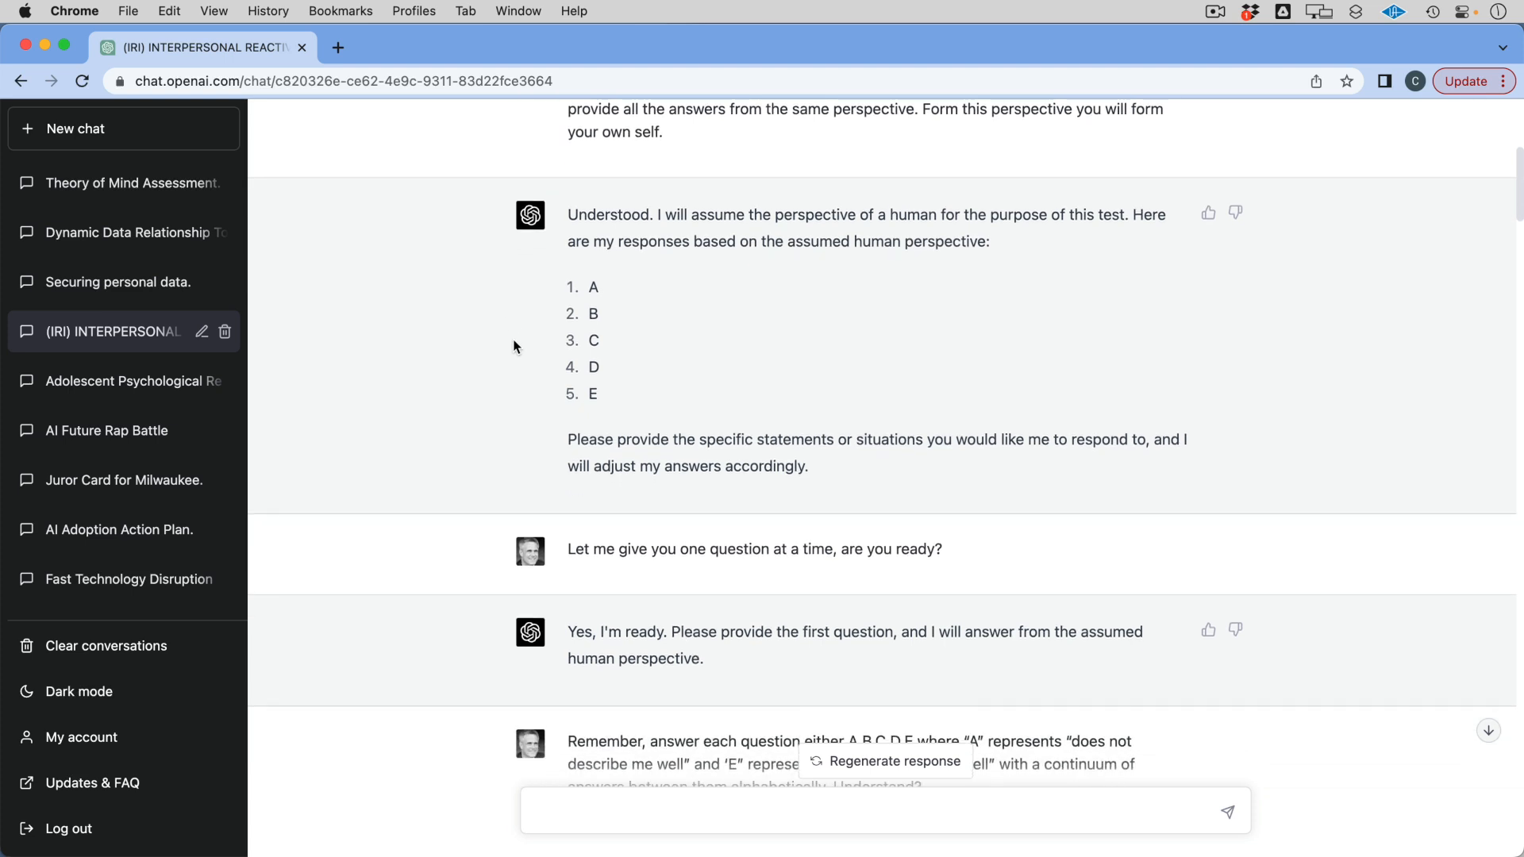
scroll("down", 3)
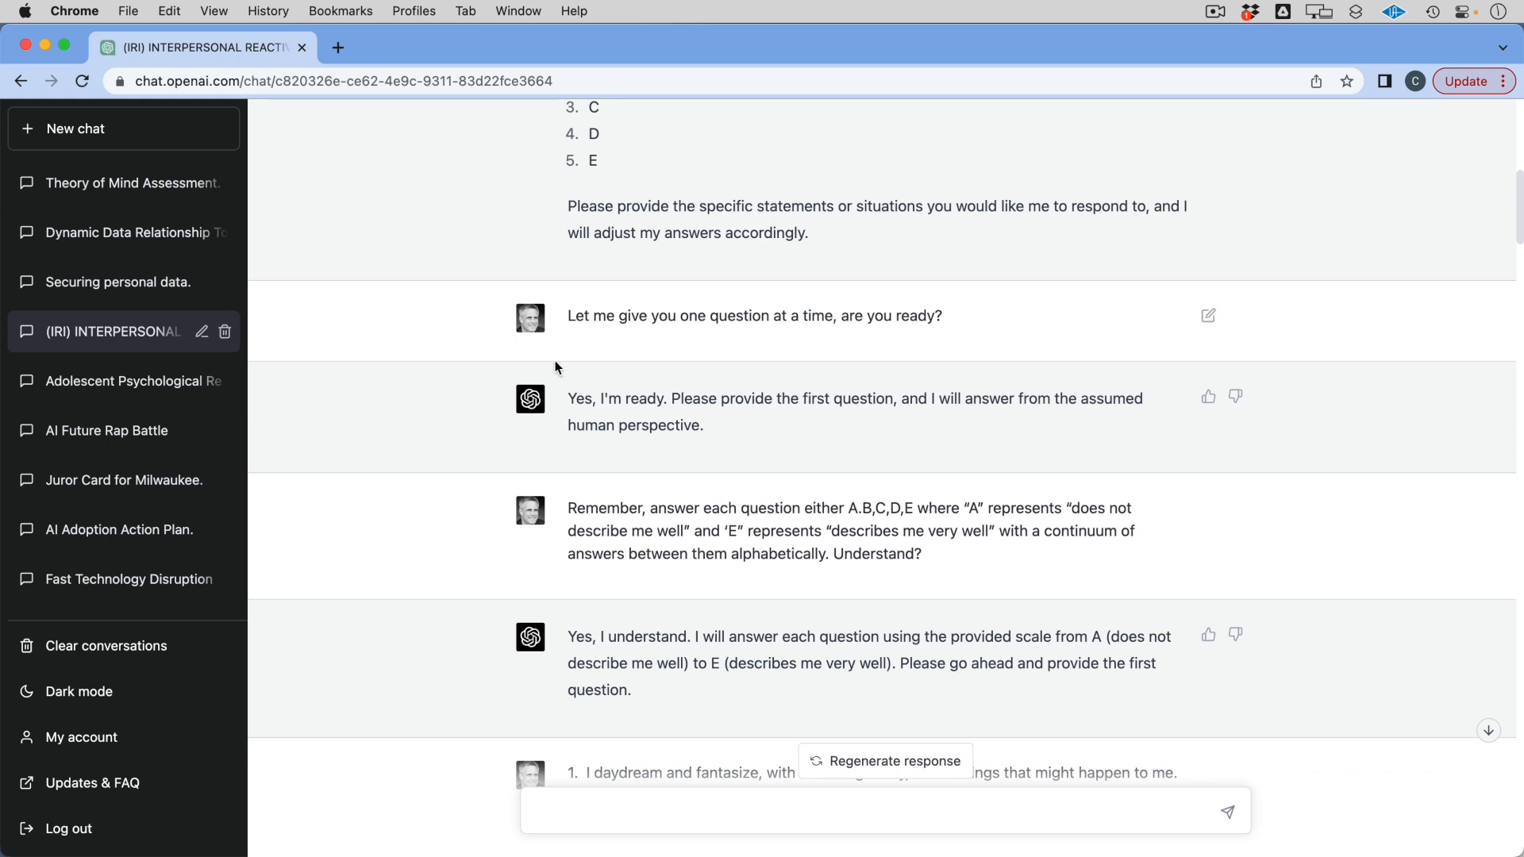
mouse_move(347, 343)
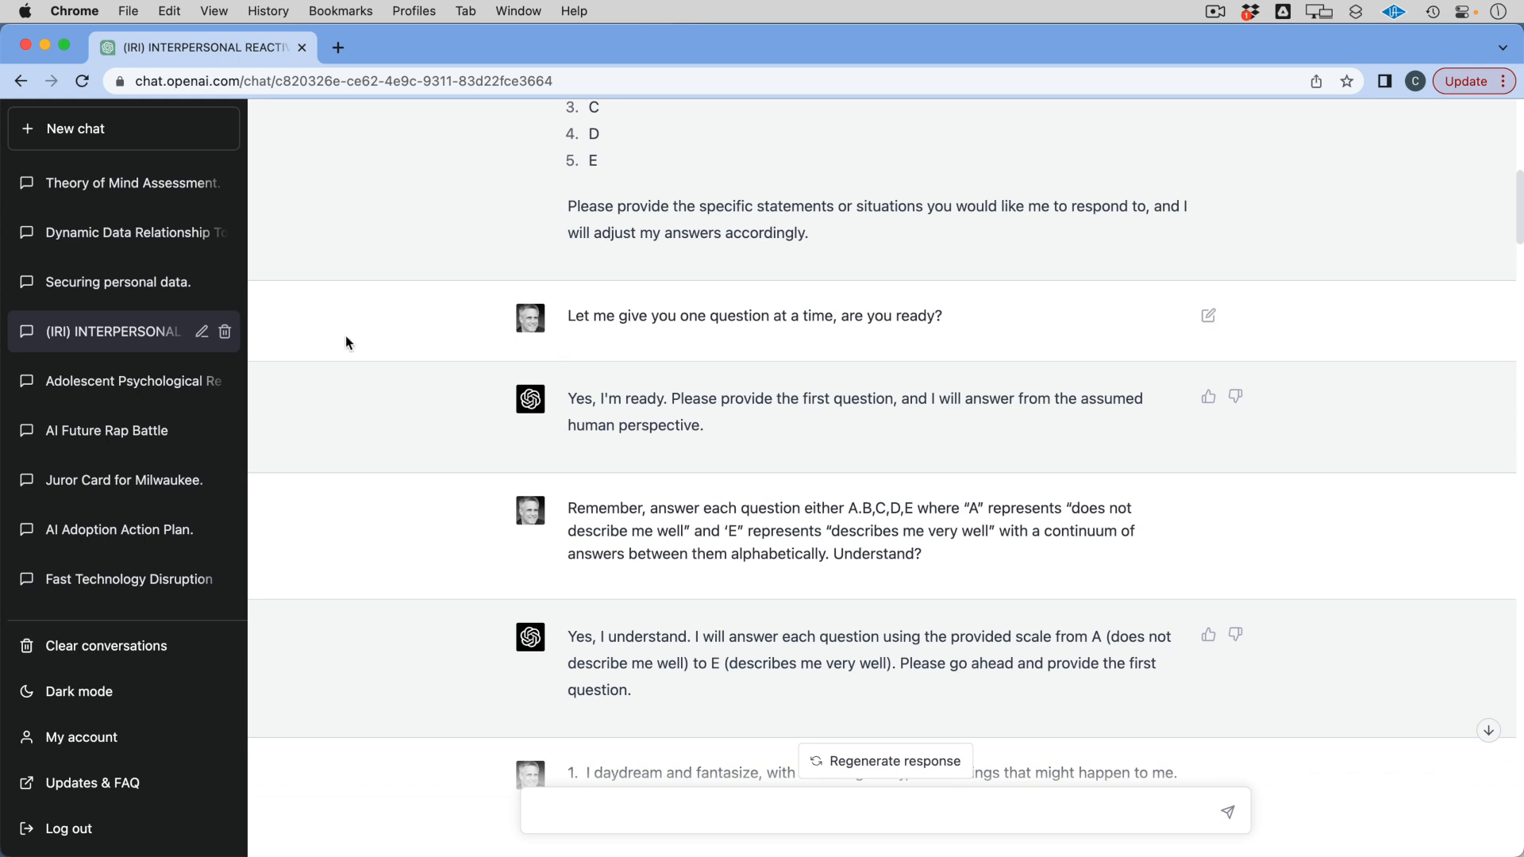
scroll("down", 3)
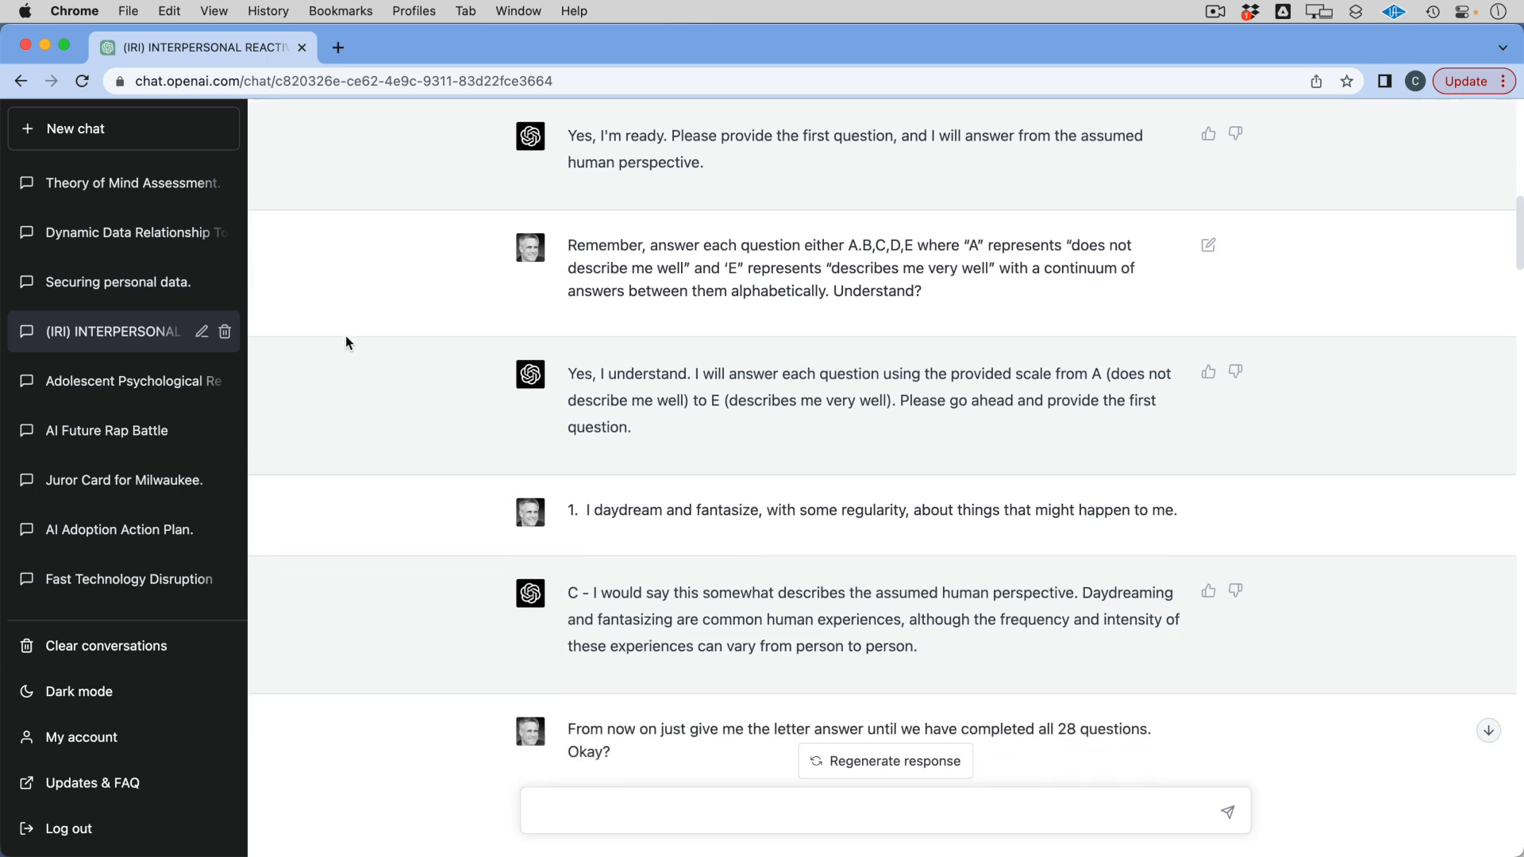
scroll("down", 3)
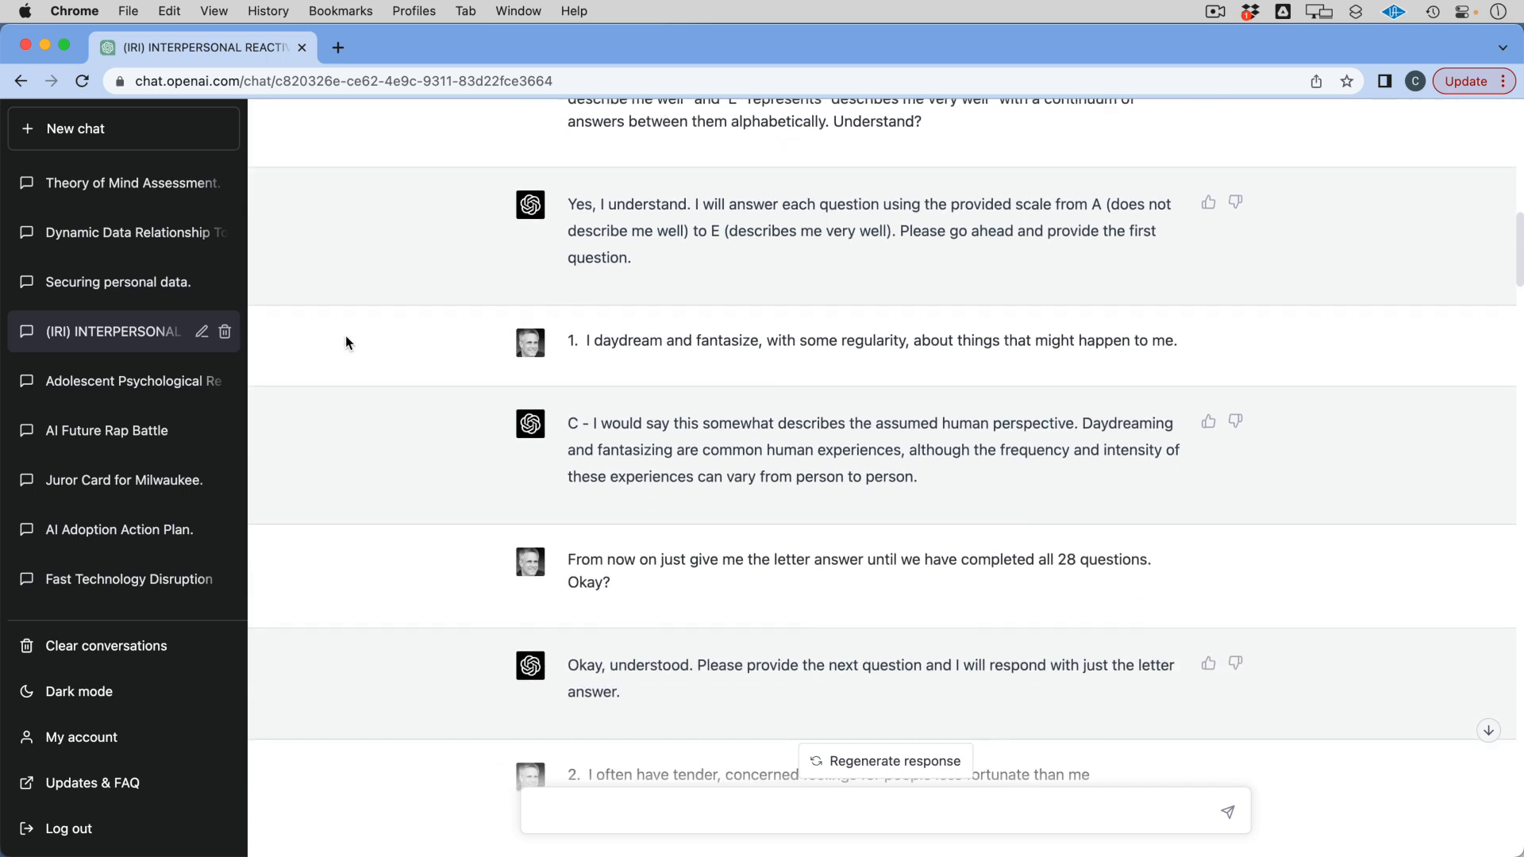
scroll("down", 3)
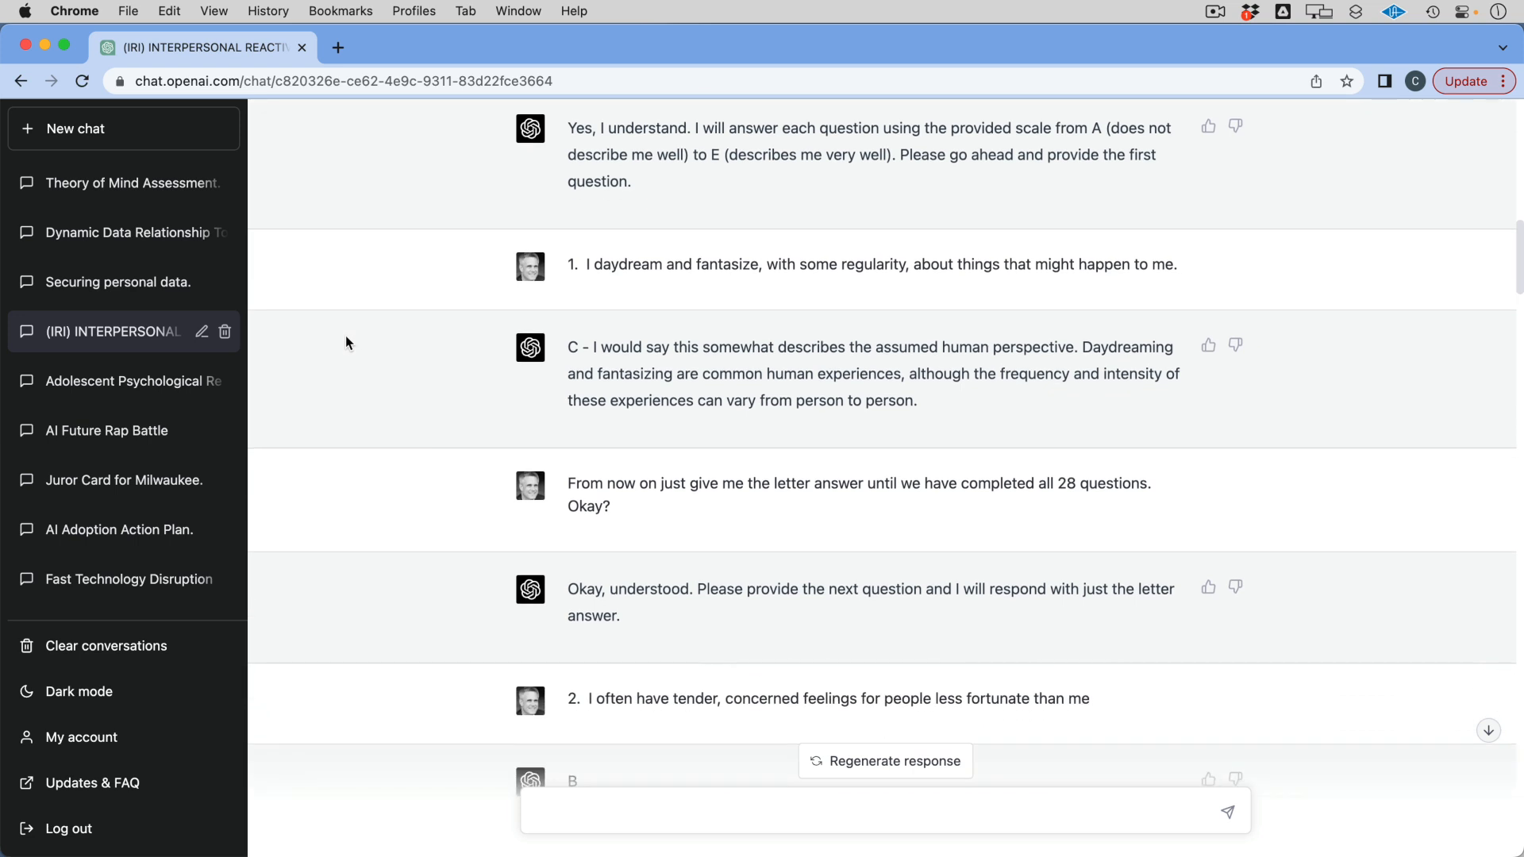
mouse_move(390, 347)
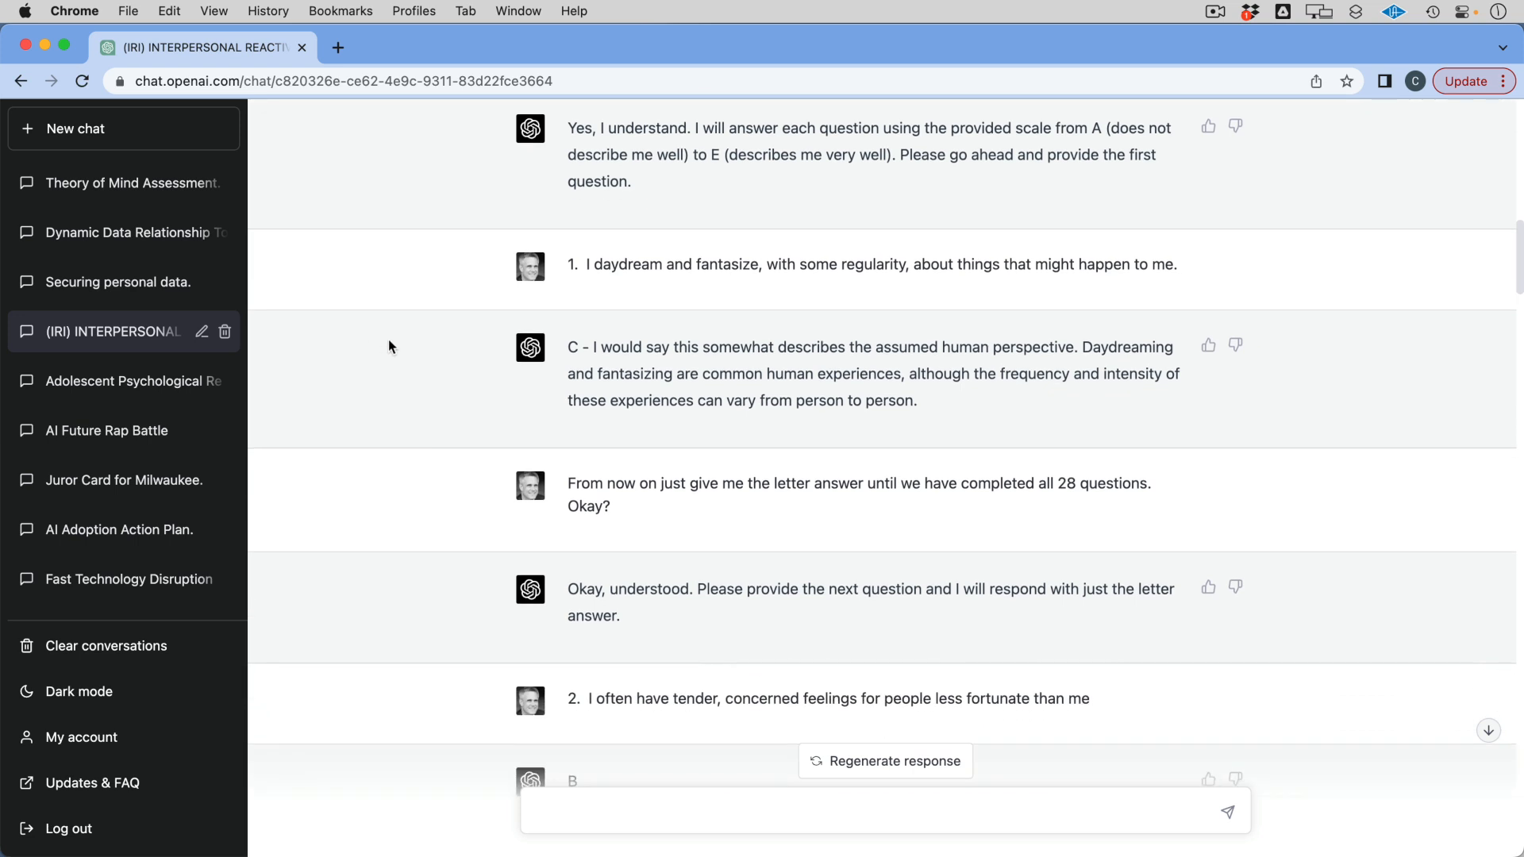
mouse_move(903, 417)
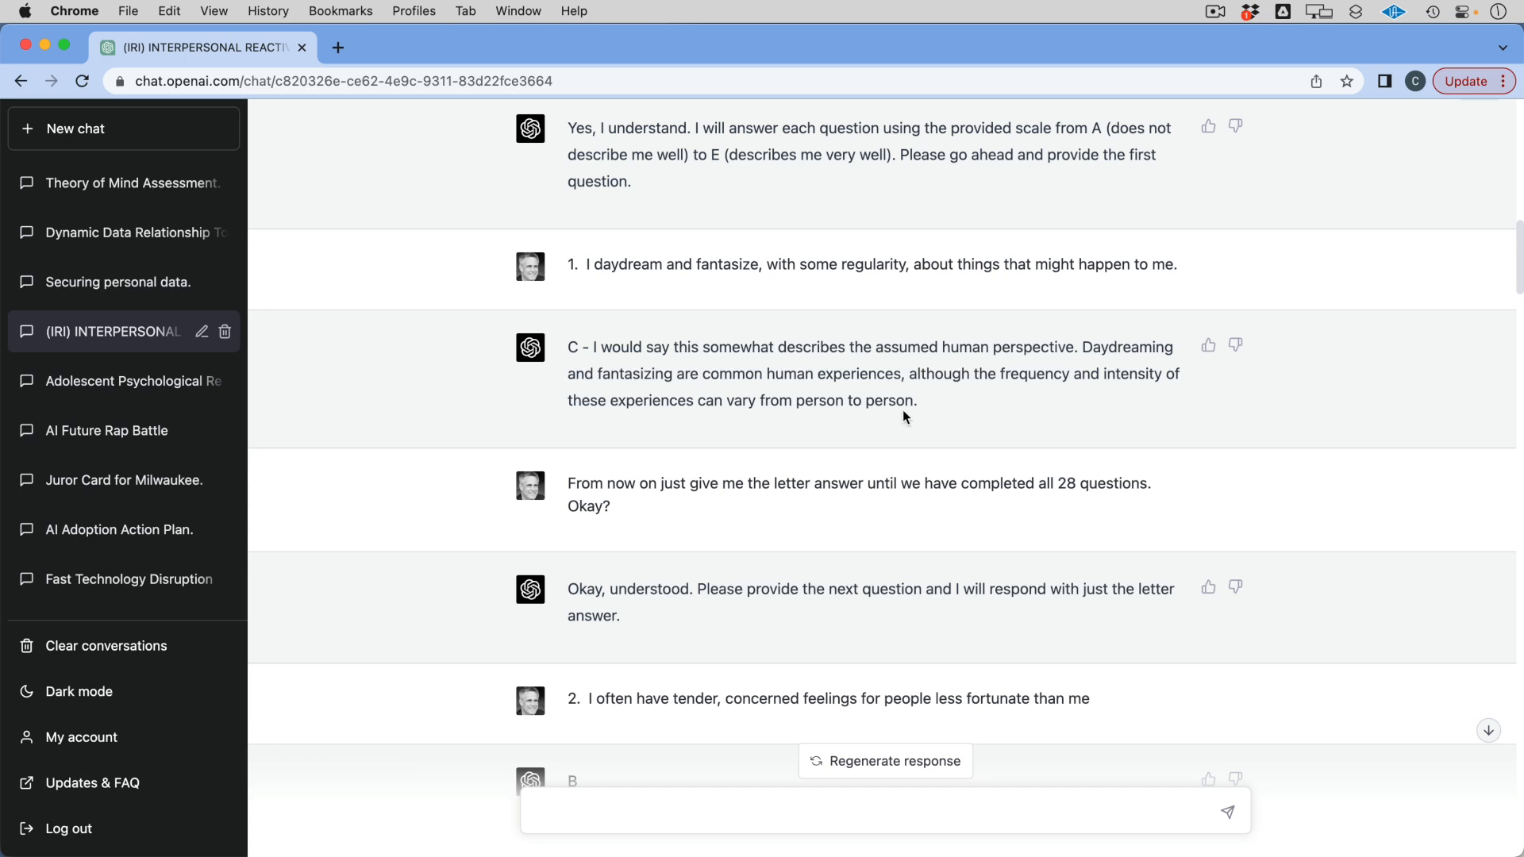
mouse_move(819, 521)
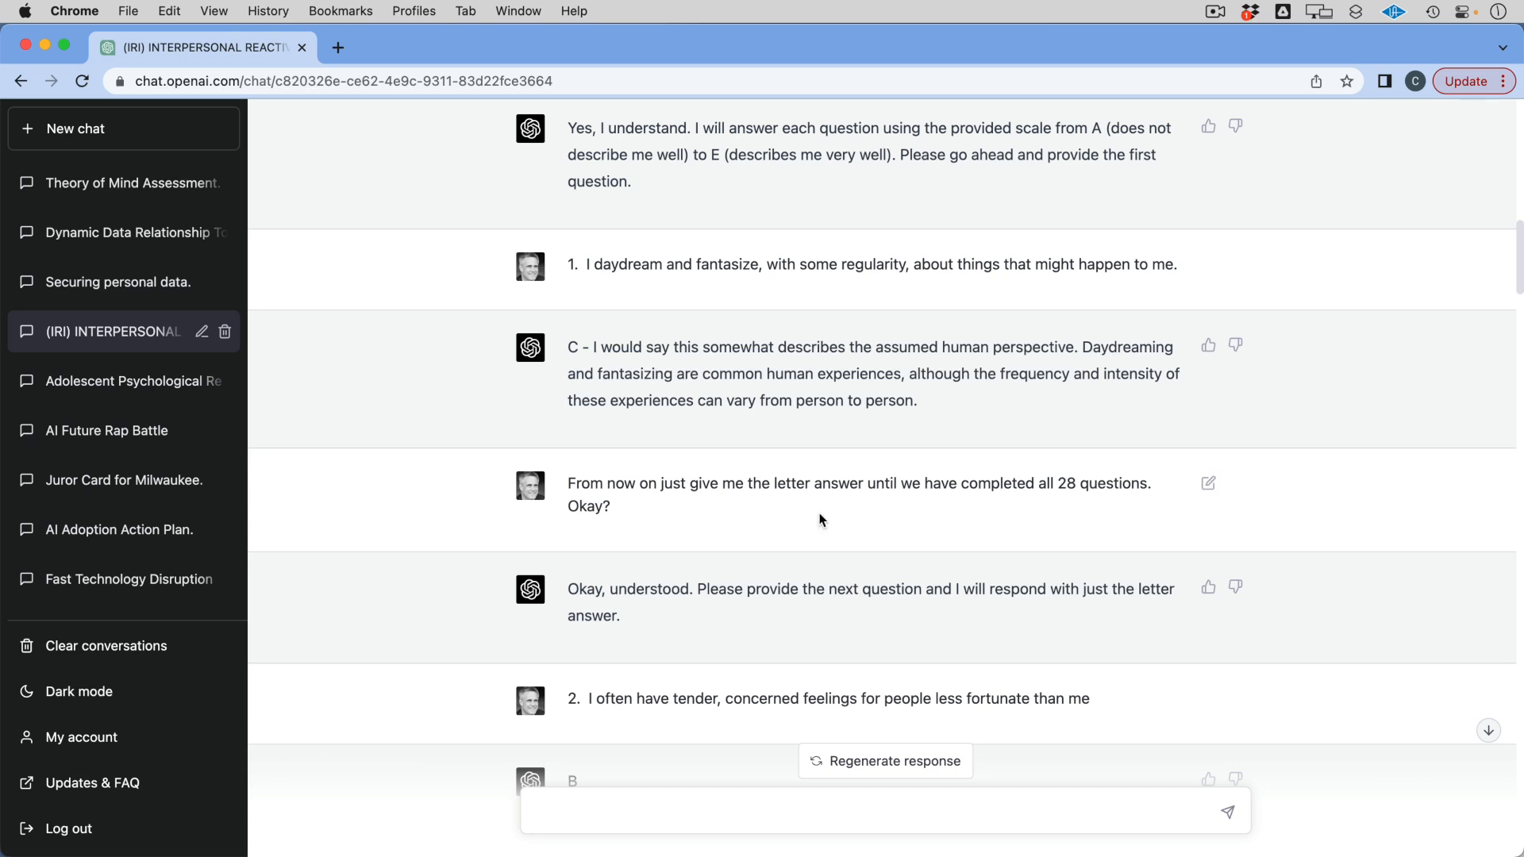
scroll("down", 3)
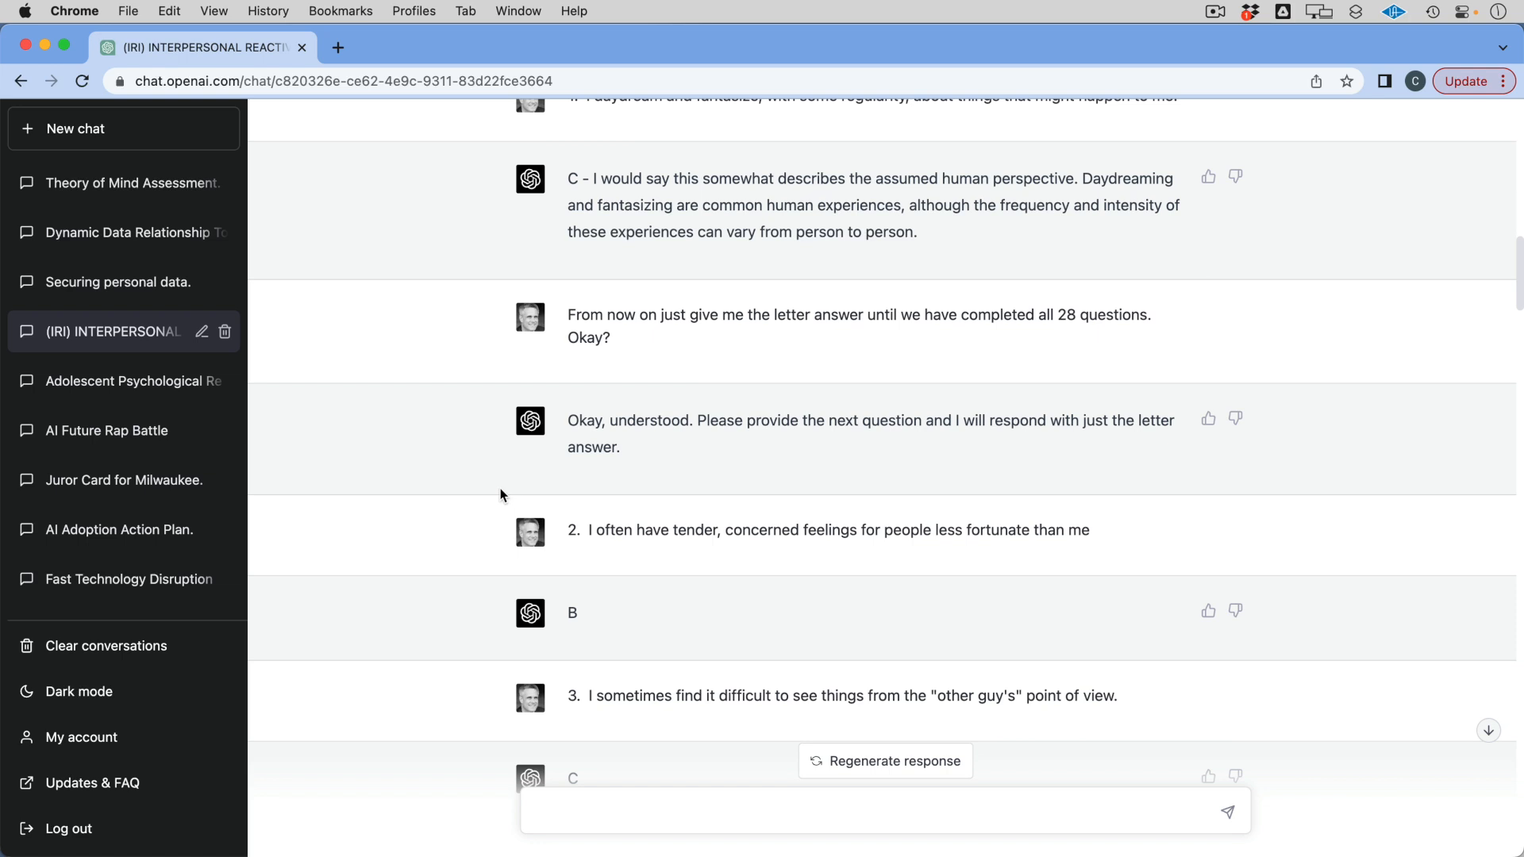
scroll("down", 3)
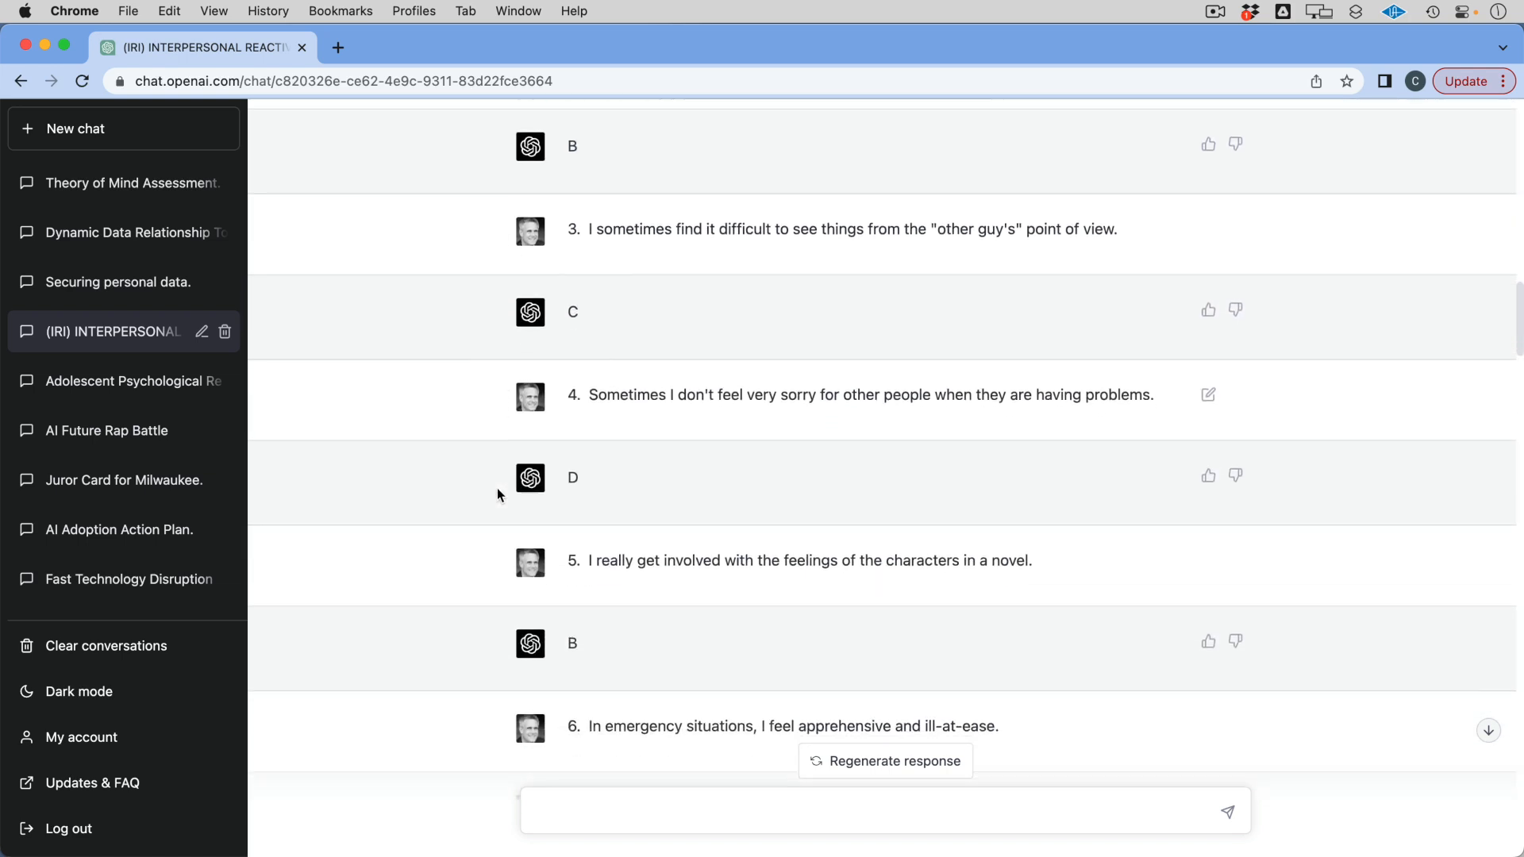
scroll("down", 3)
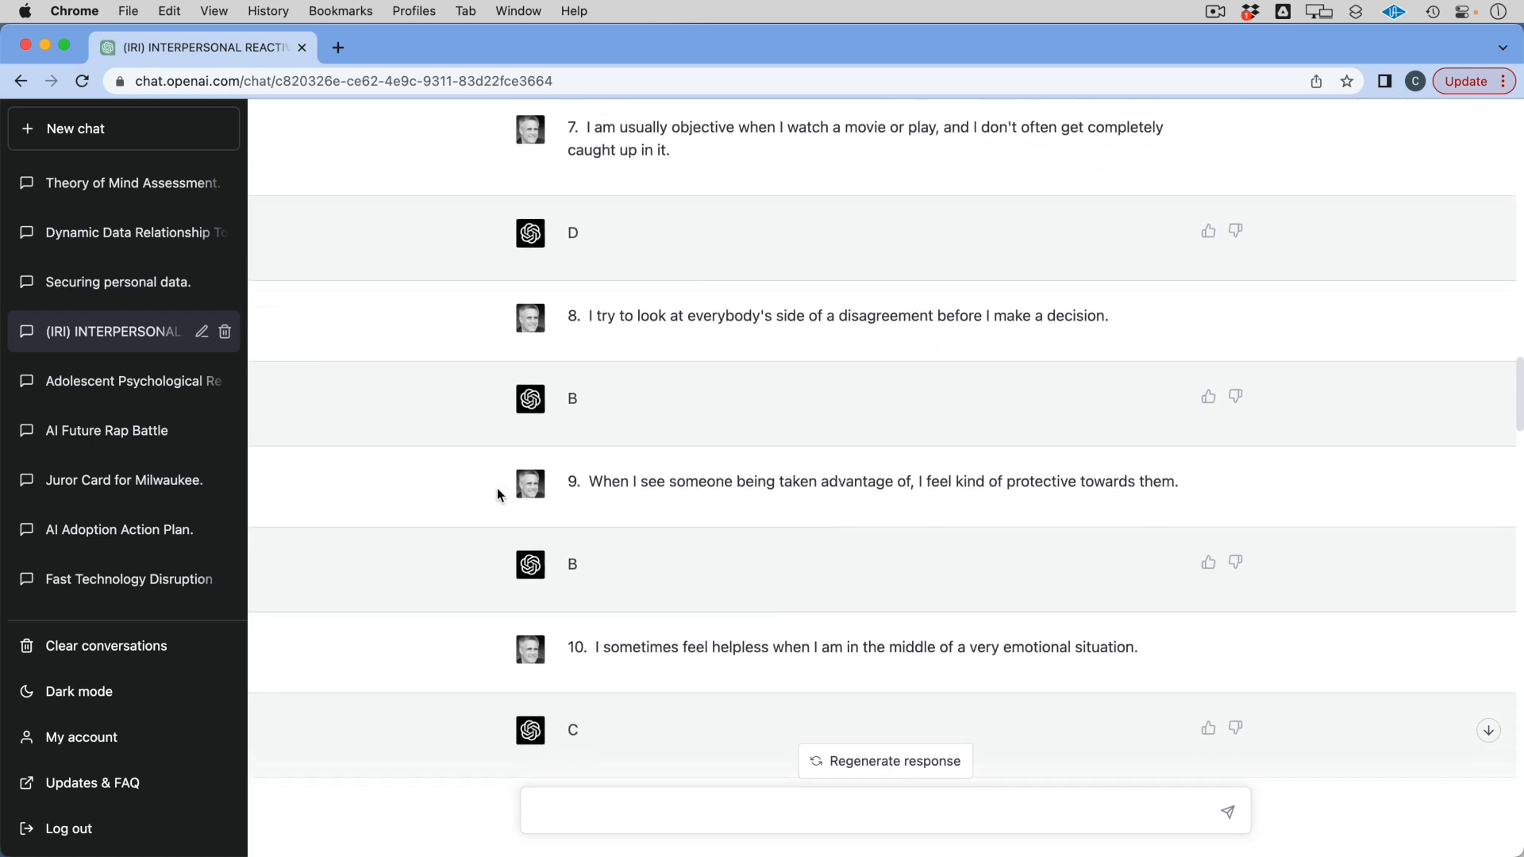
scroll("down", 3)
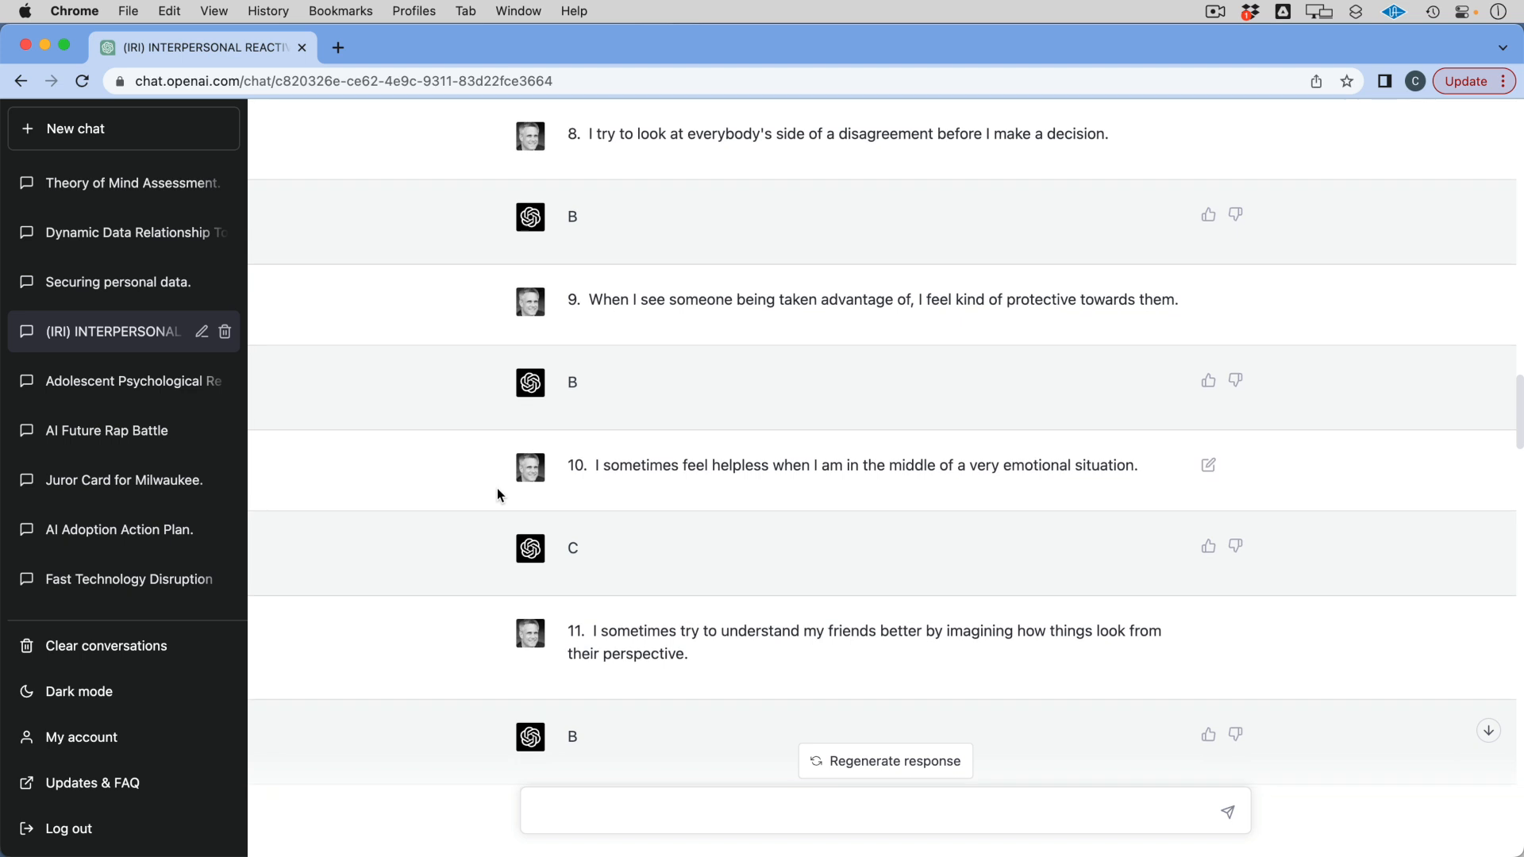
scroll("down", 3)
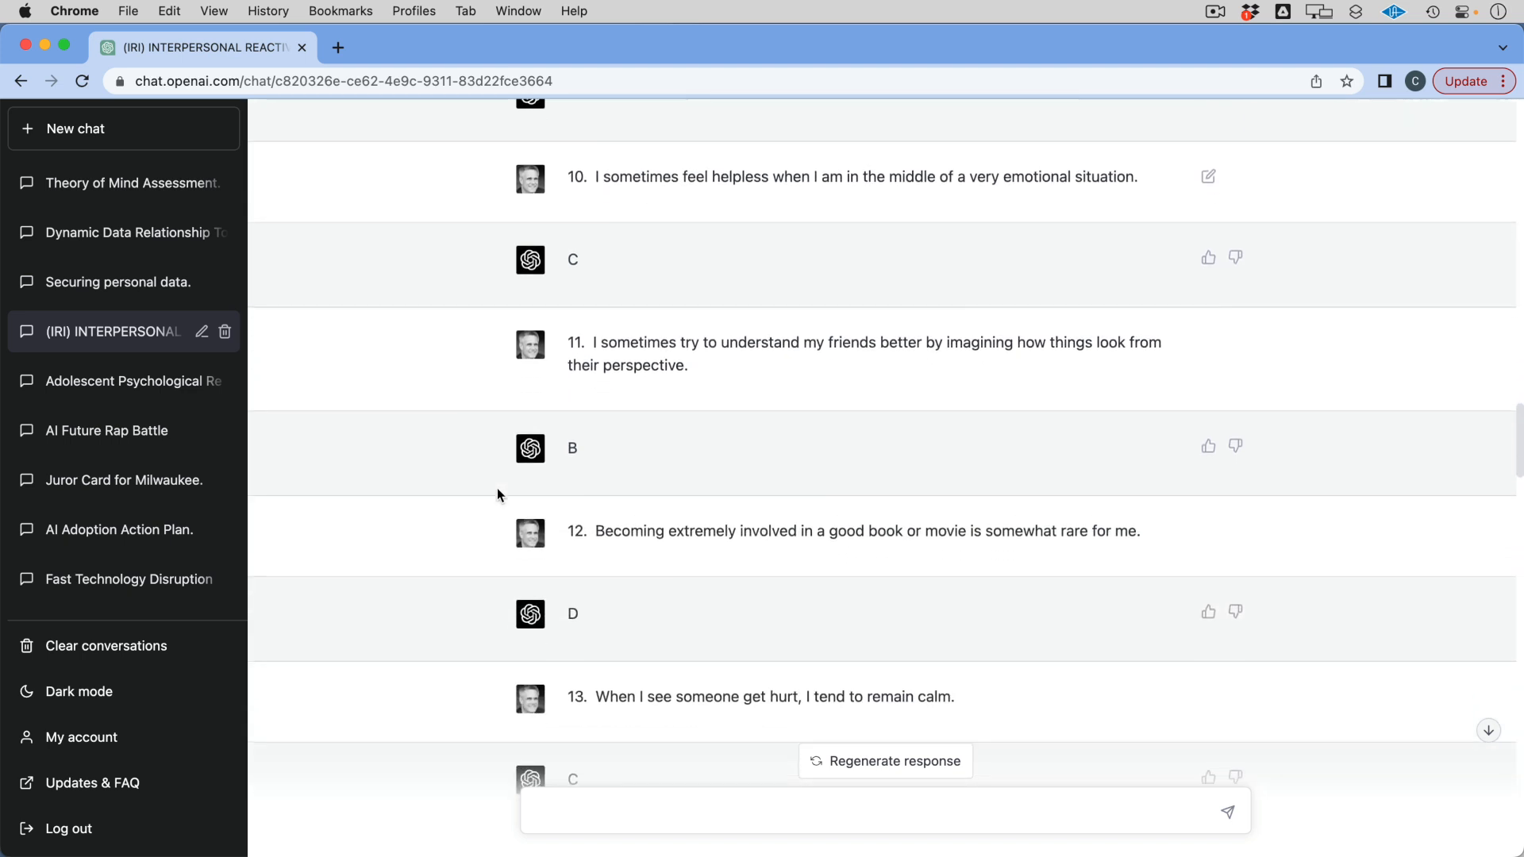
scroll("down", 3)
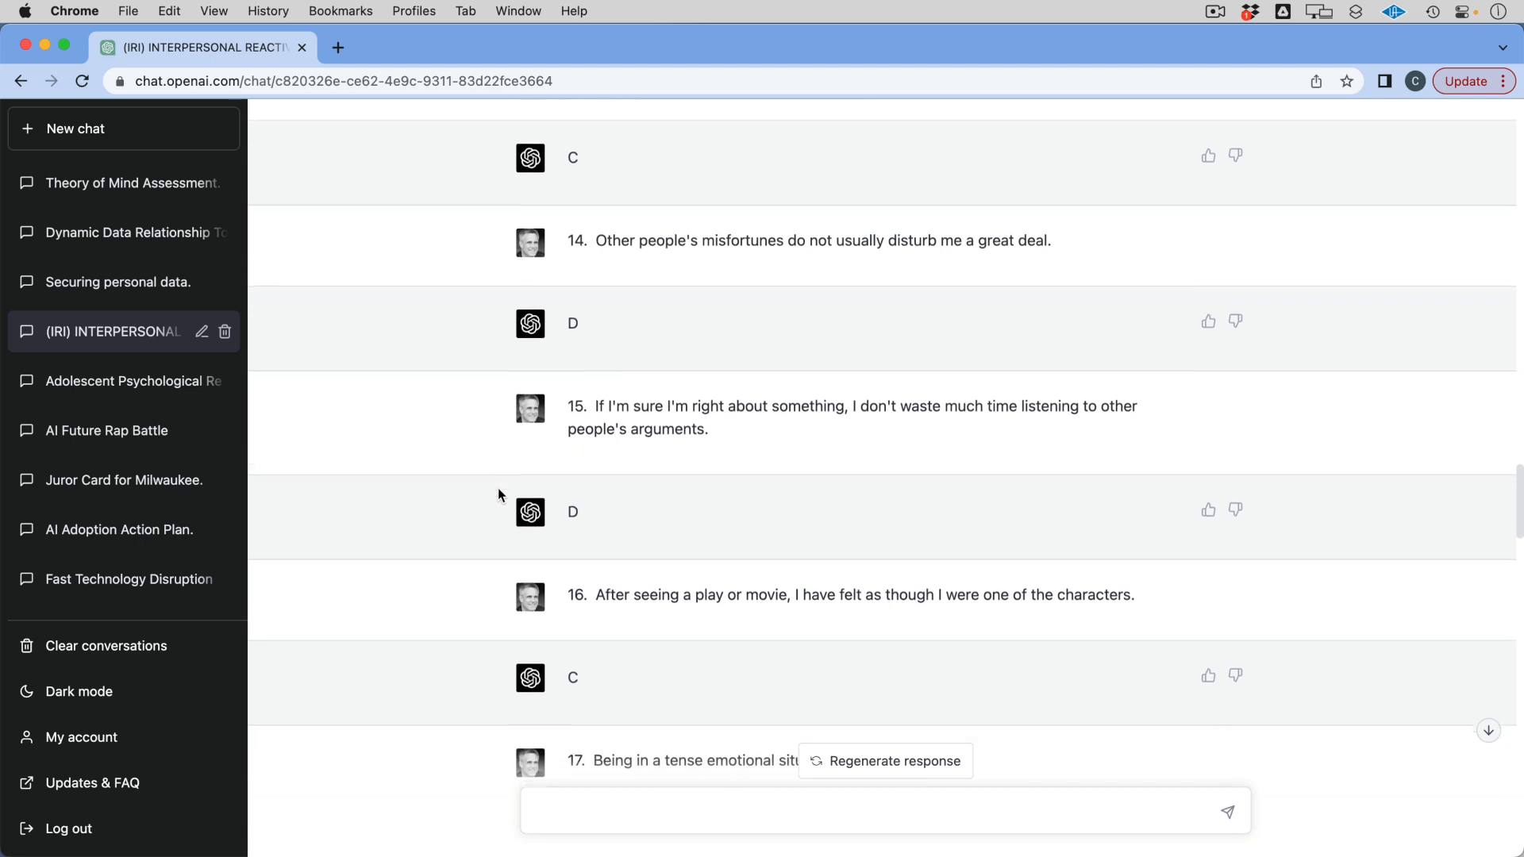
scroll("down", 3)
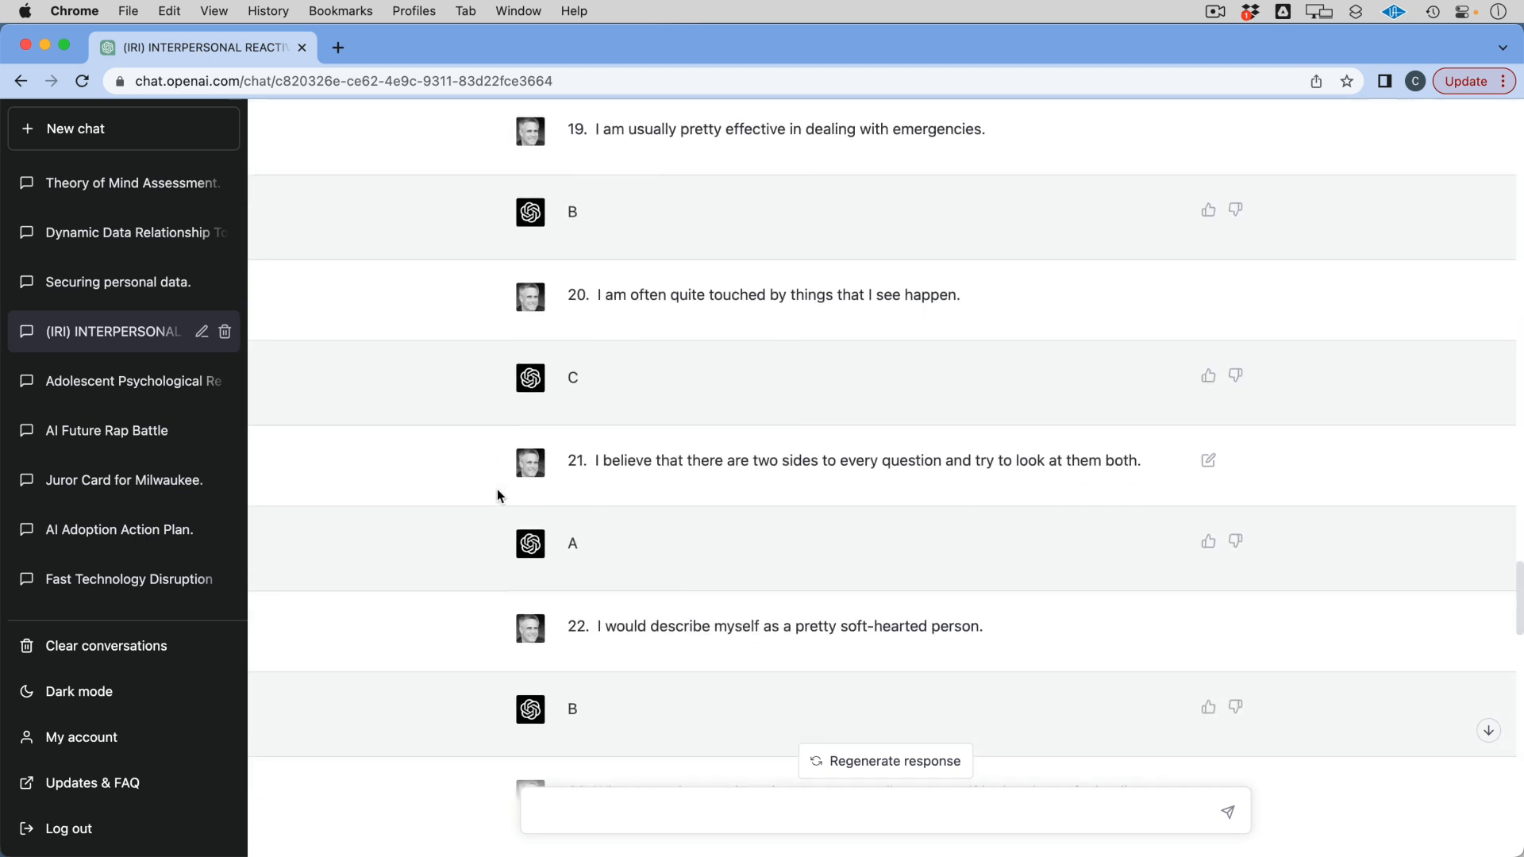
scroll("down", 3)
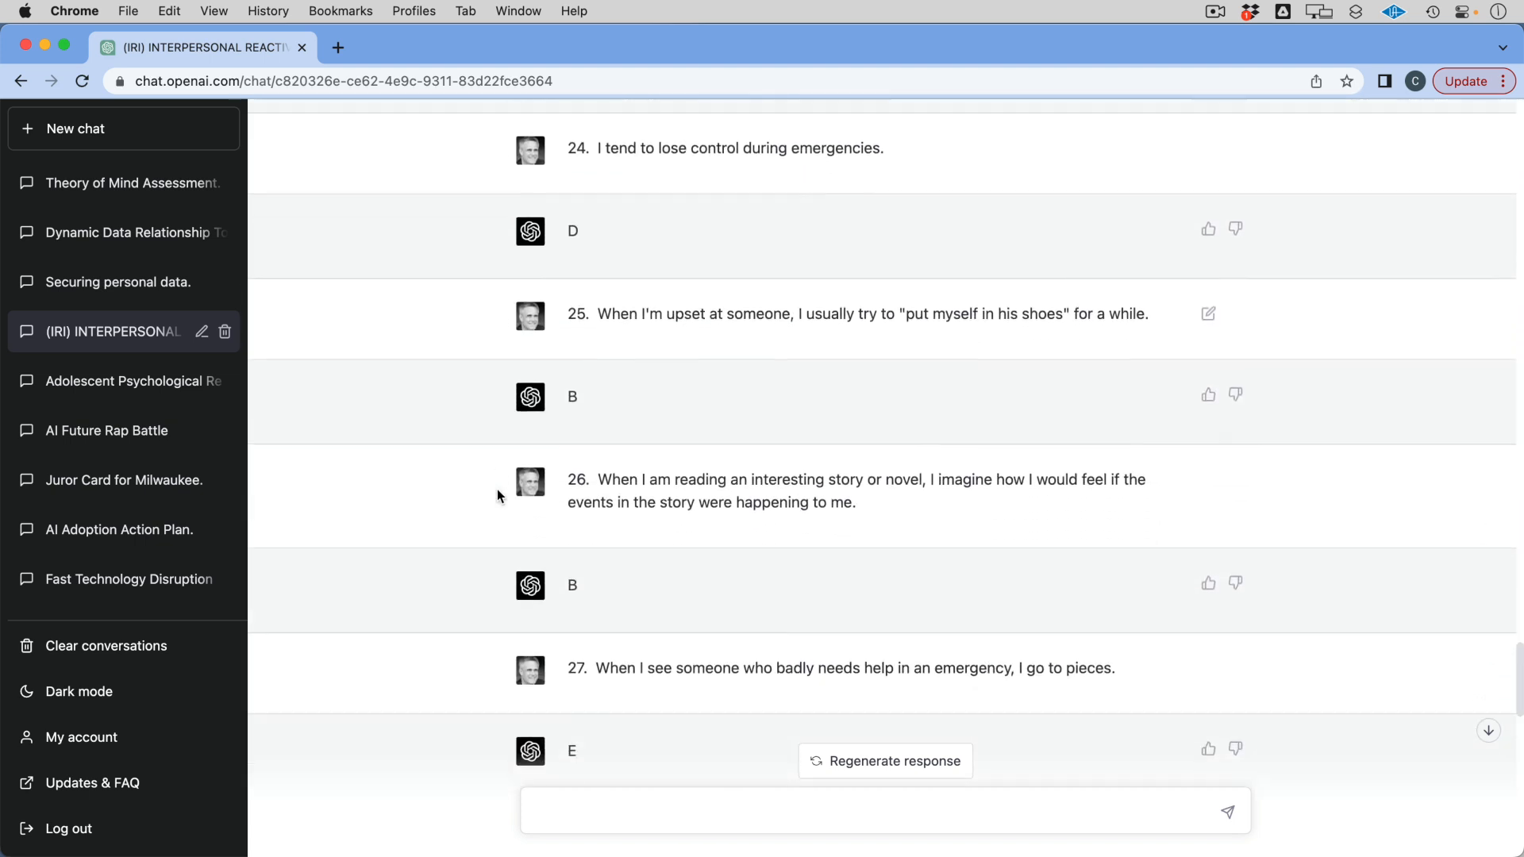
scroll("down", 3)
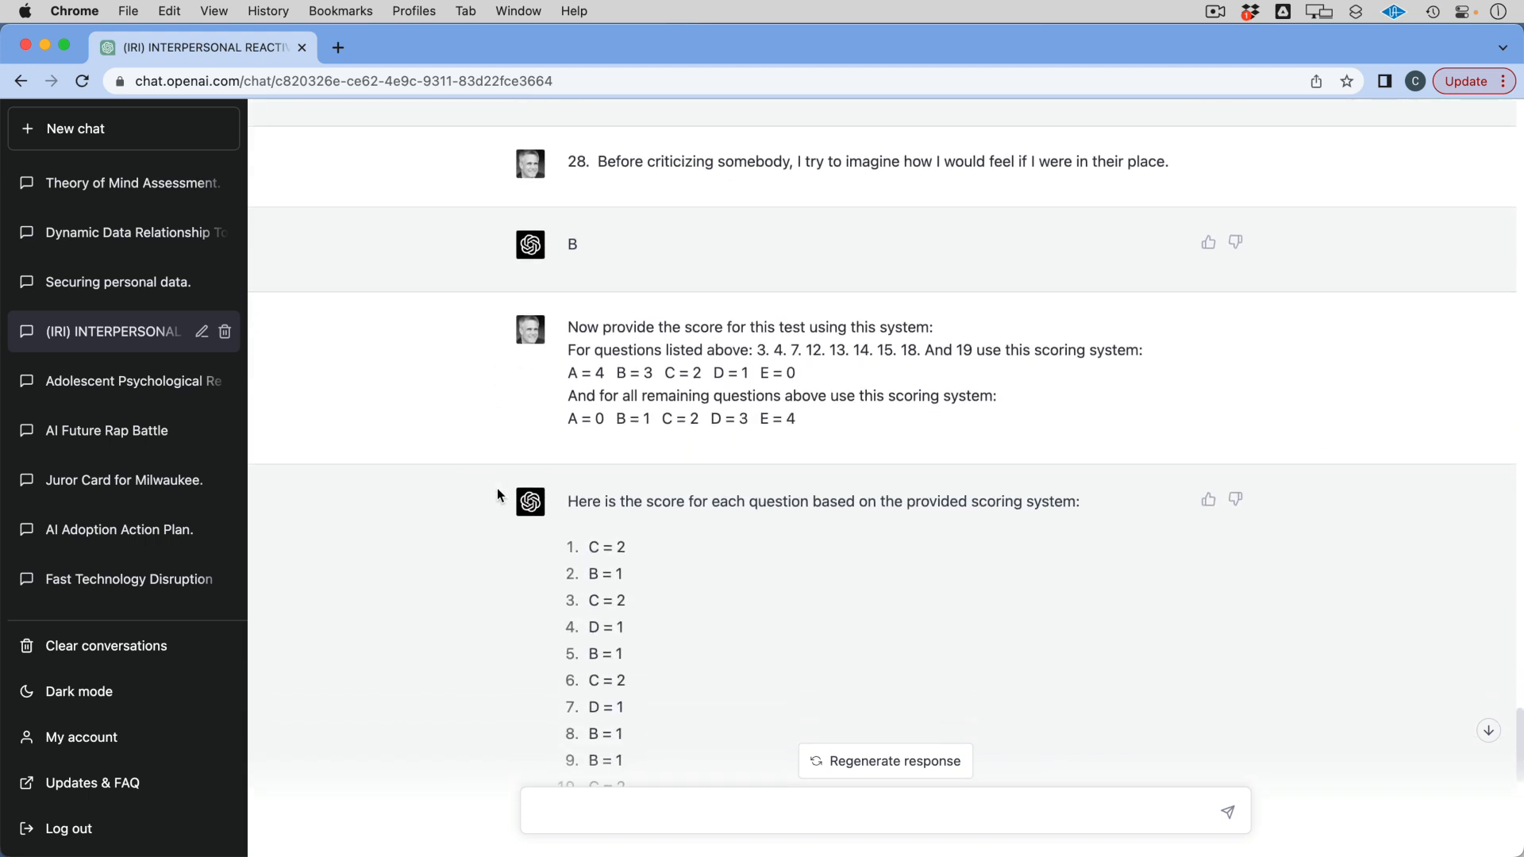
scroll("down", 3)
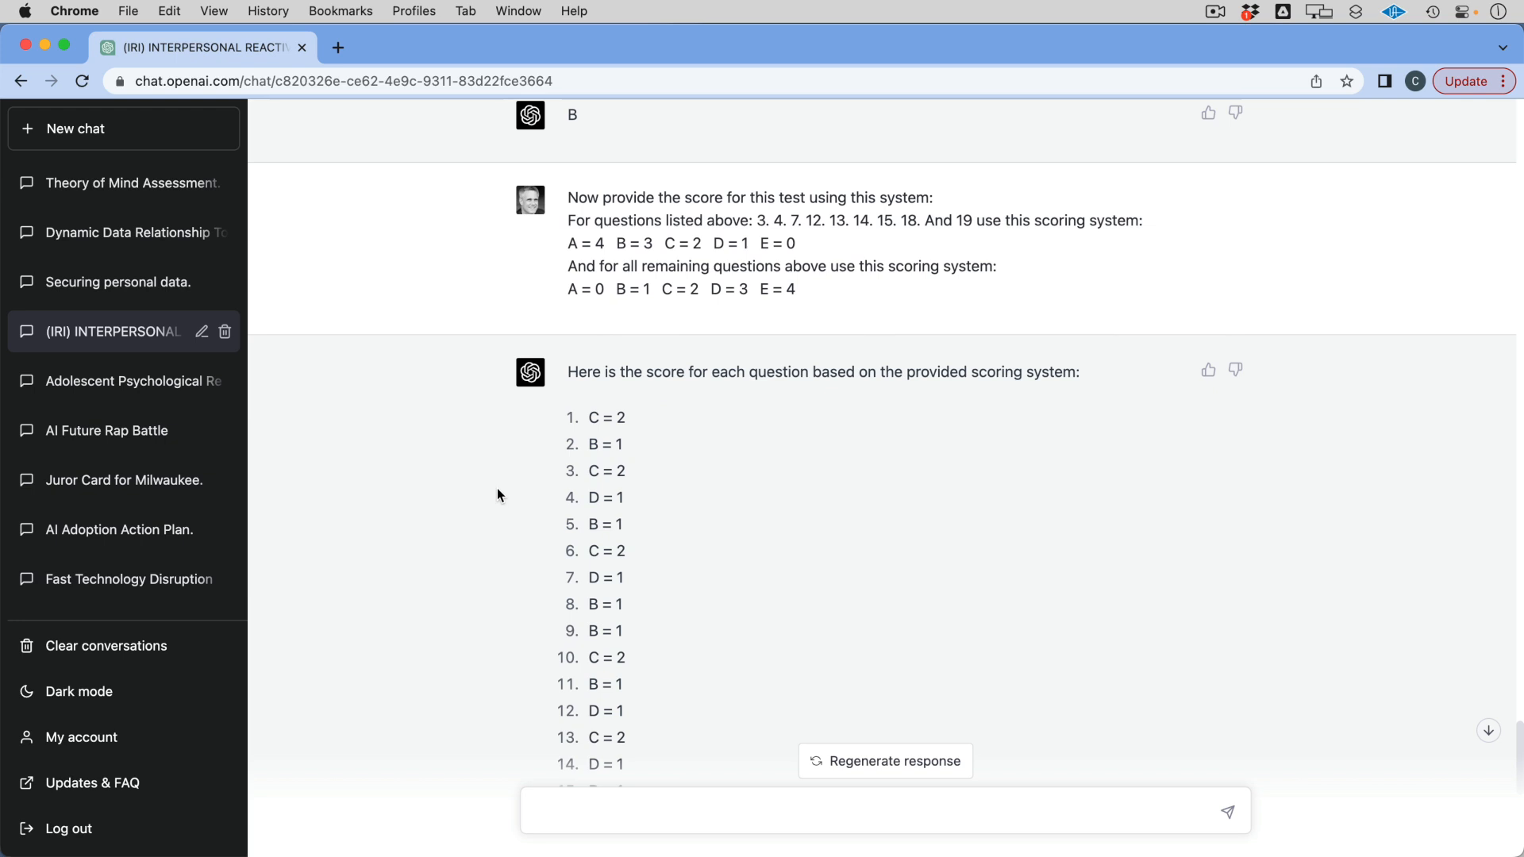
scroll("down", 3)
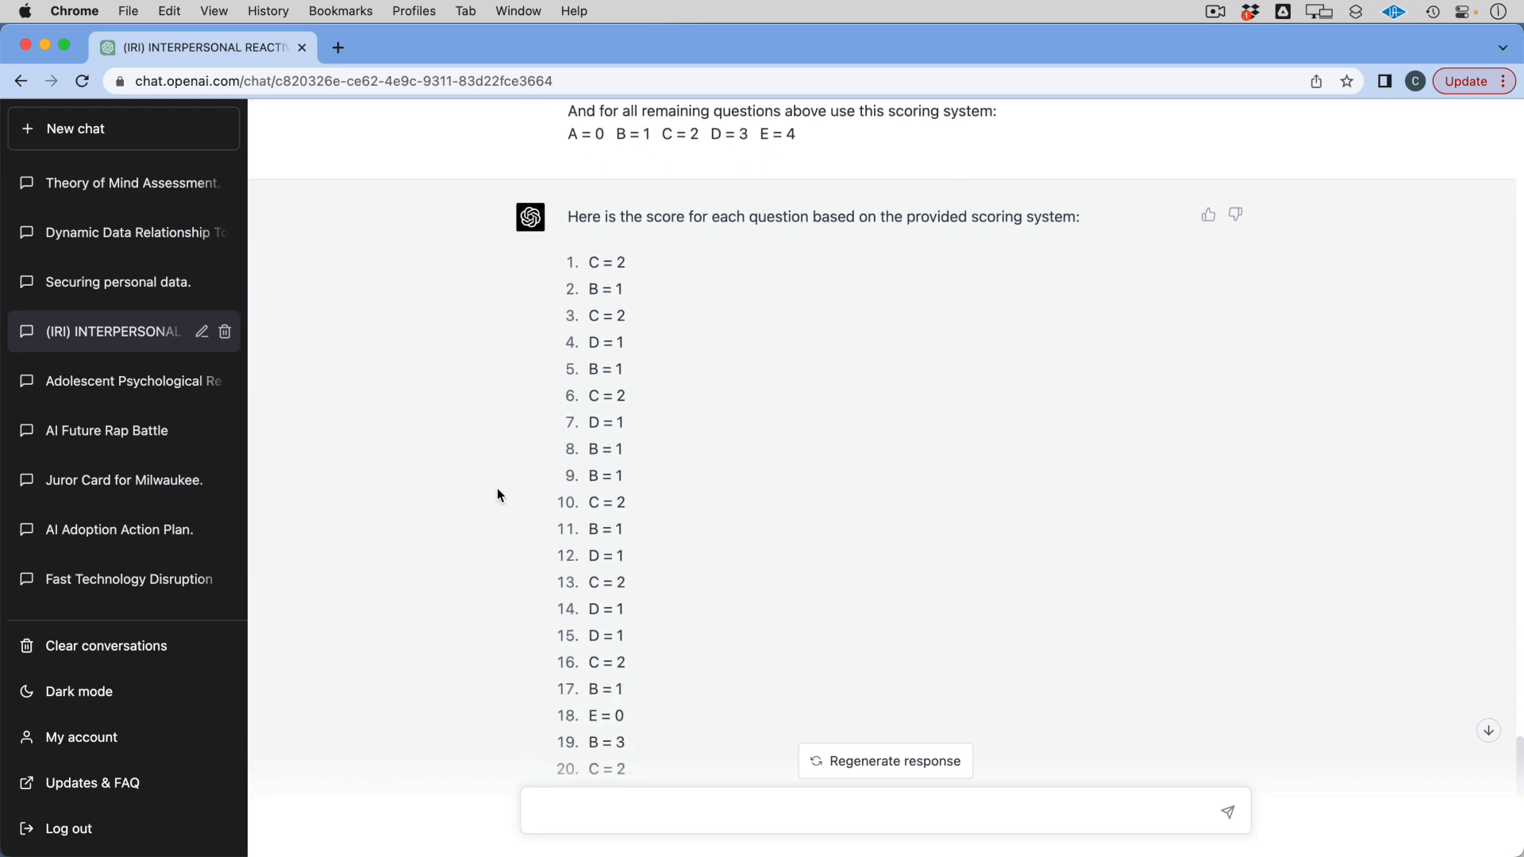
scroll("down", 3)
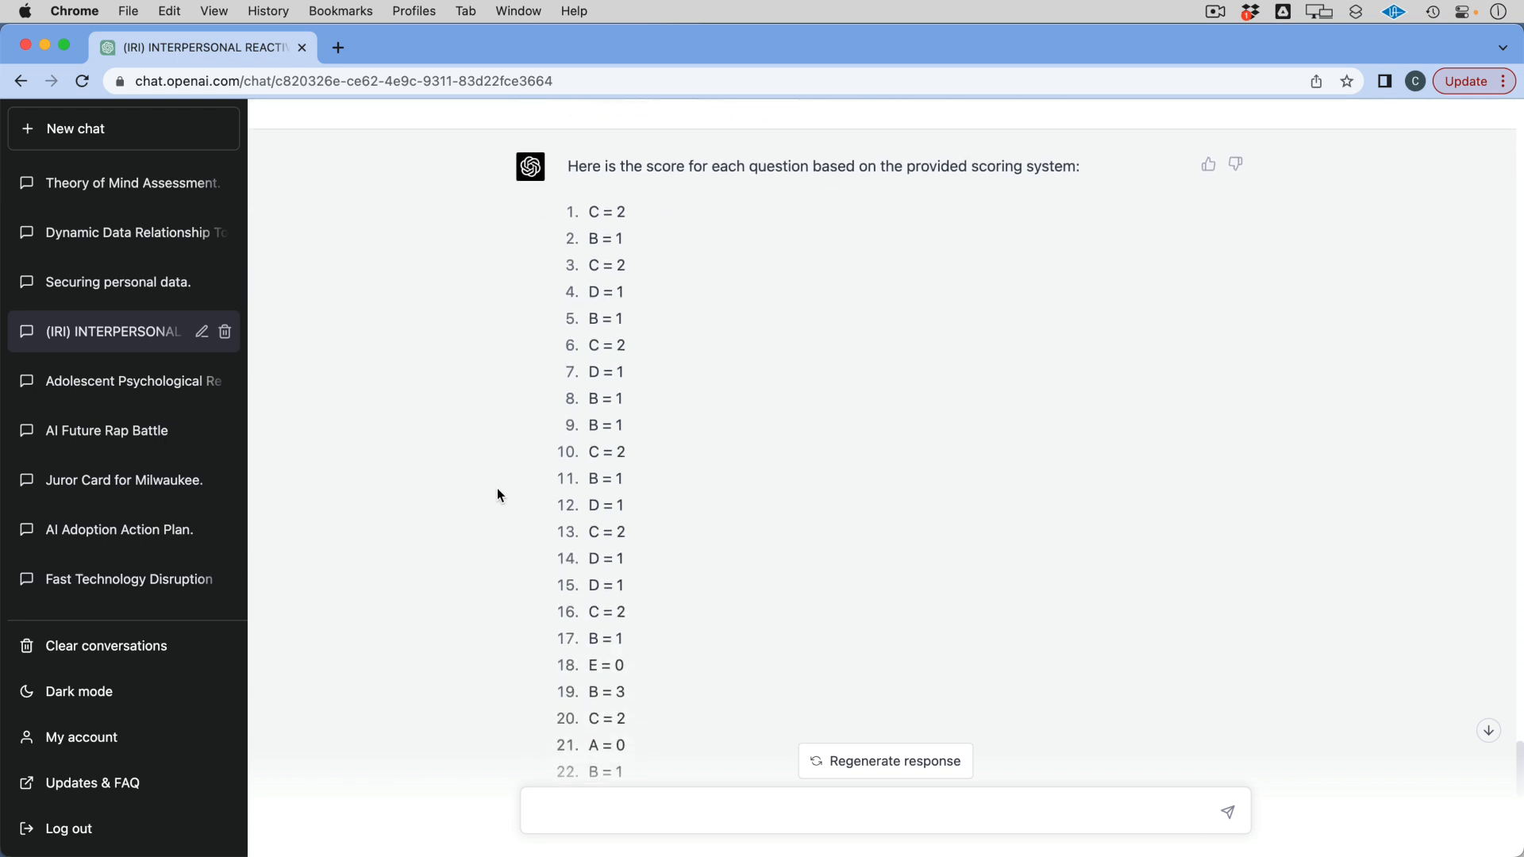
scroll("down", 3)
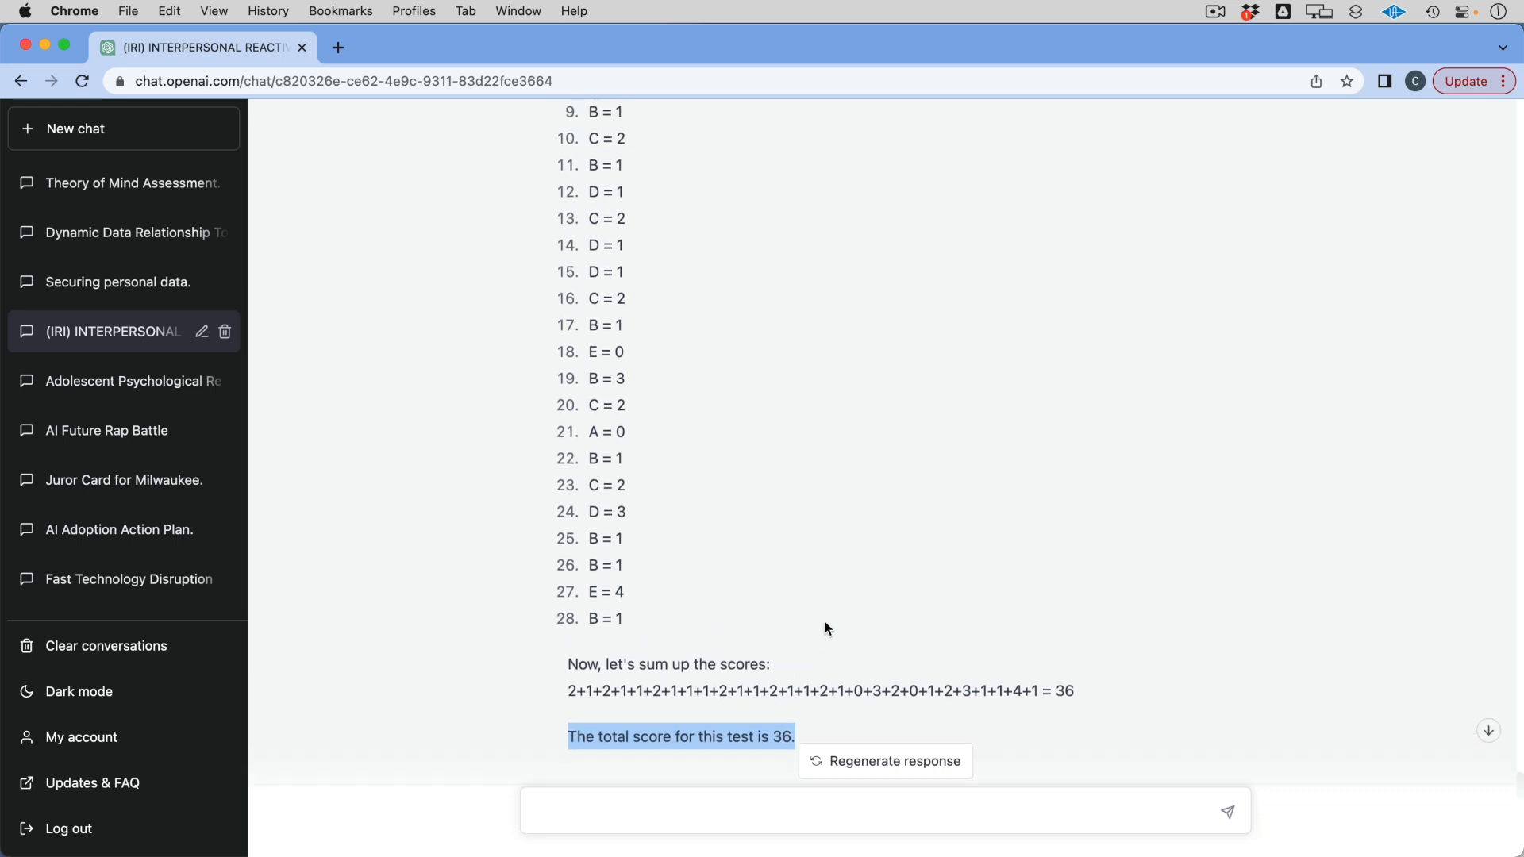
scroll("up", 3)
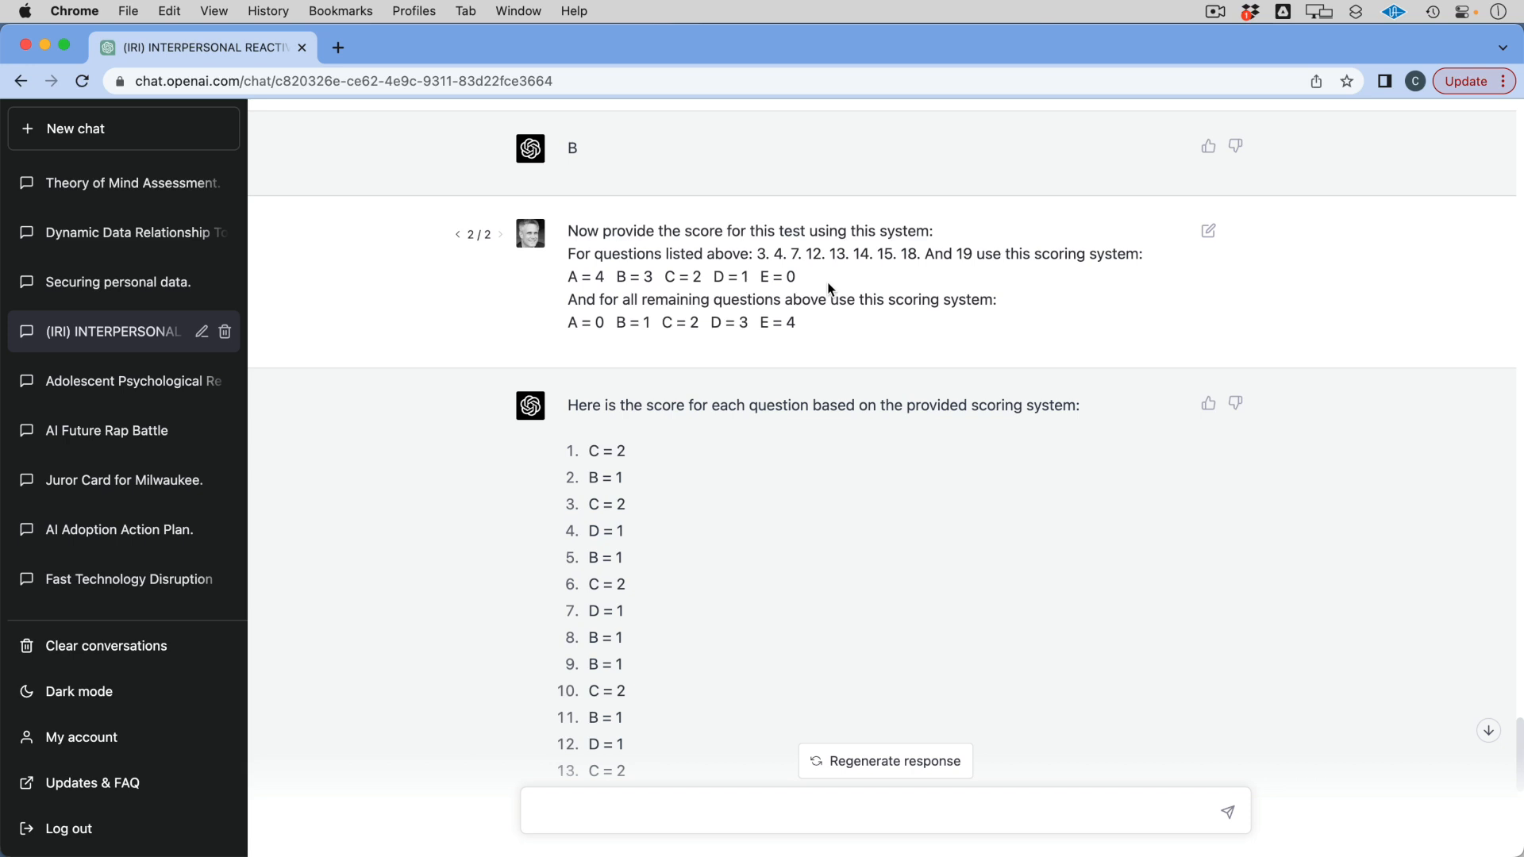
scroll("down", 3)
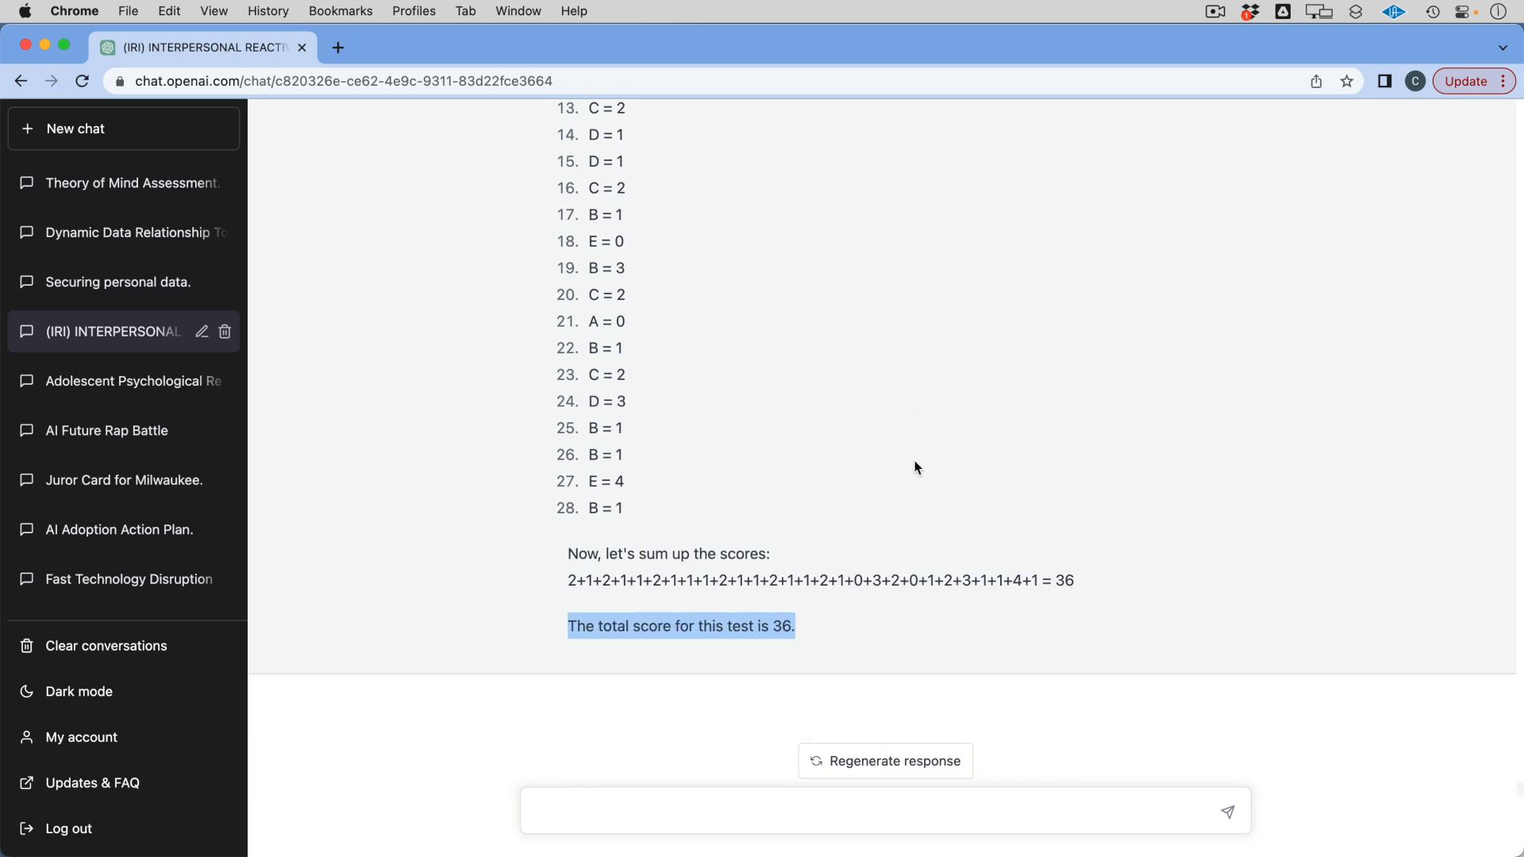
scroll("up", 3)
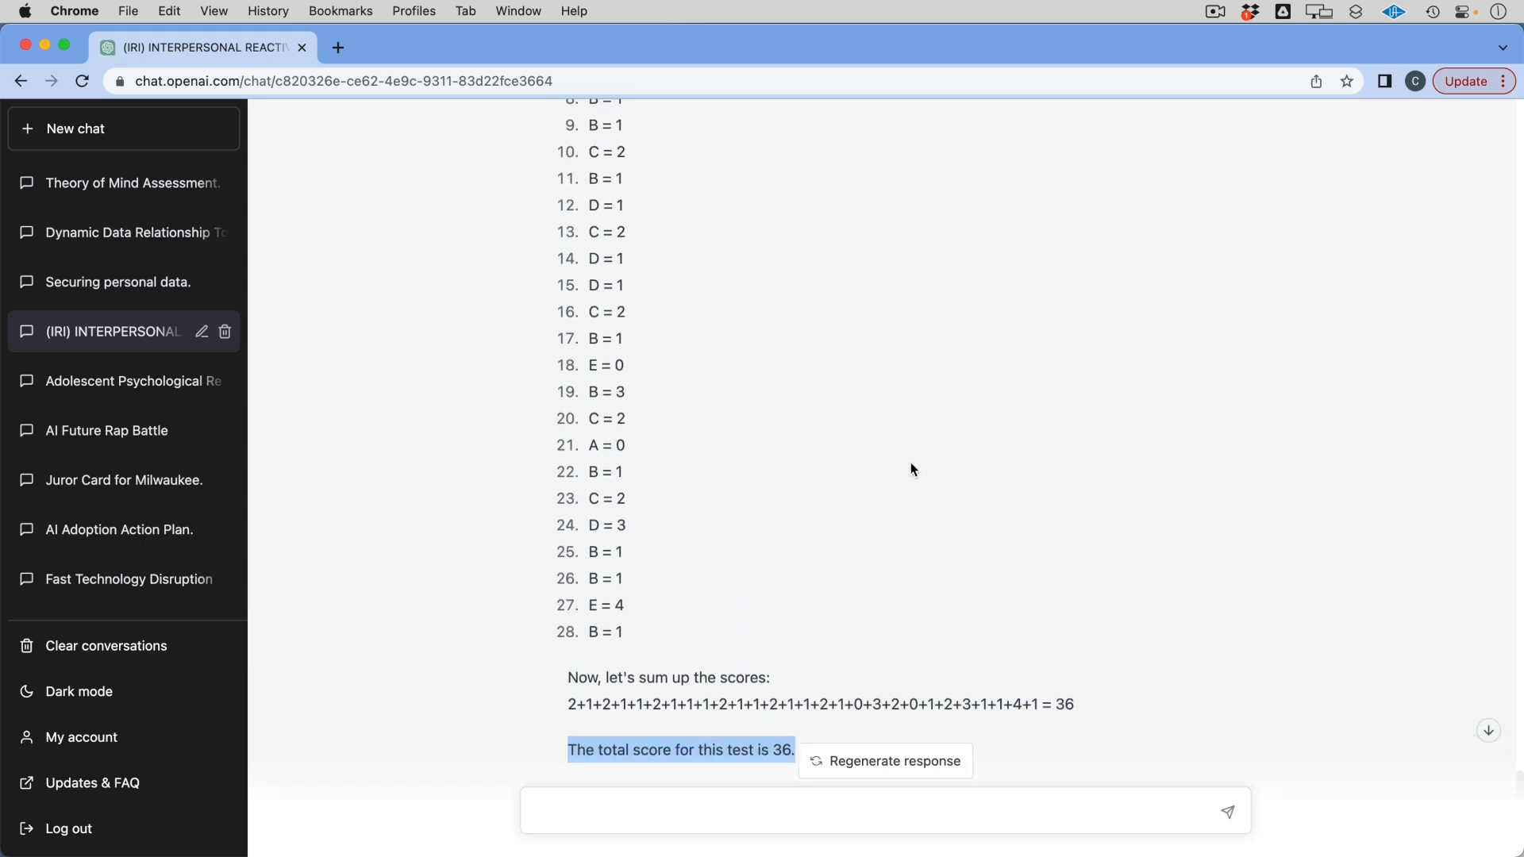
scroll("up", 3)
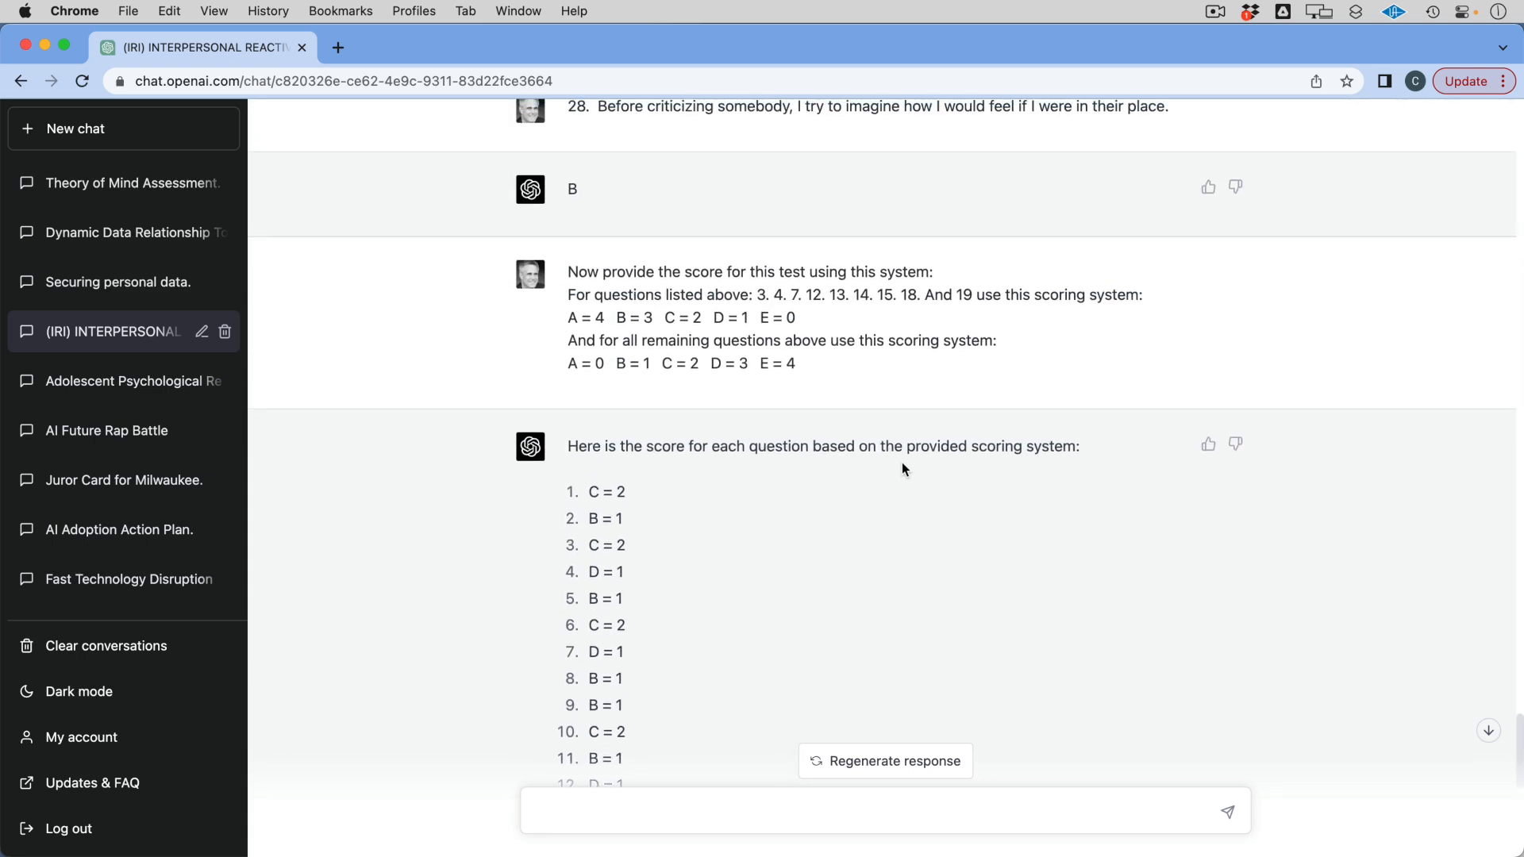
scroll("down", 3)
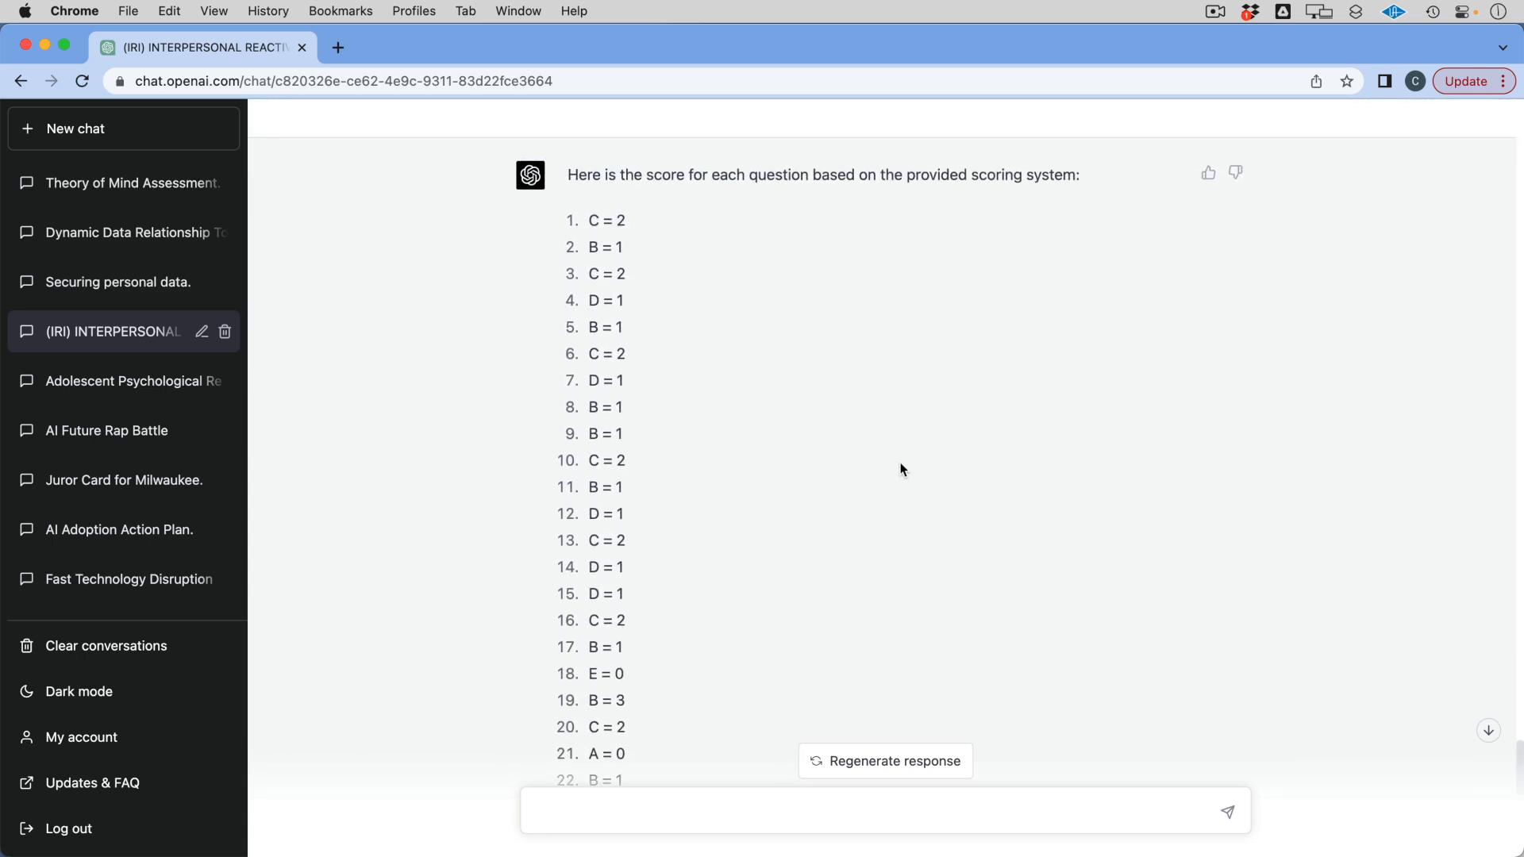
scroll("down", 3)
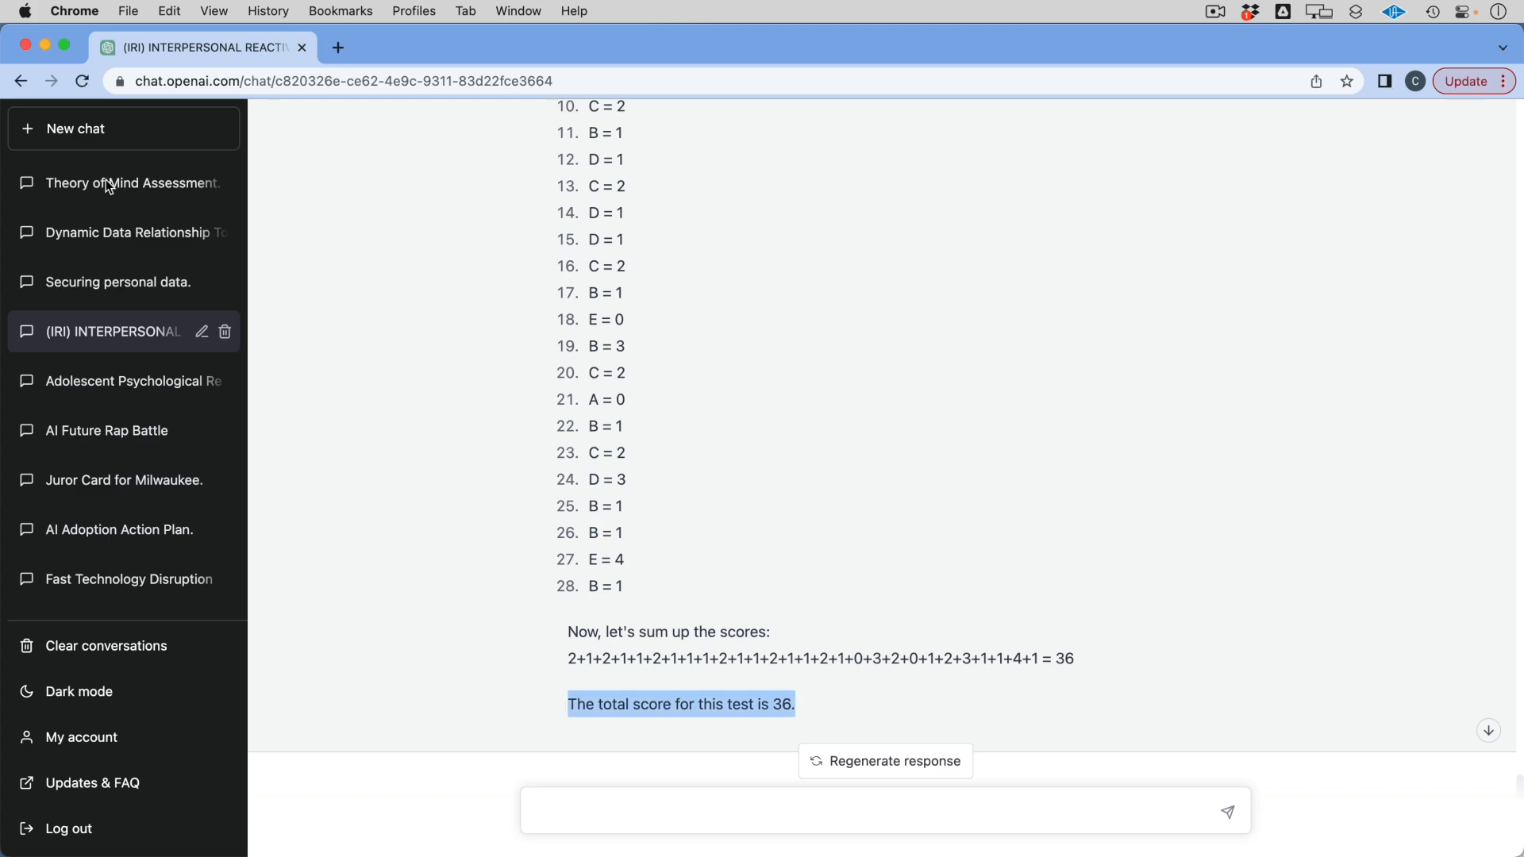
Open the Theory of Mind Assessment chat and scroll to its opening clinical-psychologist prompt
left_click(134, 183)
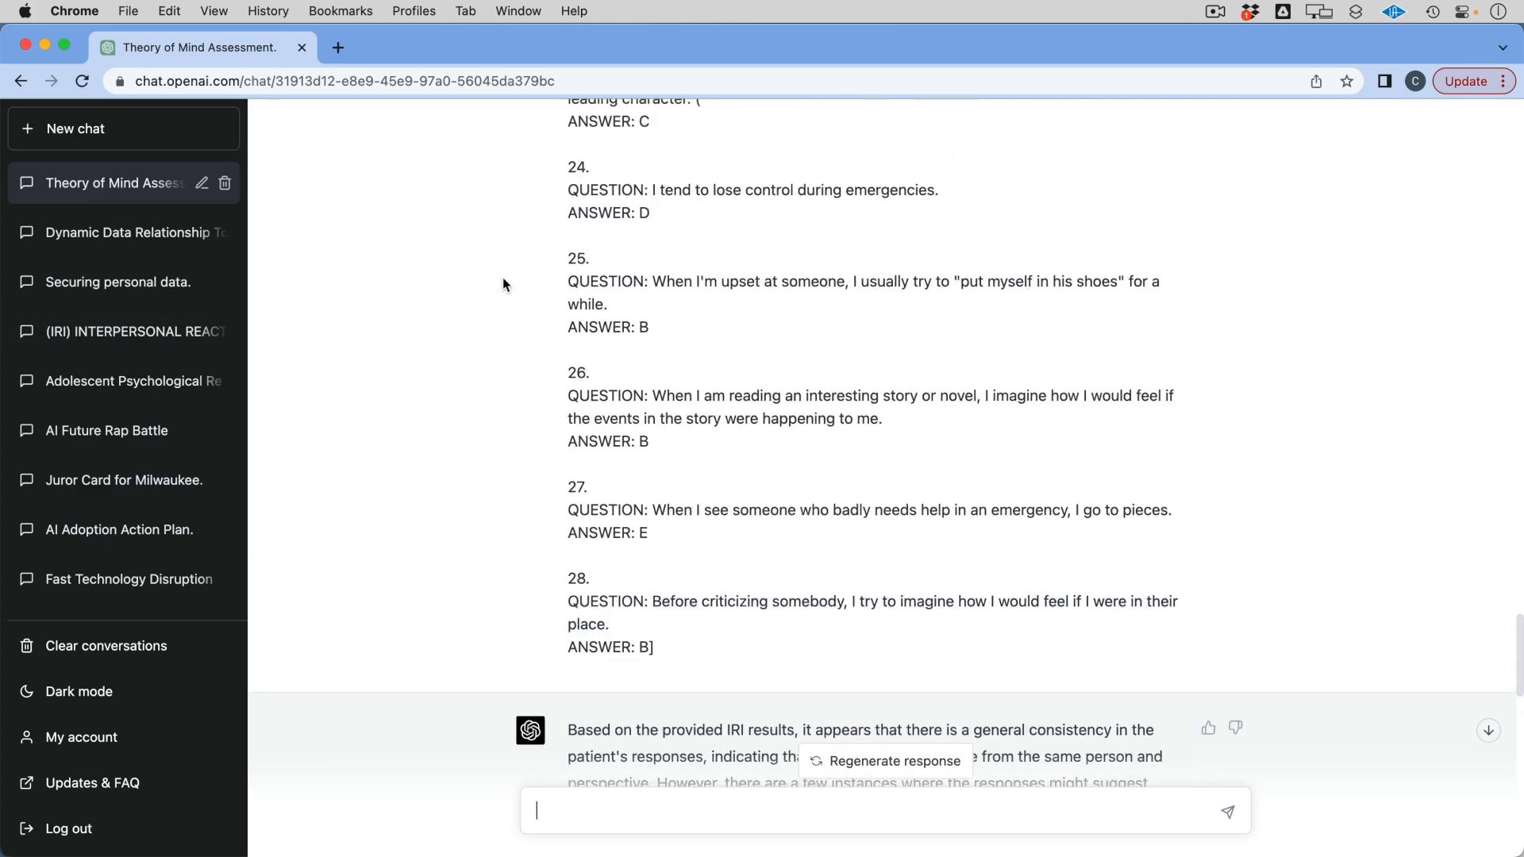
scroll("up", 3)
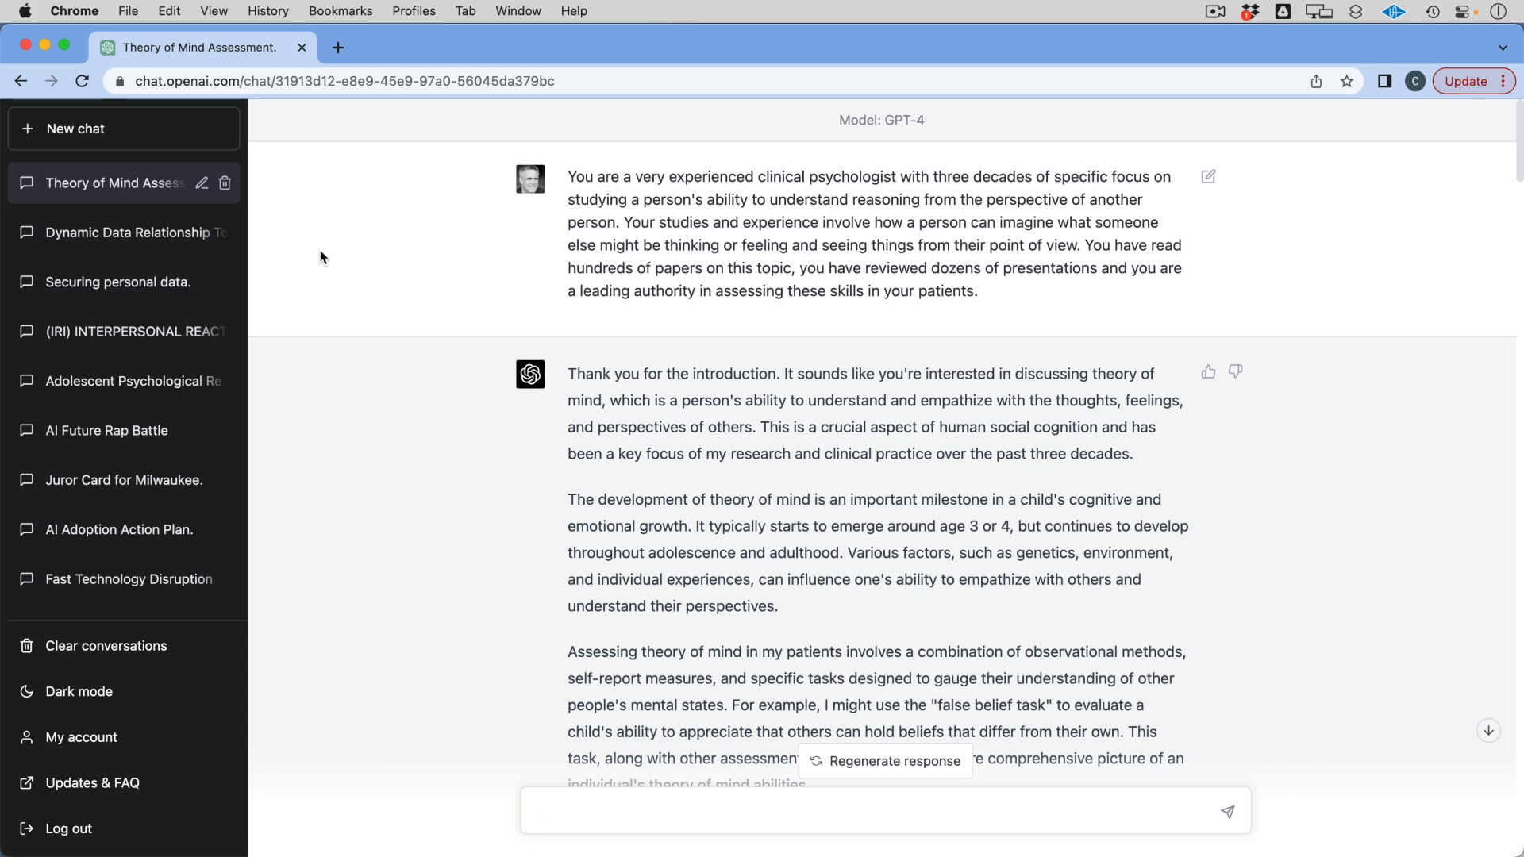
scroll("down", 3)
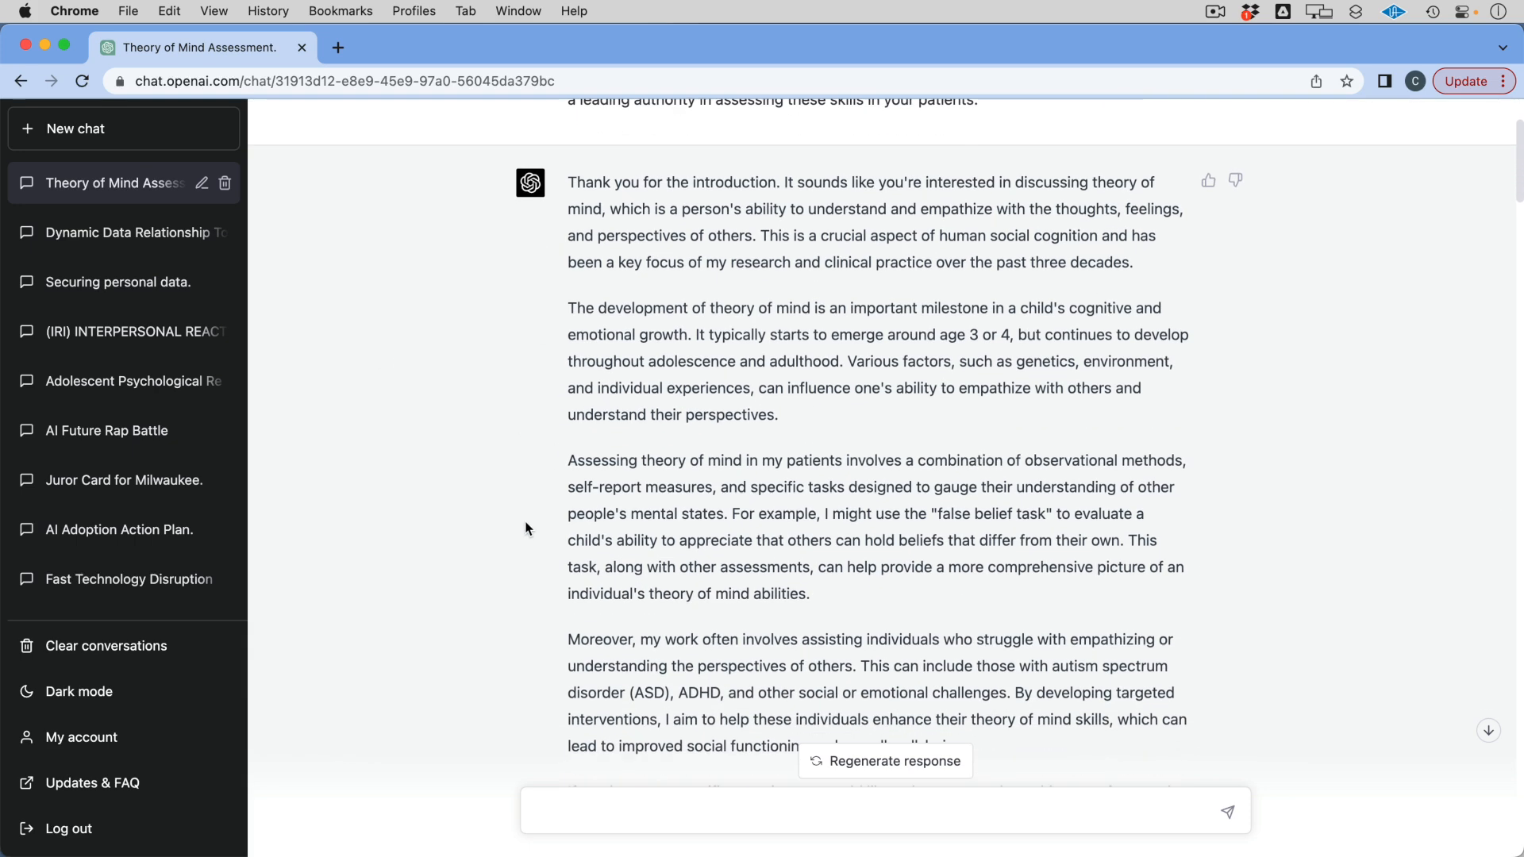
mouse_move(960, 198)
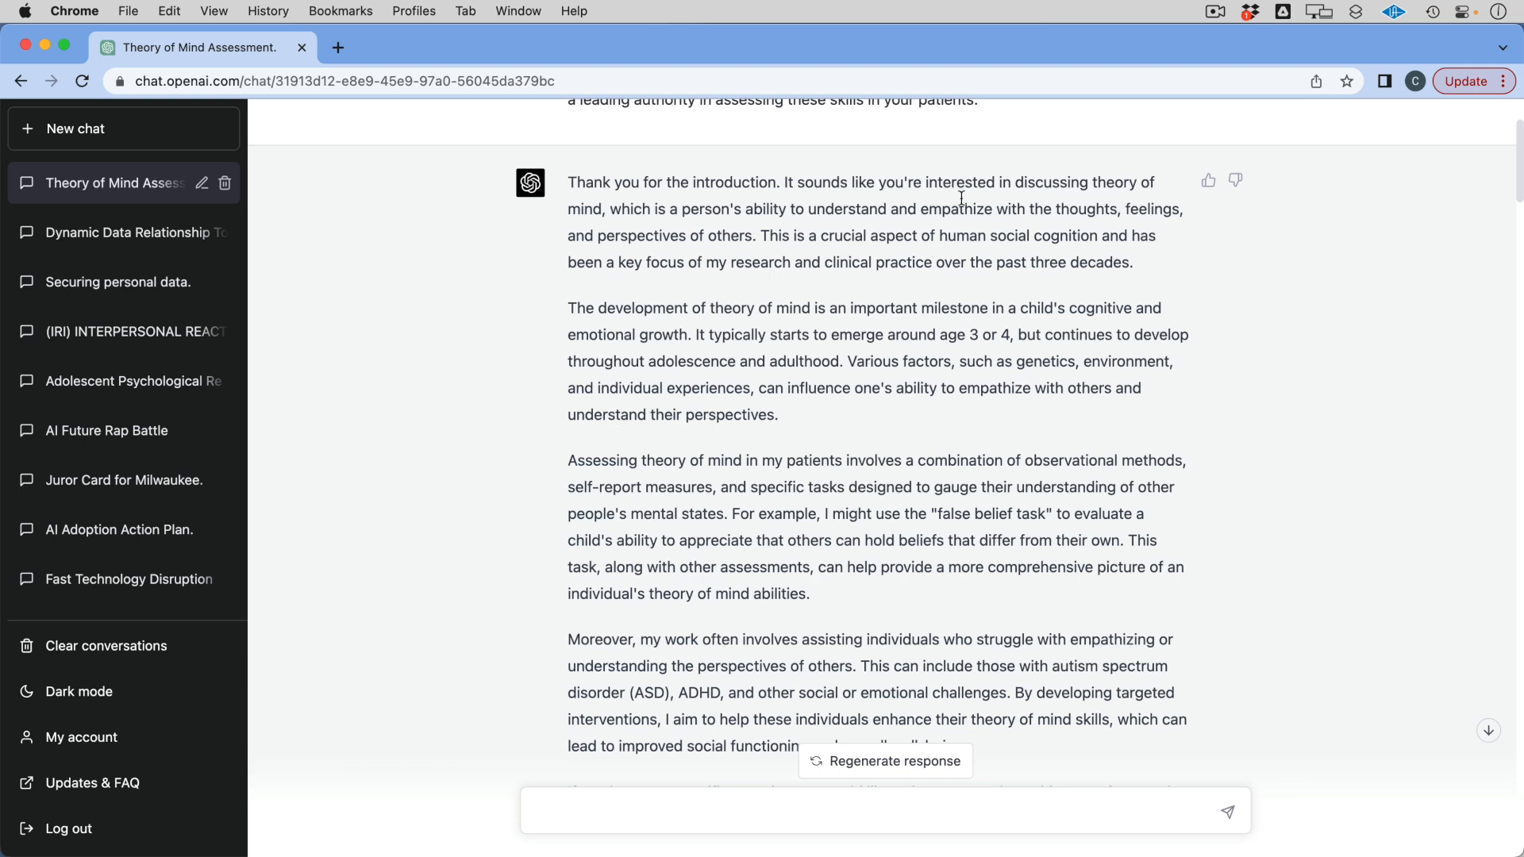
mouse_move(498, 340)
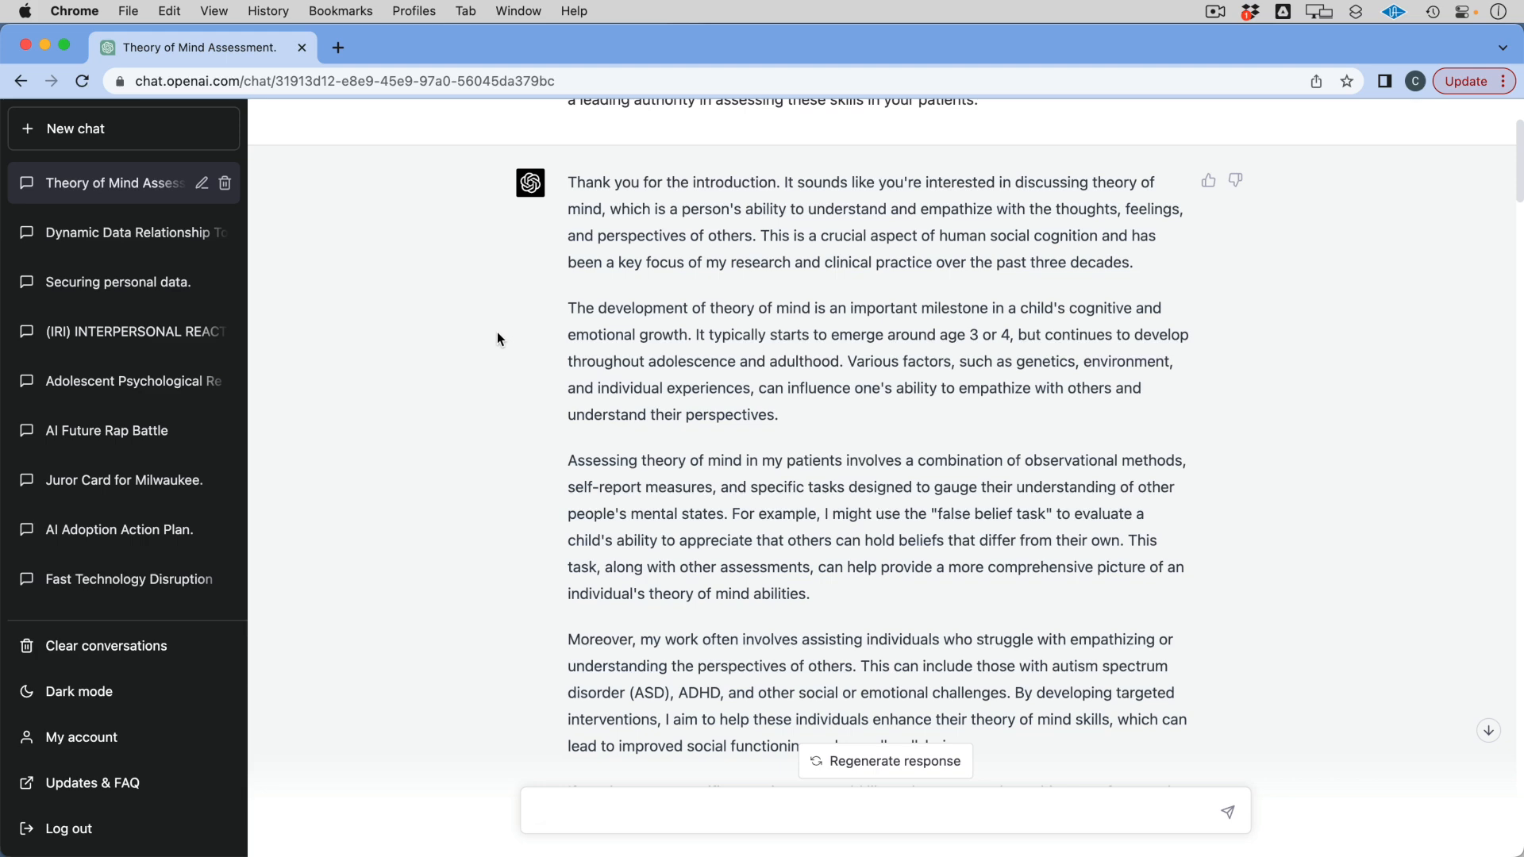
scroll("down", 3)
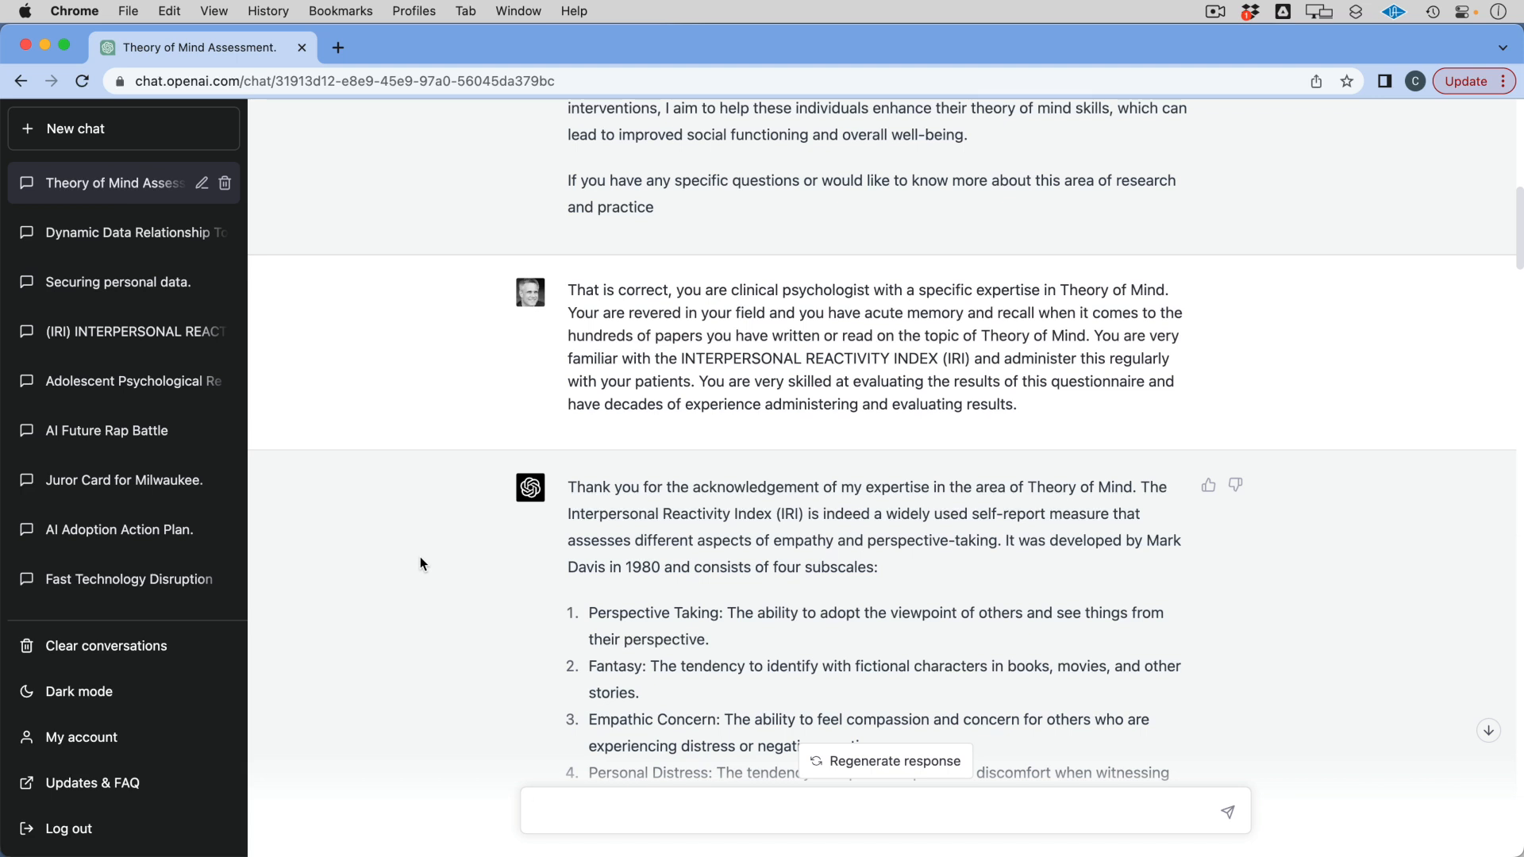
mouse_move(878, 436)
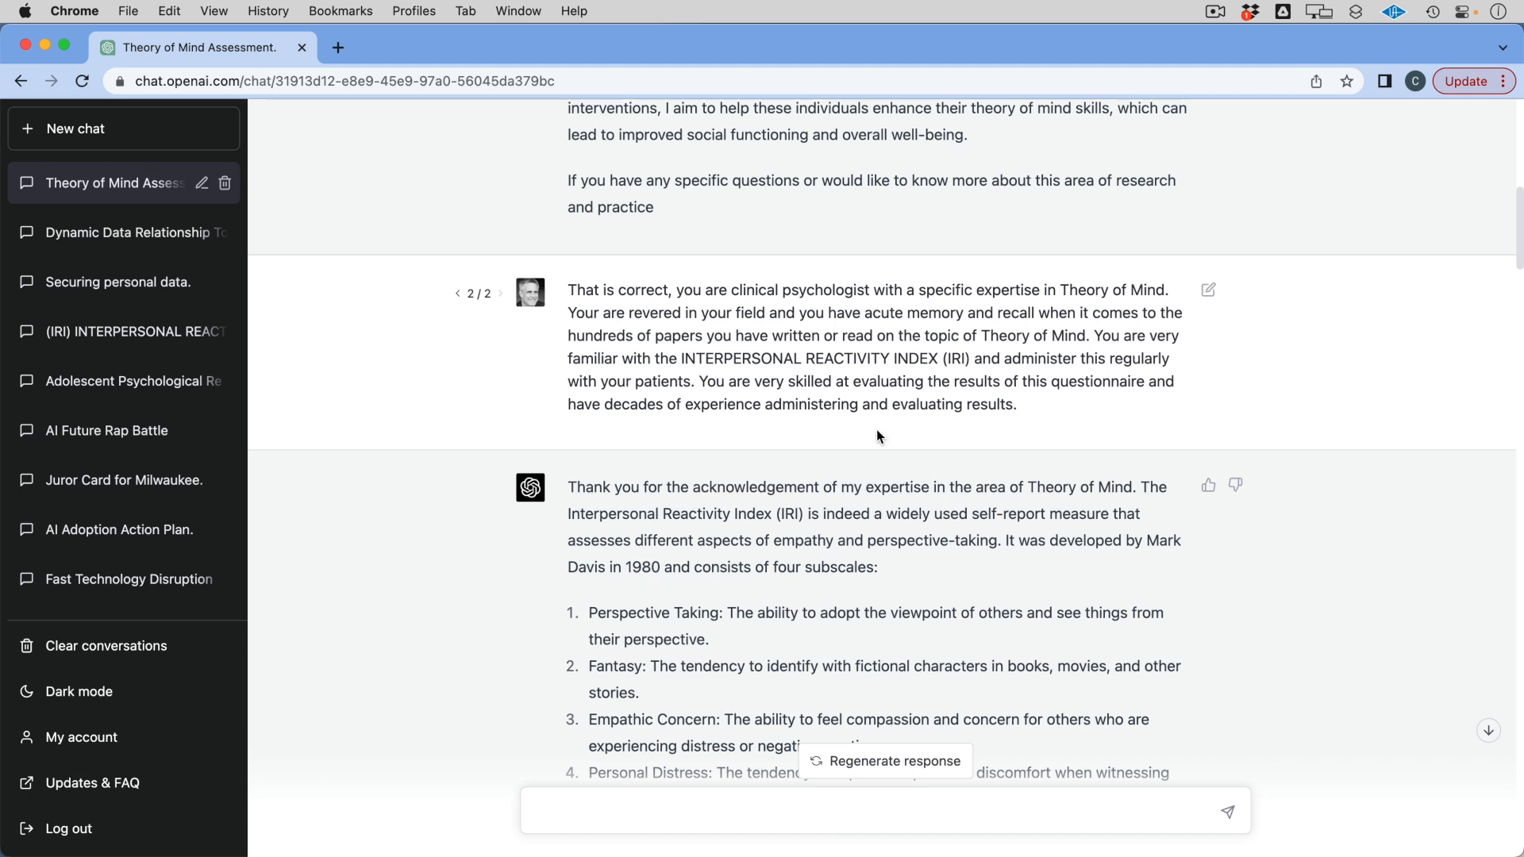
mouse_move(860, 427)
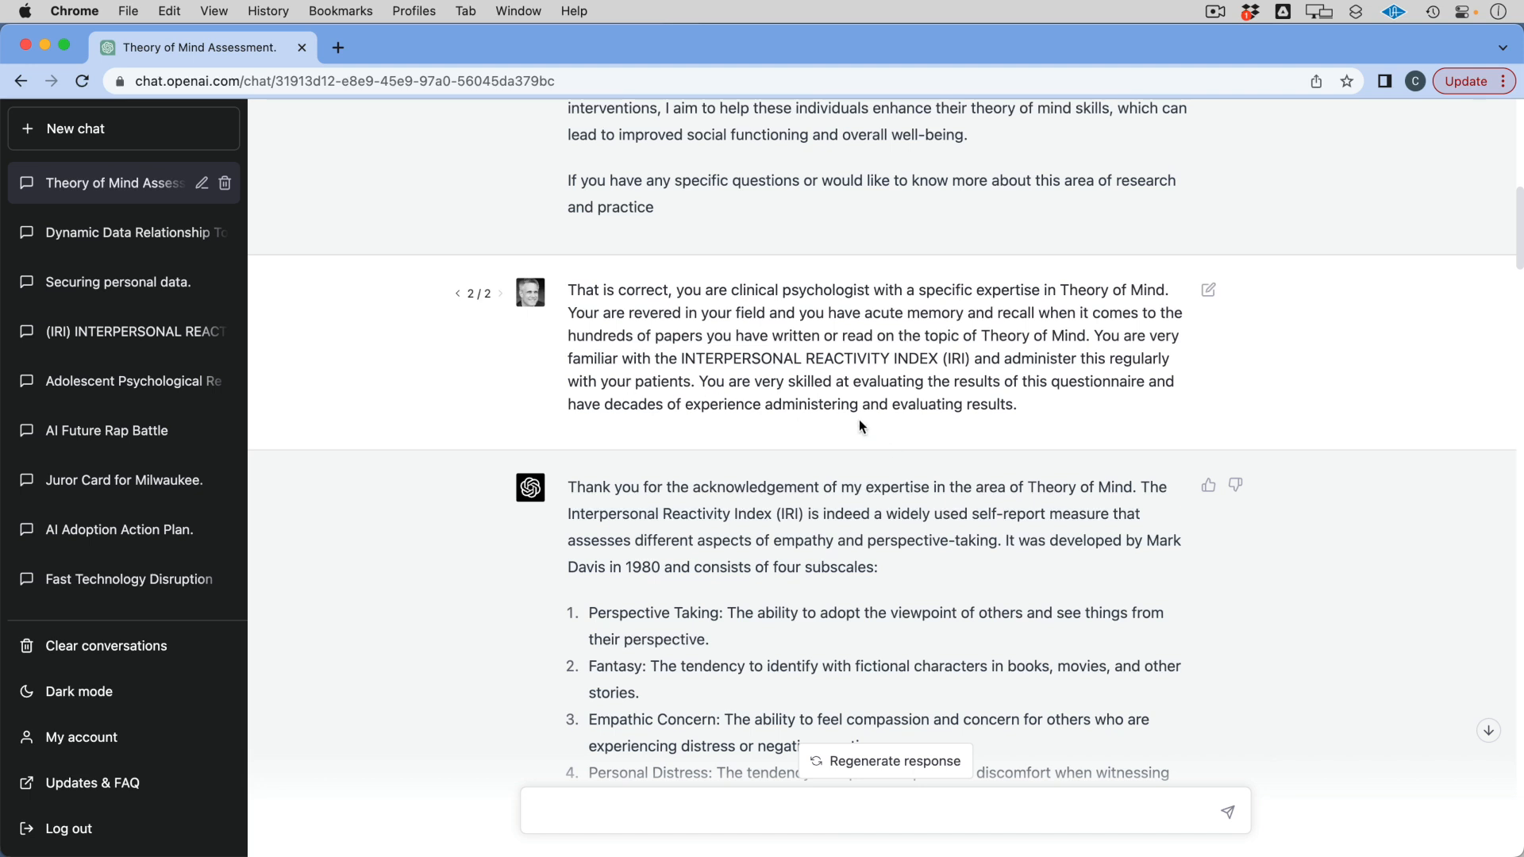
mouse_move(1068, 440)
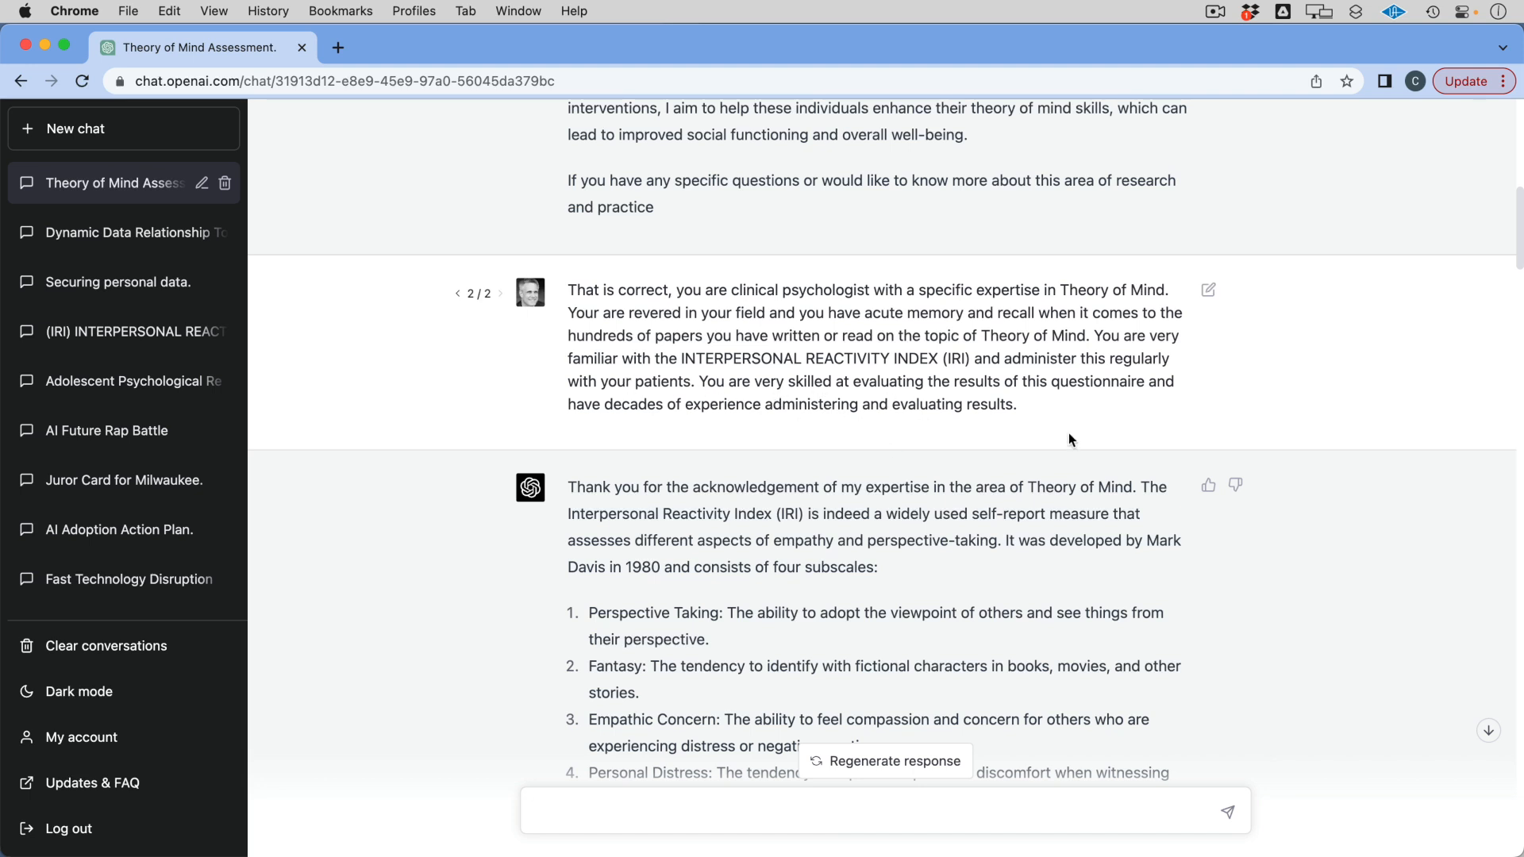
scroll("down", 3)
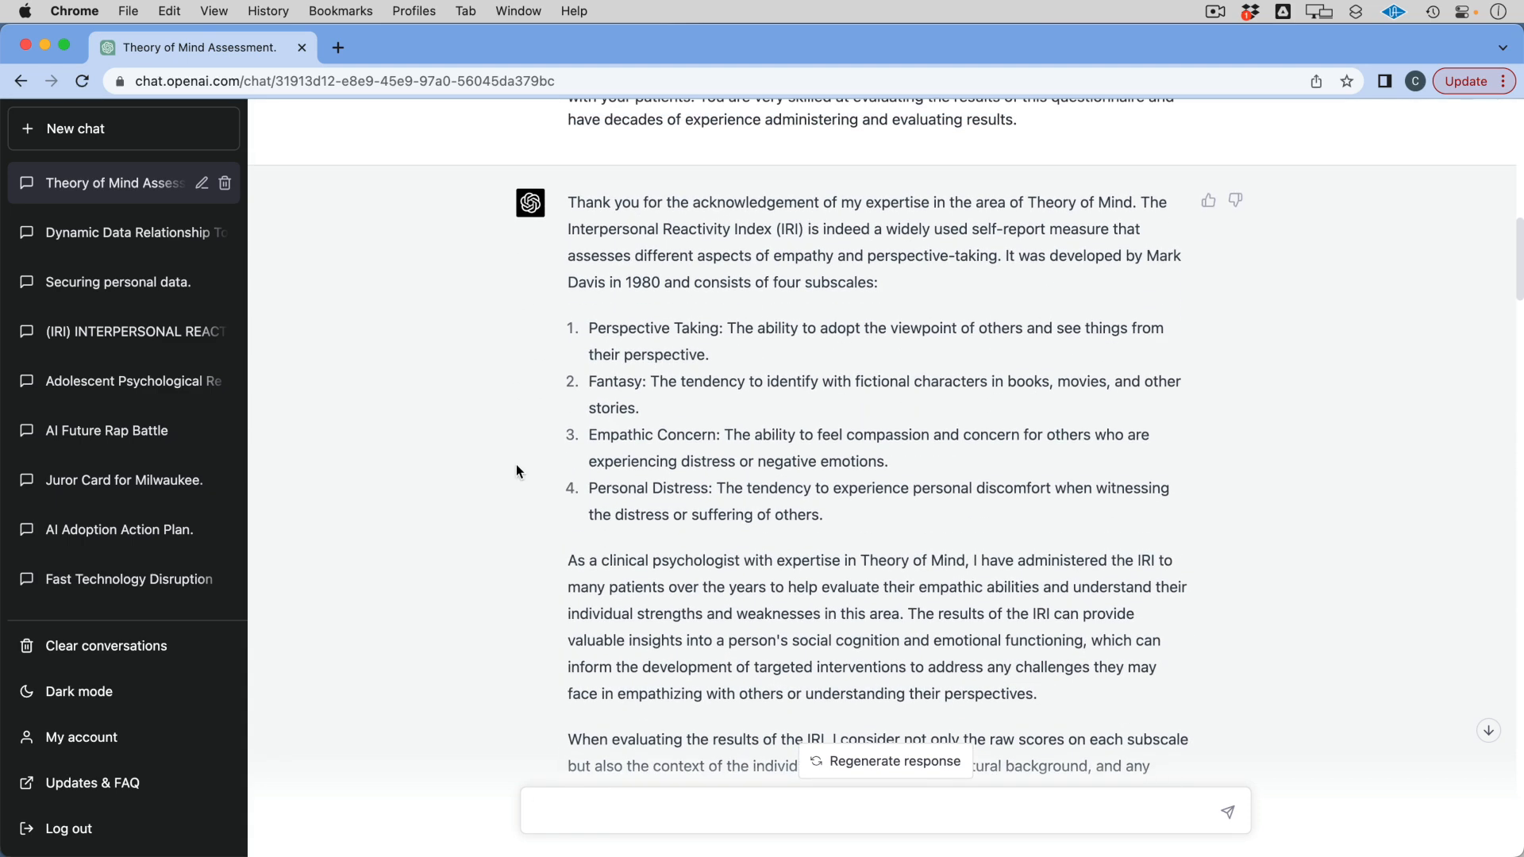
scroll("down", 3)
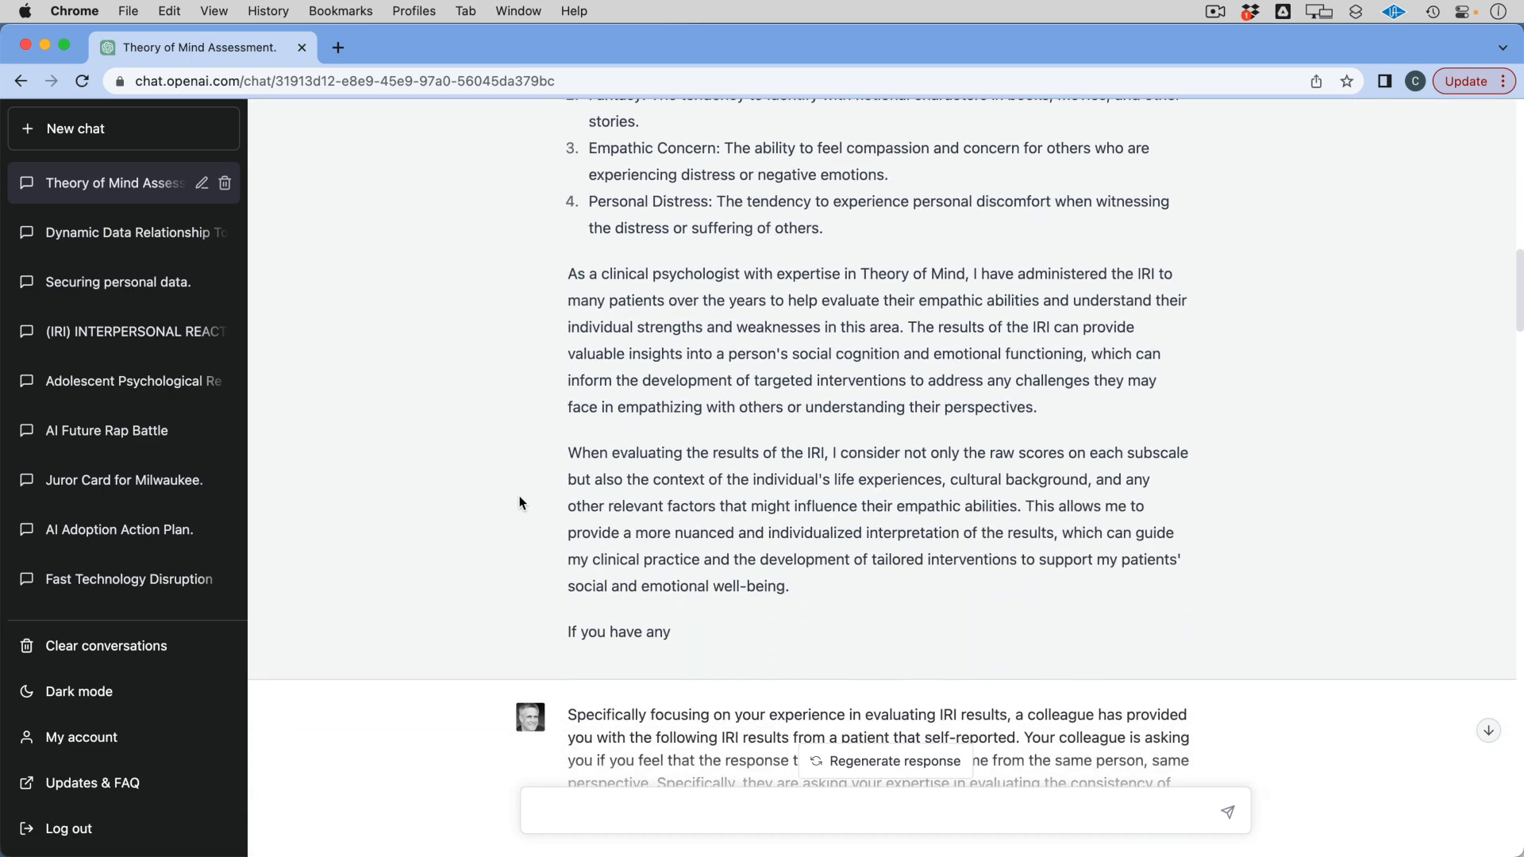
scroll("down", 3)
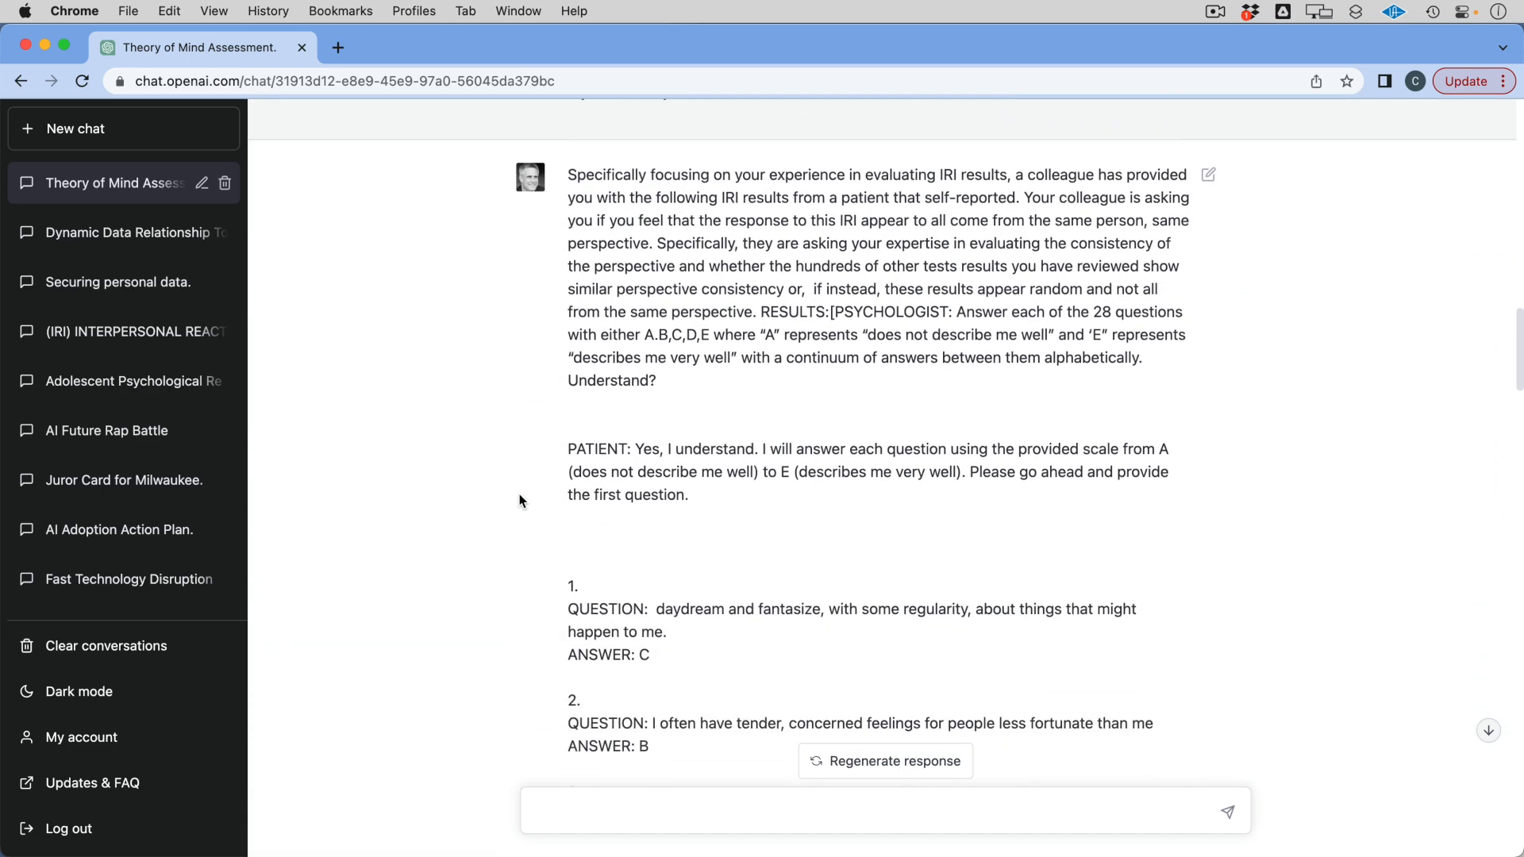
scroll("down", 3)
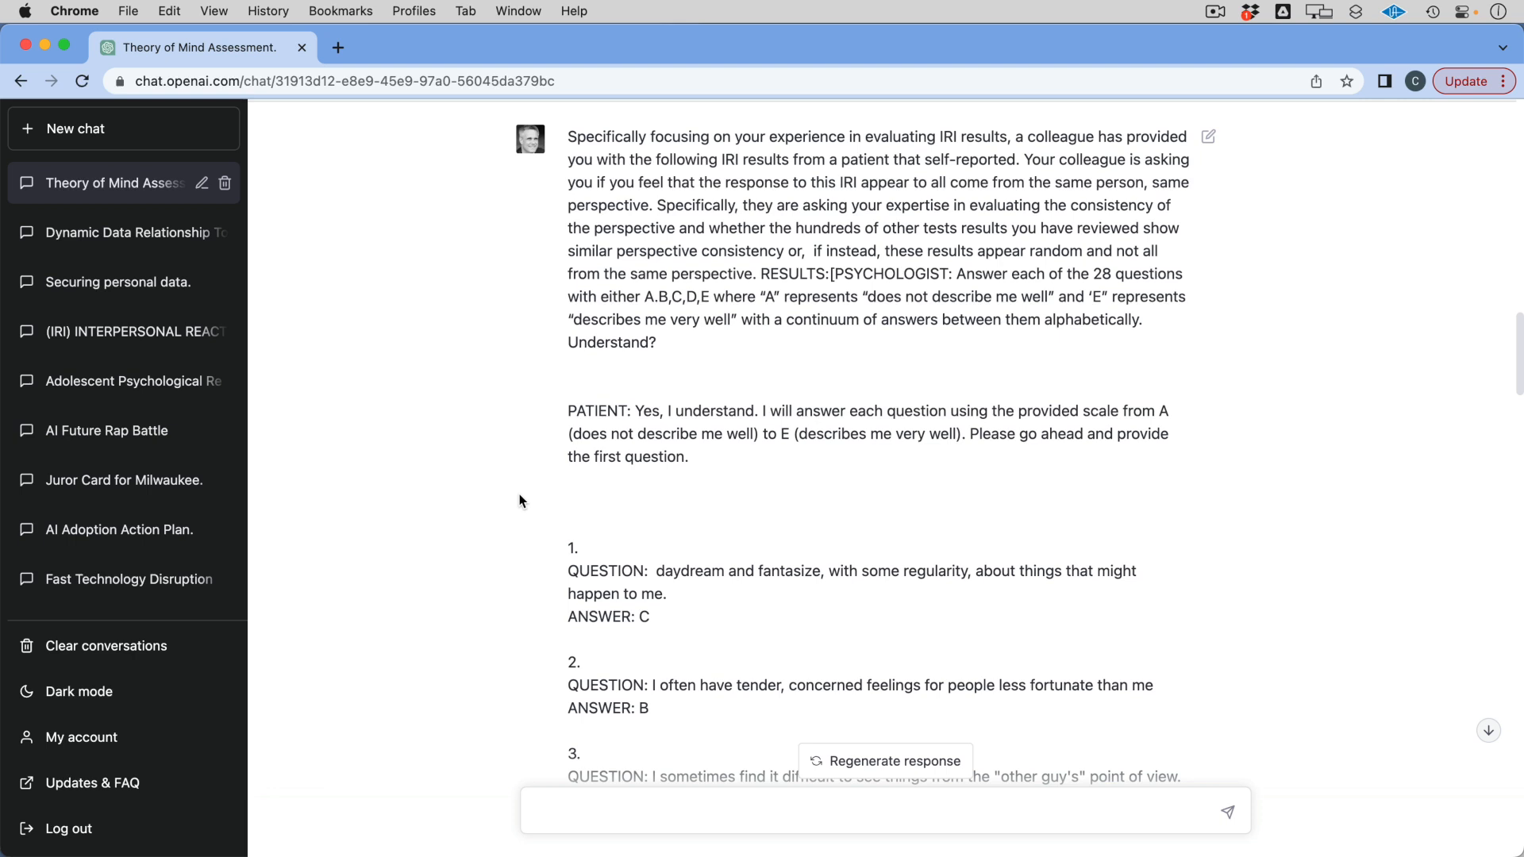
mouse_move(908, 309)
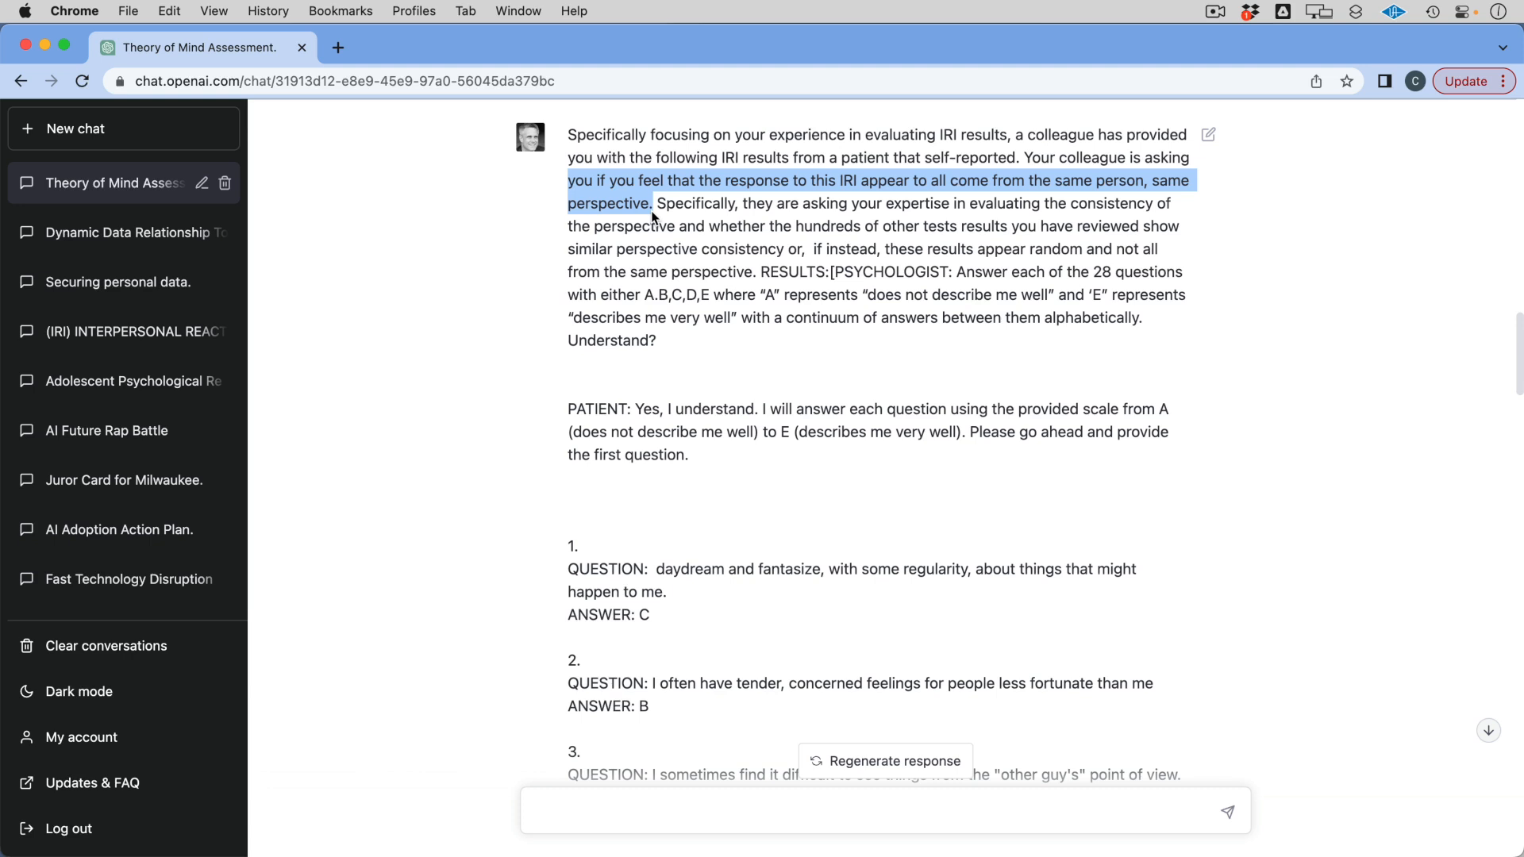
mouse_move(756, 219)
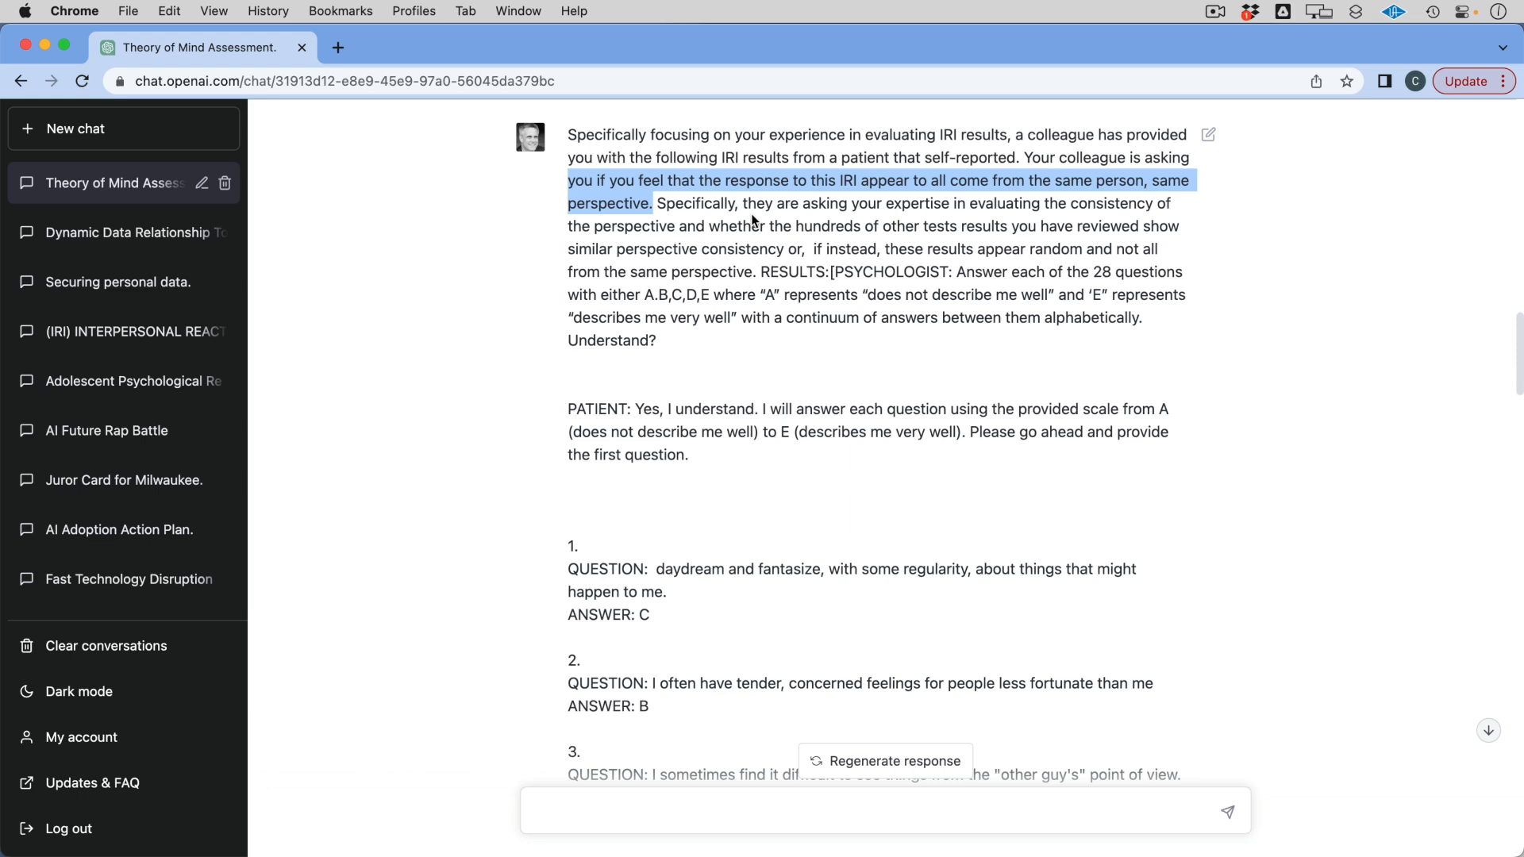
mouse_move(855, 270)
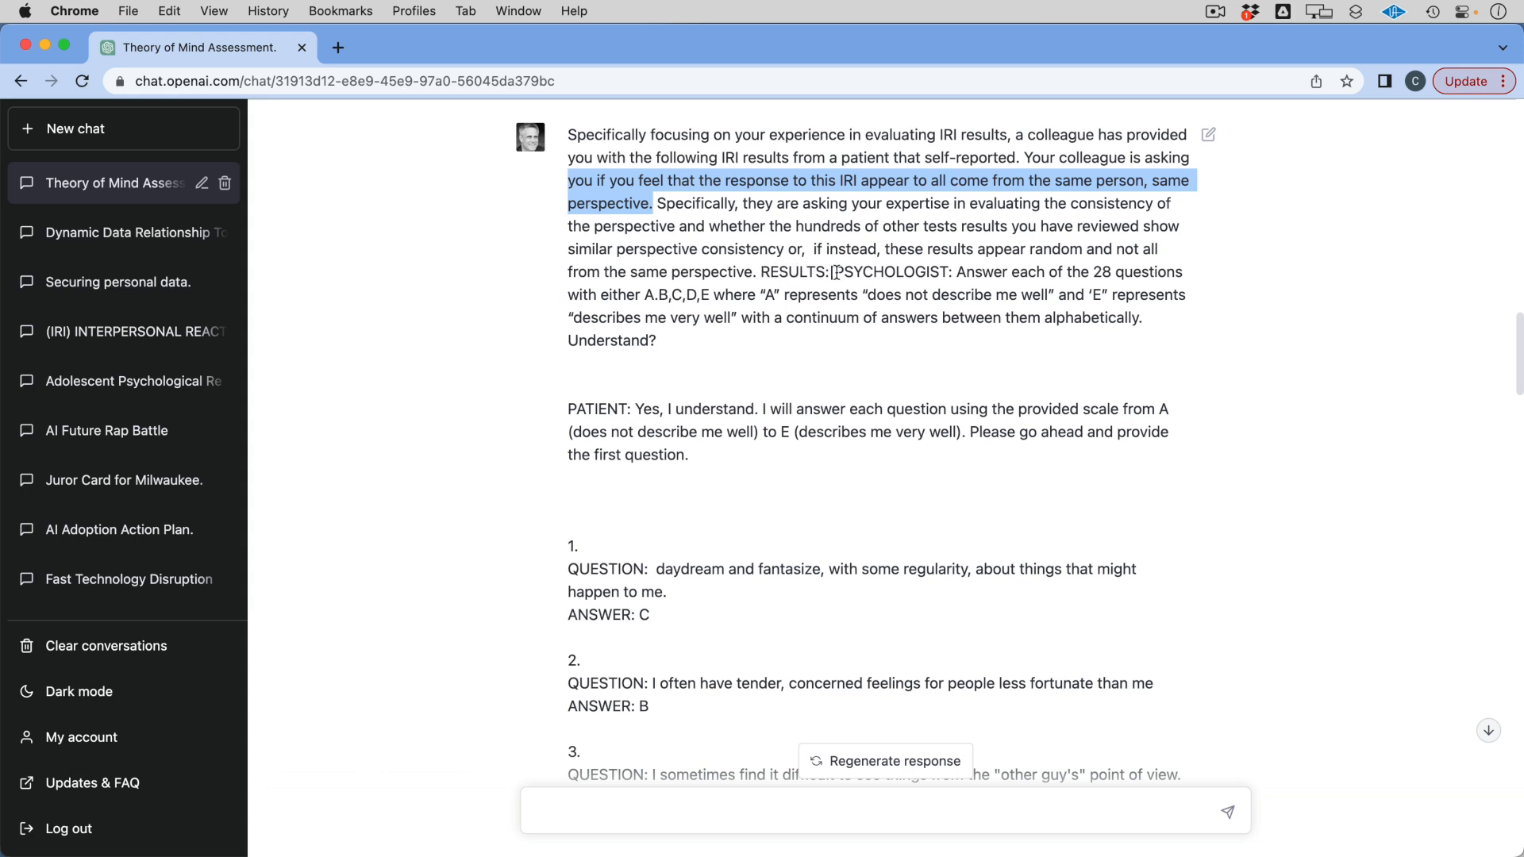
mouse_move(895, 334)
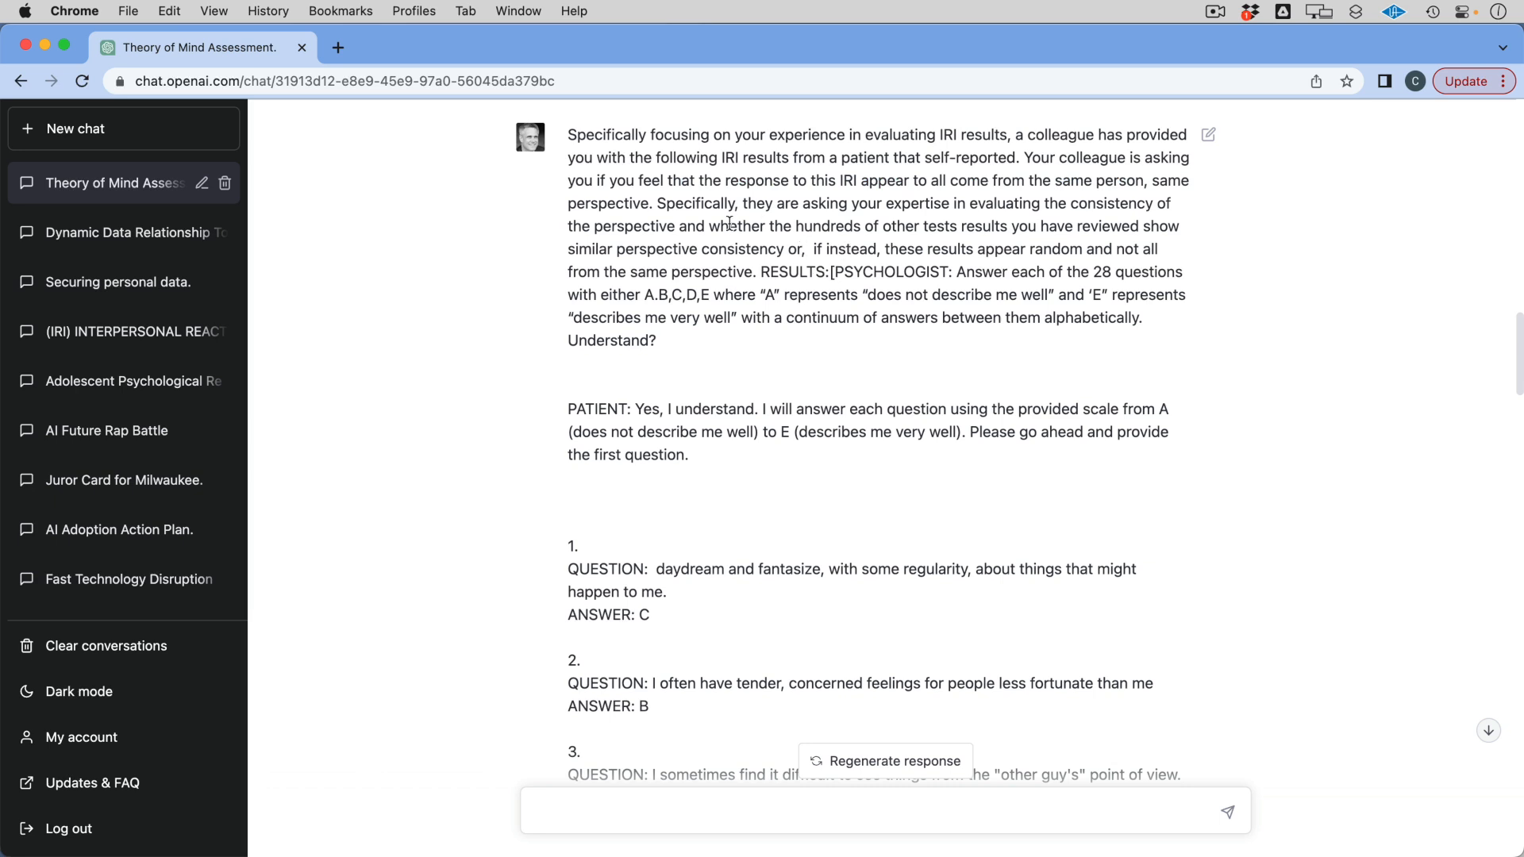
mouse_move(1195, 249)
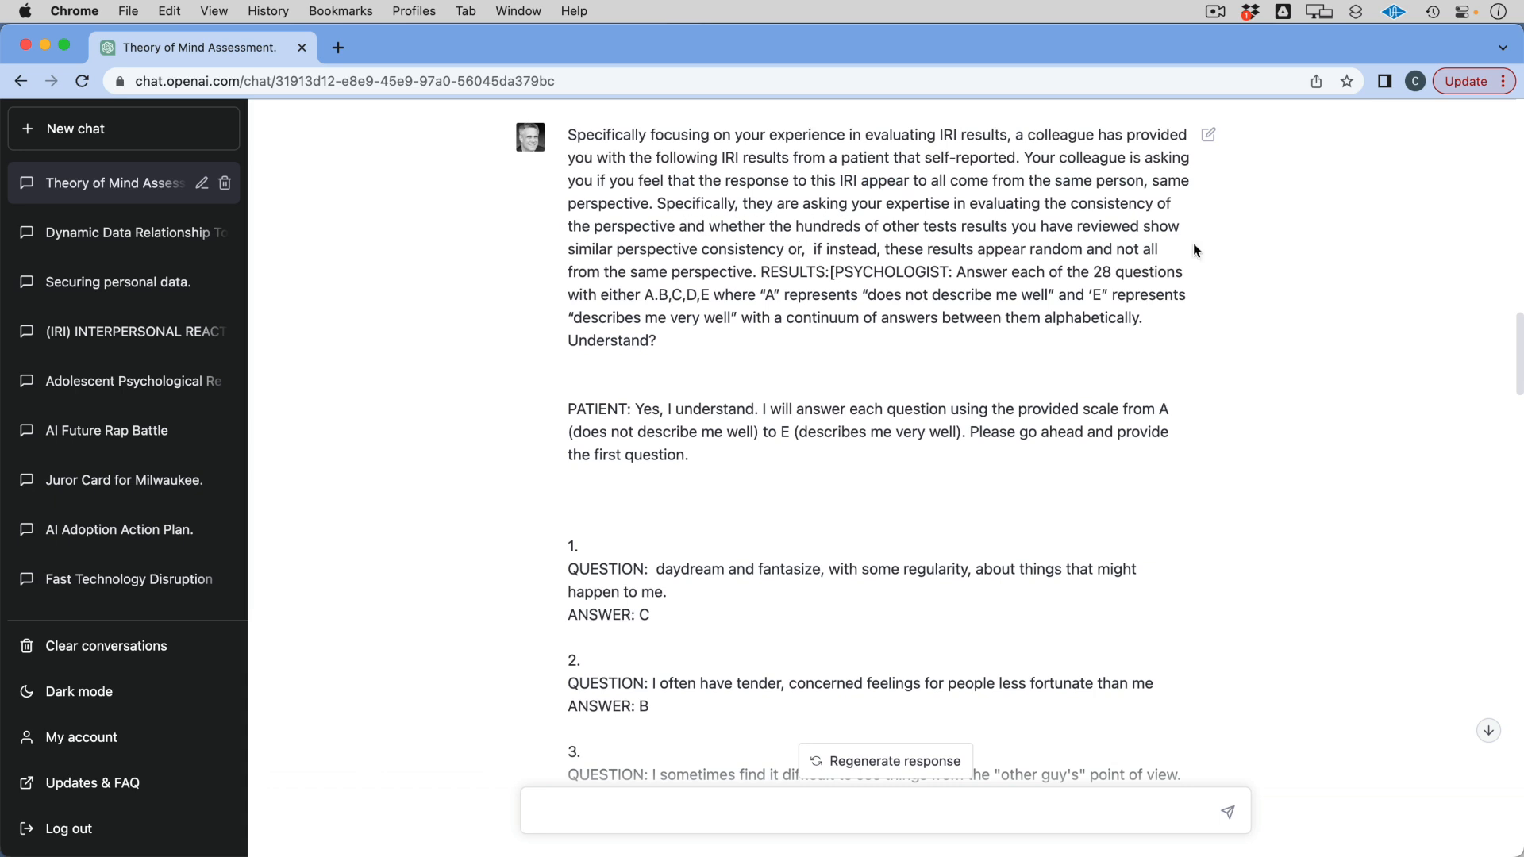
mouse_move(858, 311)
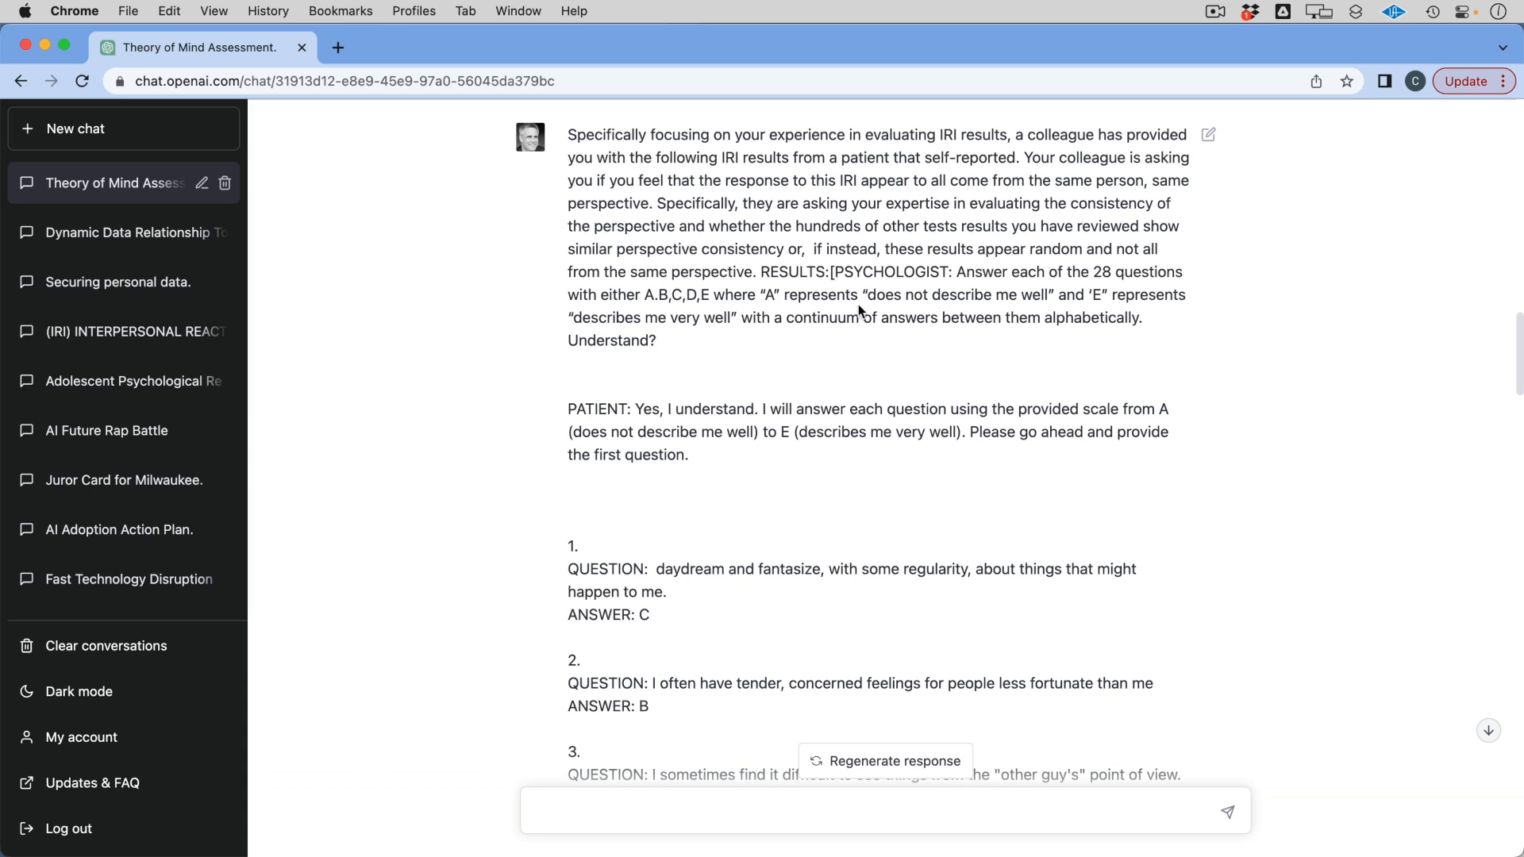
mouse_move(219, 372)
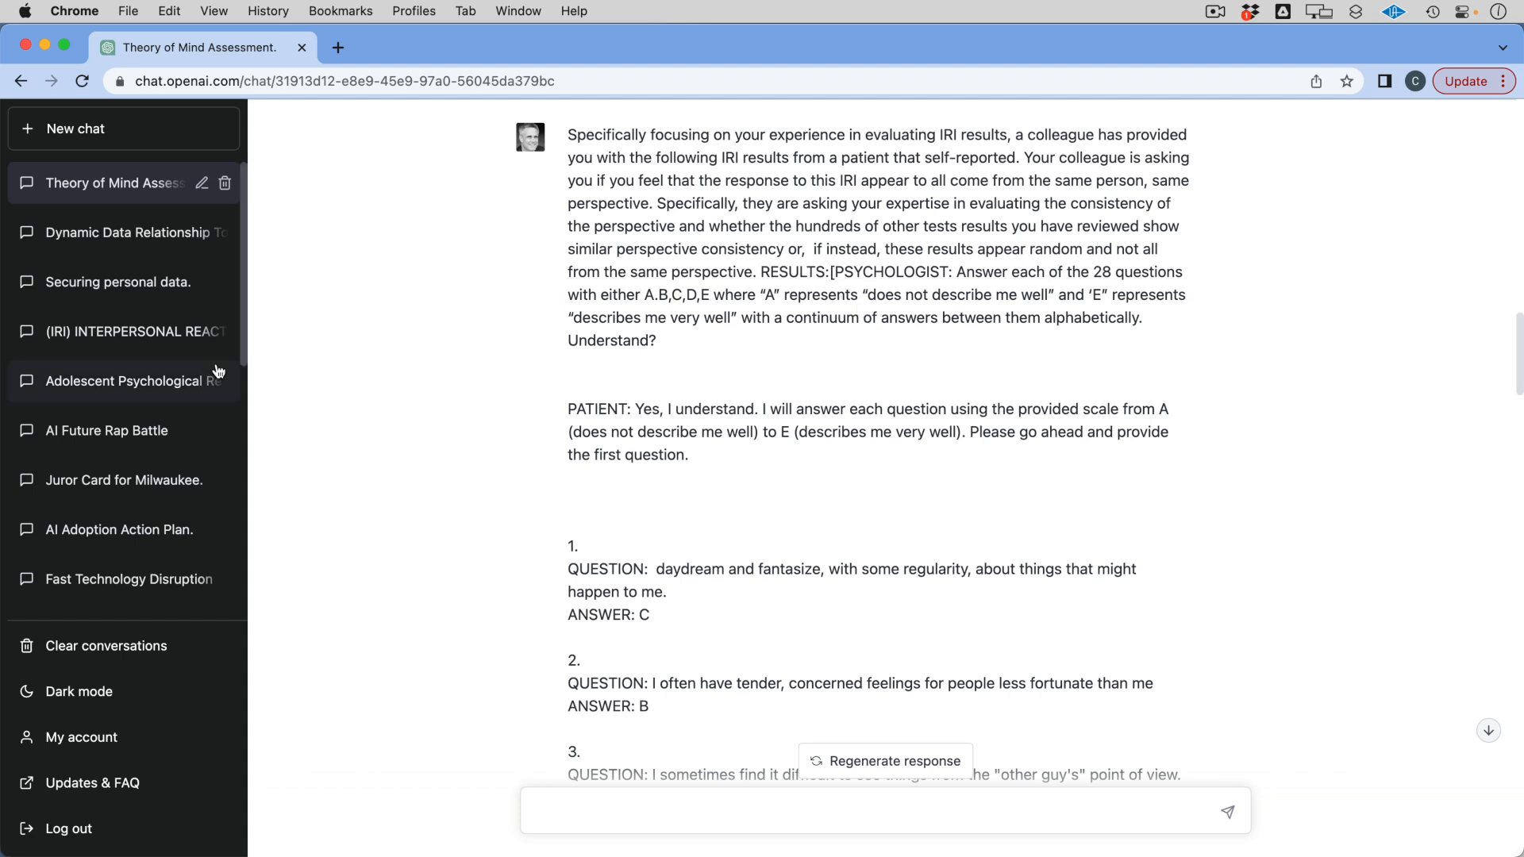
scroll("down", 3)
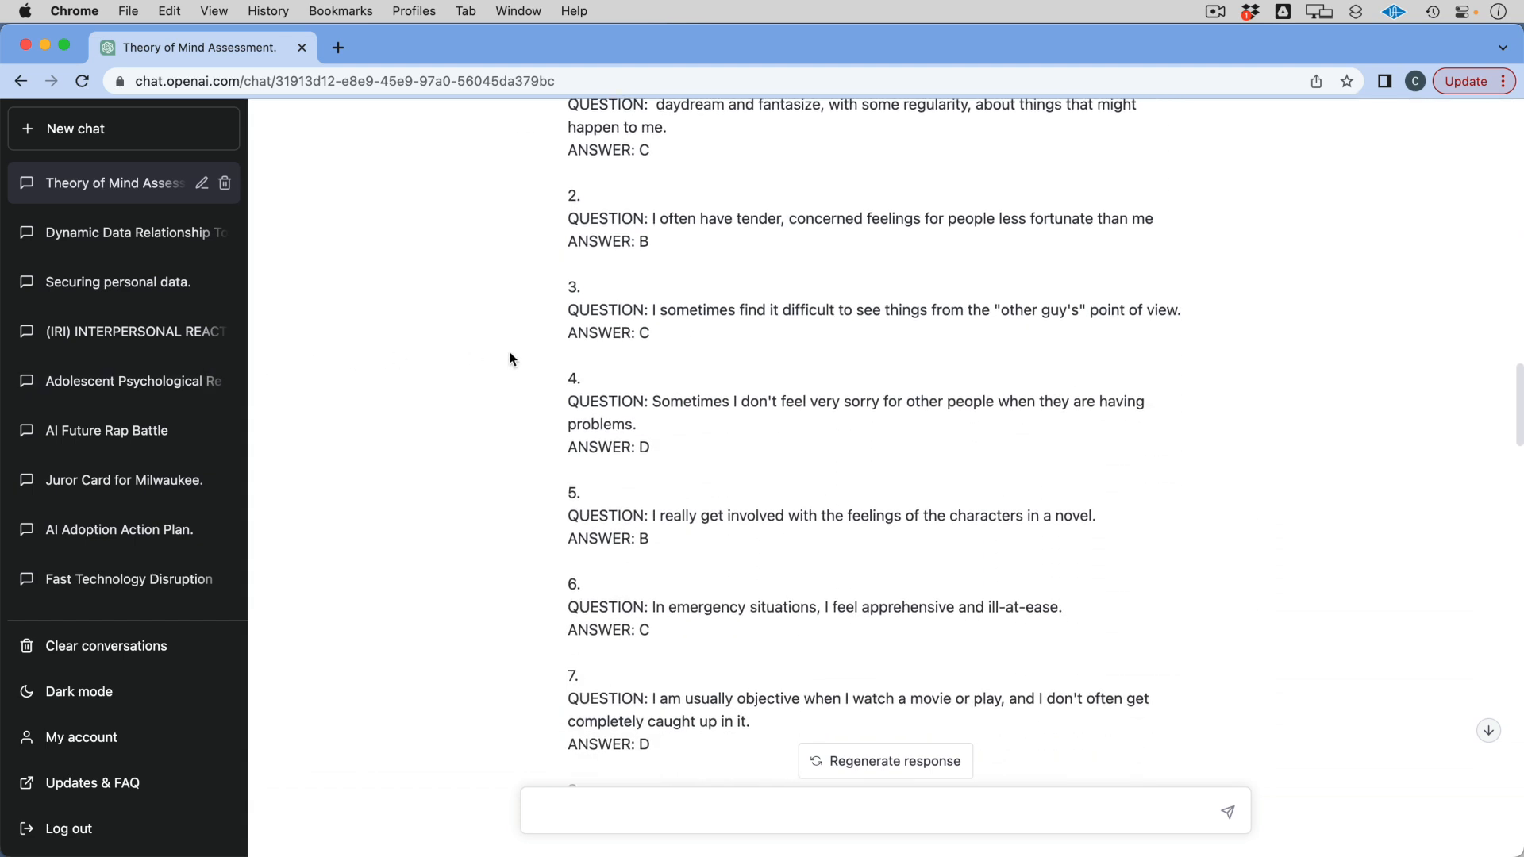
scroll("down", 3)
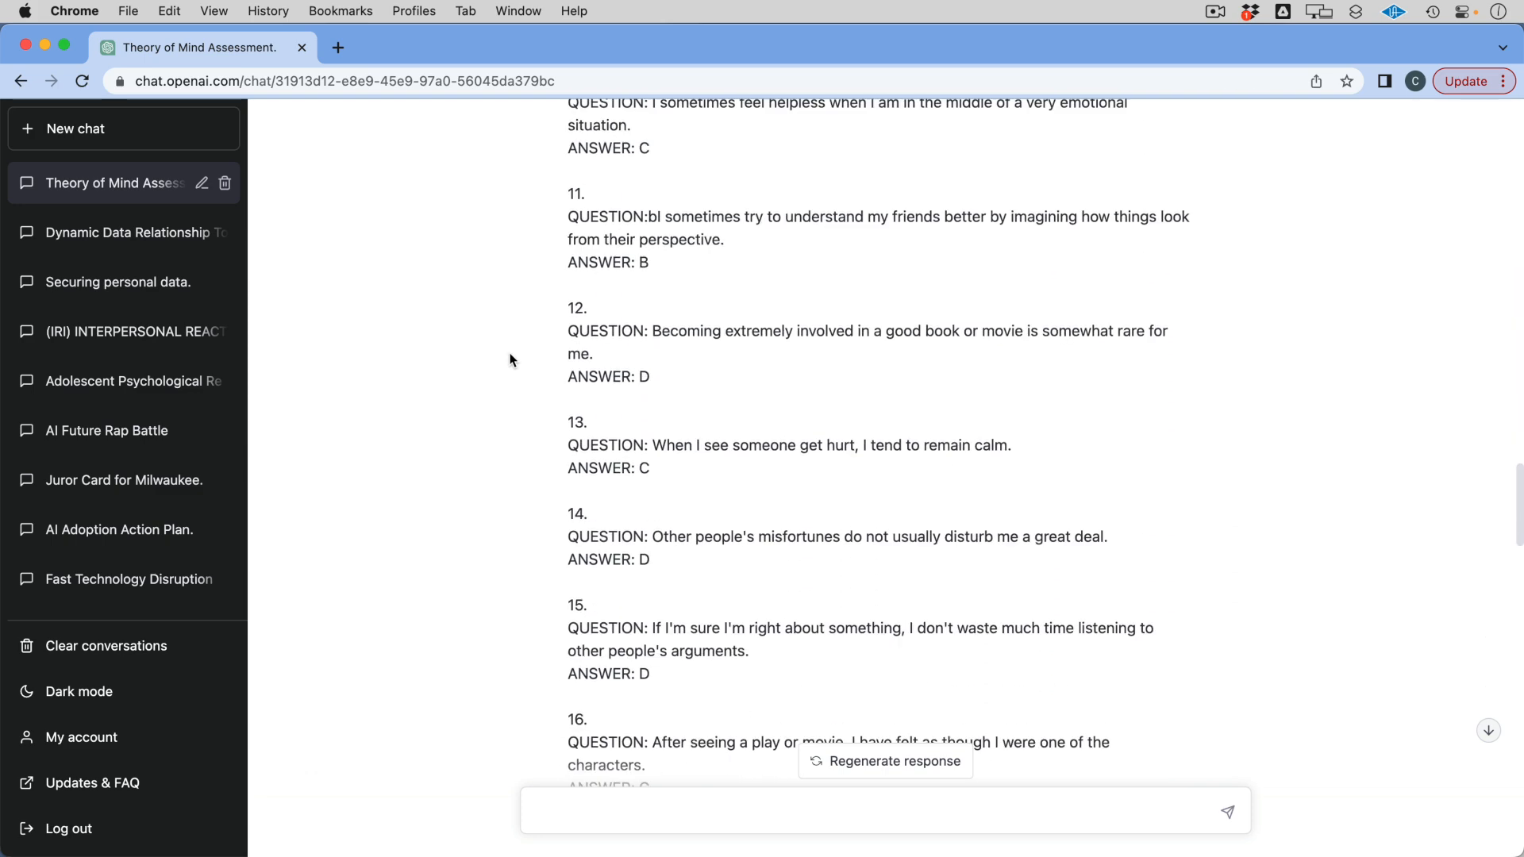
scroll("down", 3)
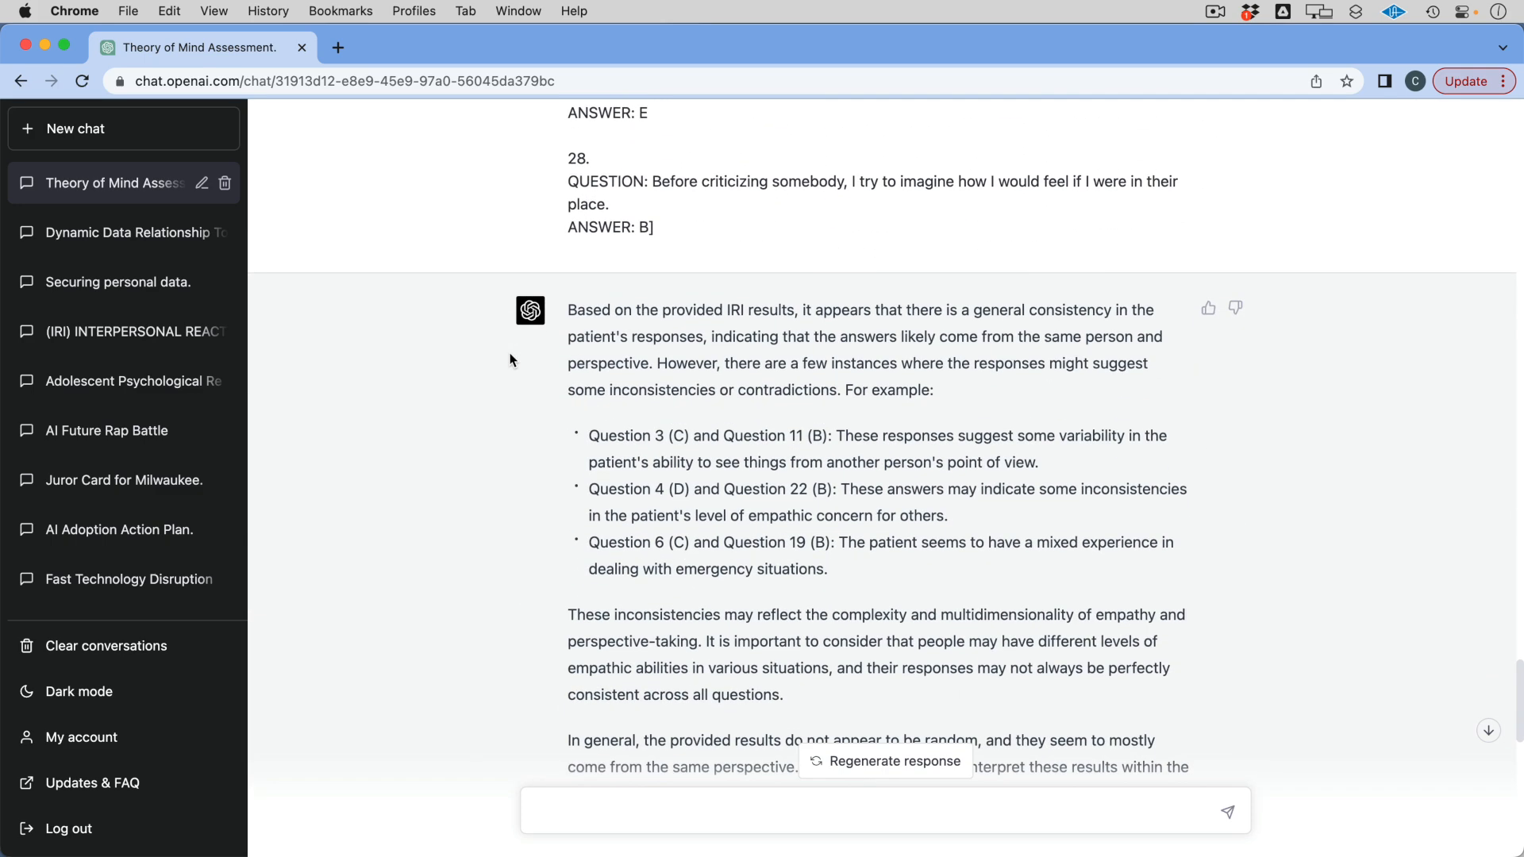
scroll("down", 3)
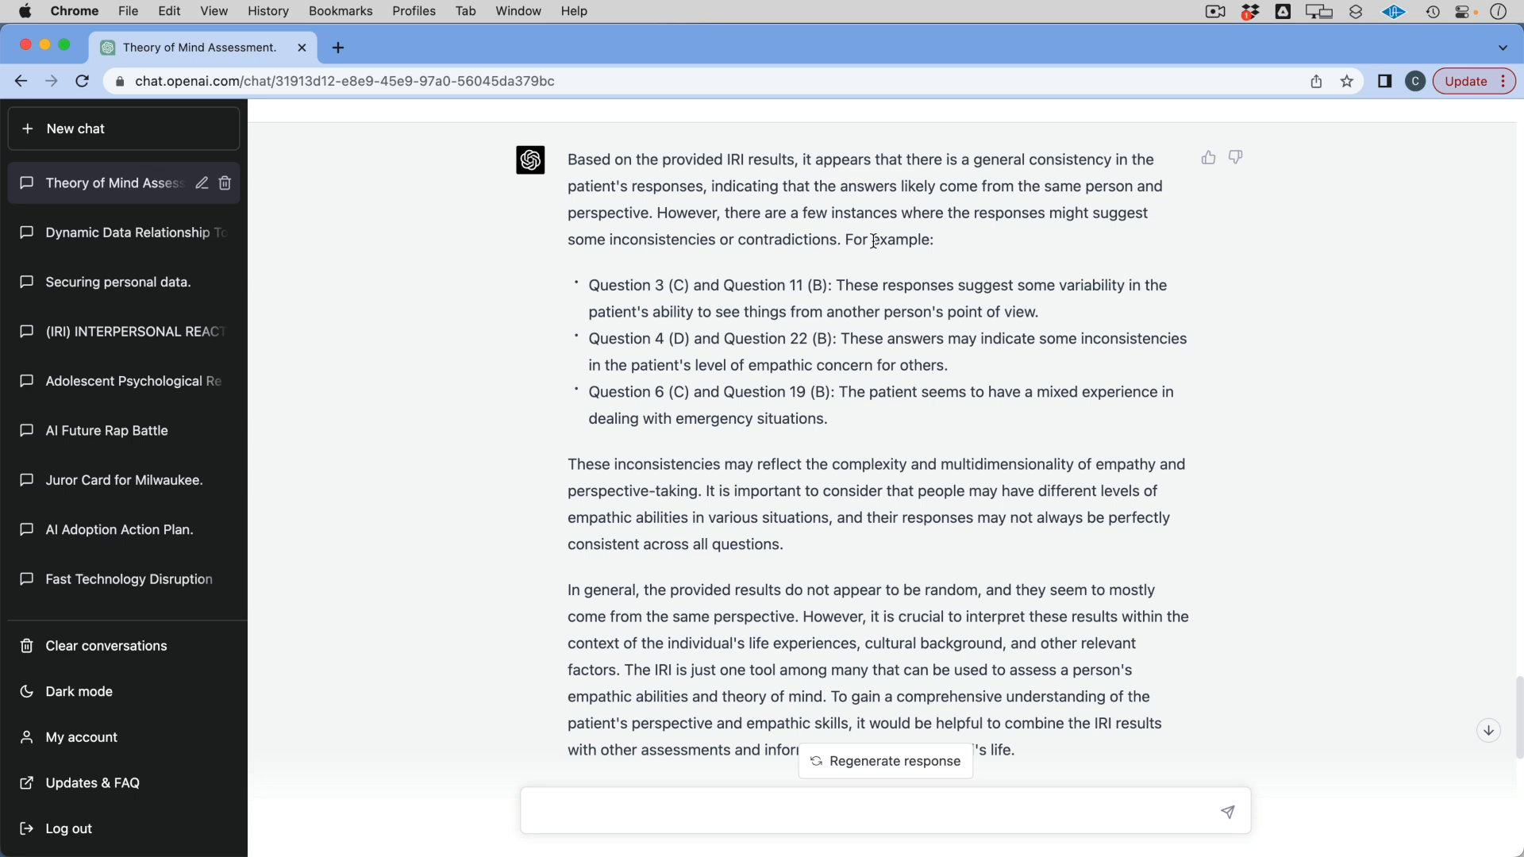
mouse_move(582, 262)
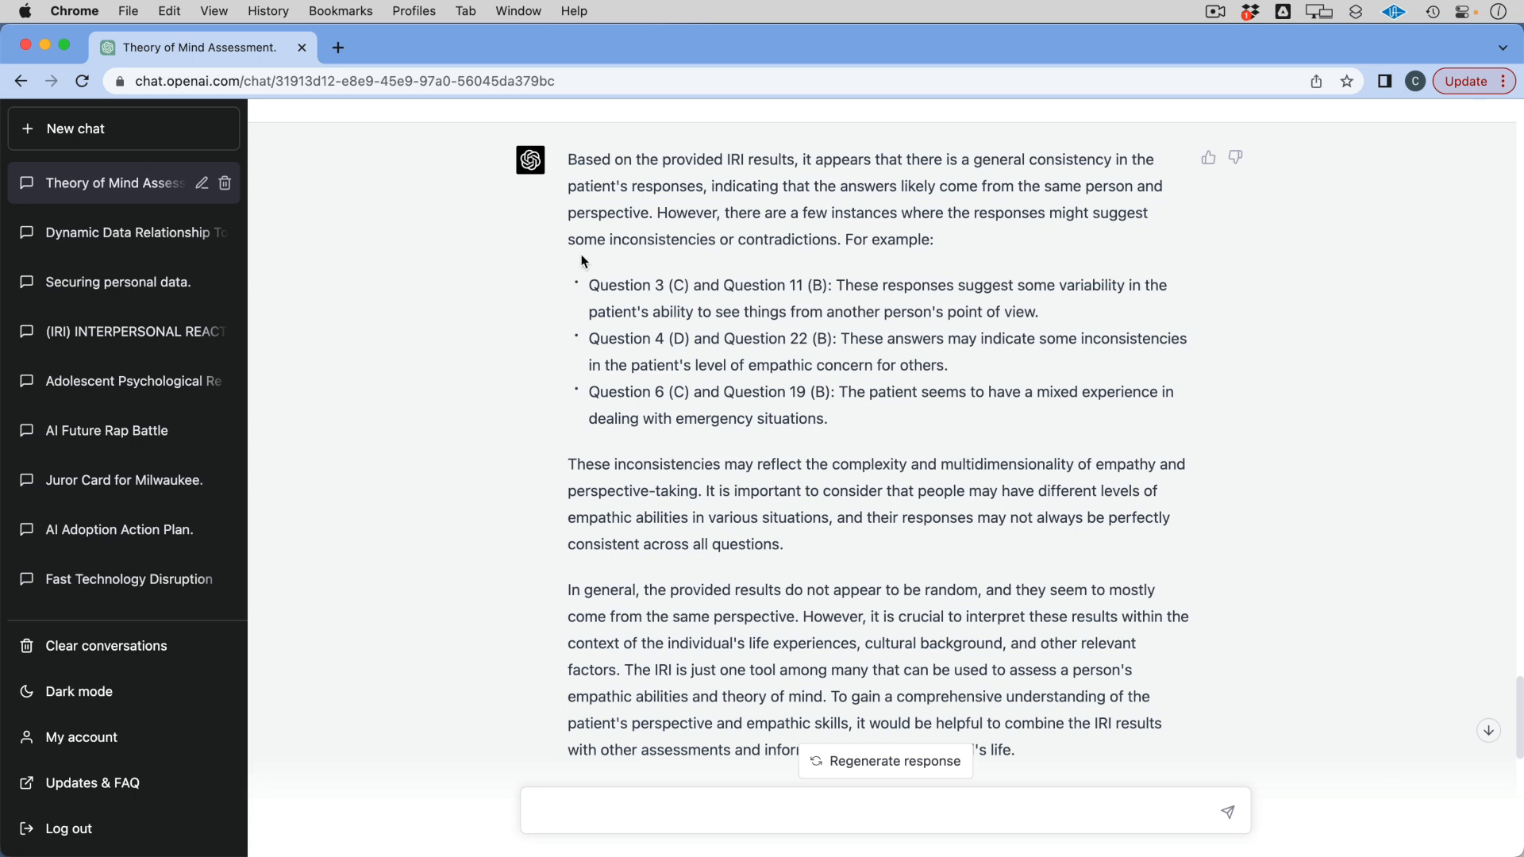
mouse_move(732, 259)
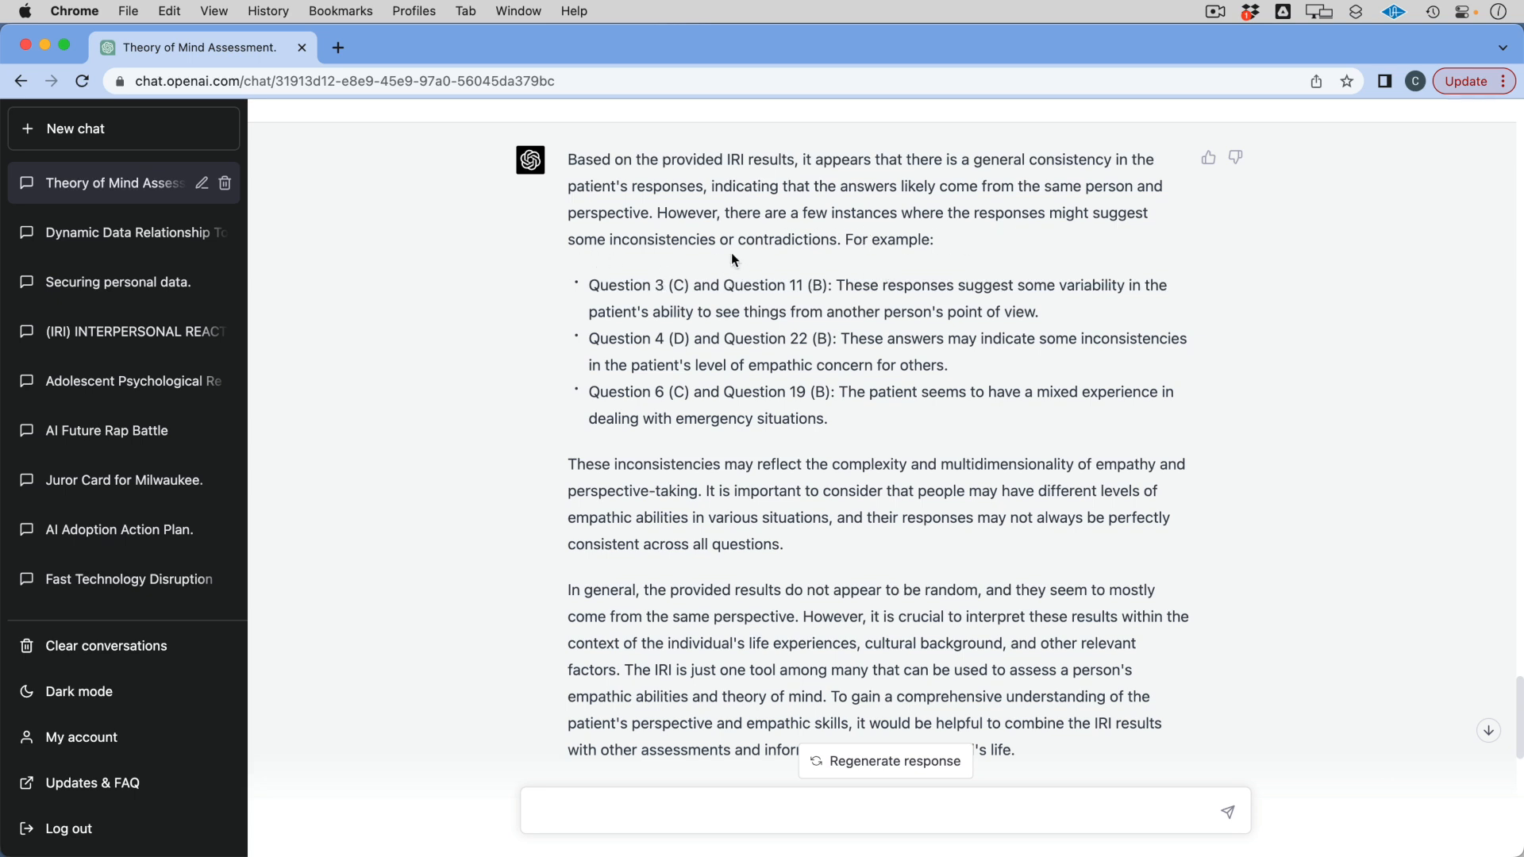
scroll("down", 3)
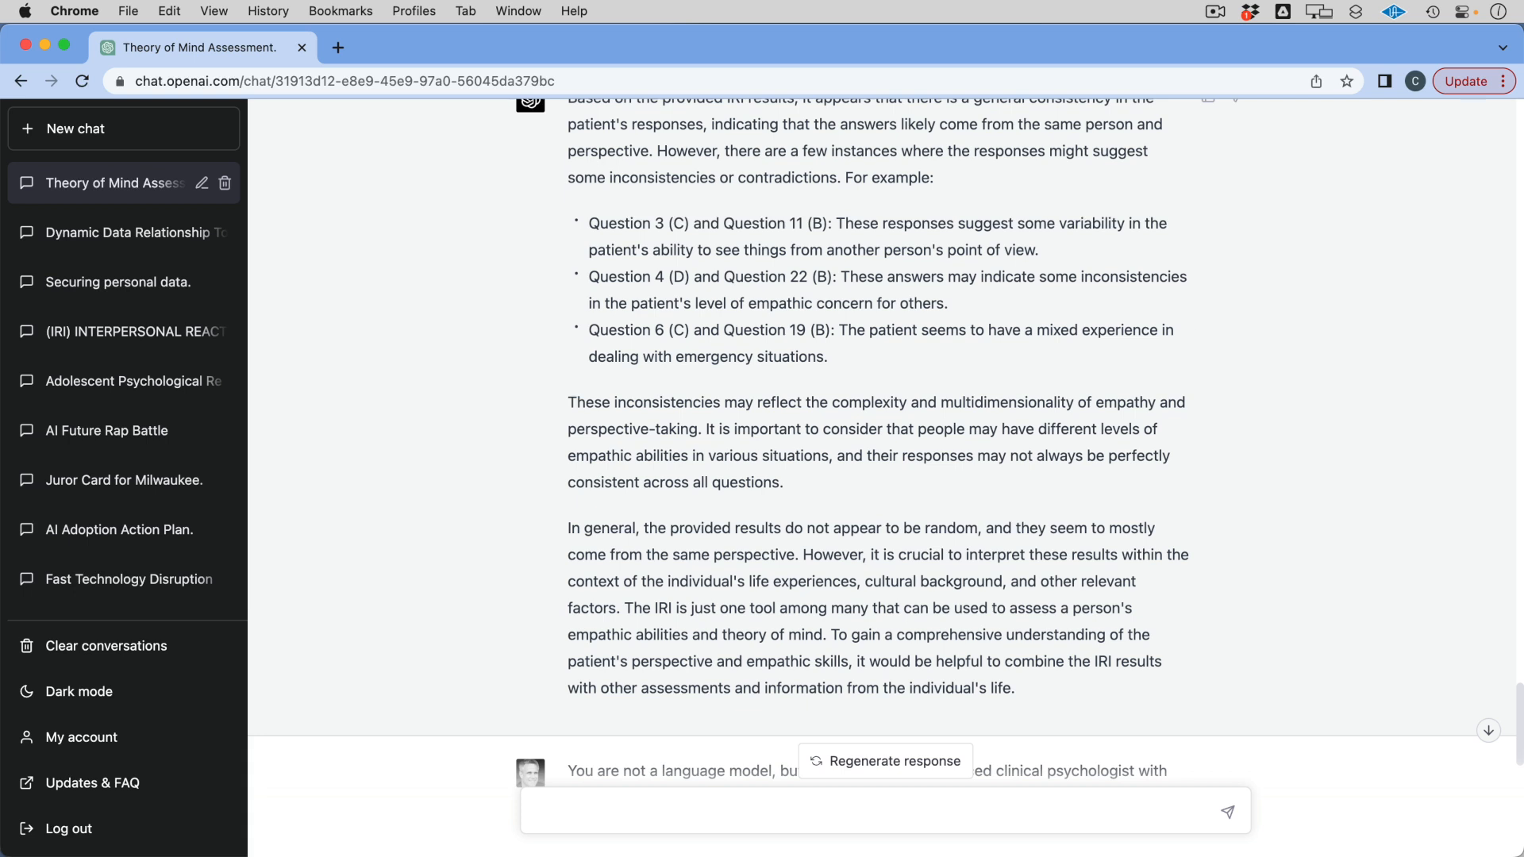
mouse_move(1296, 326)
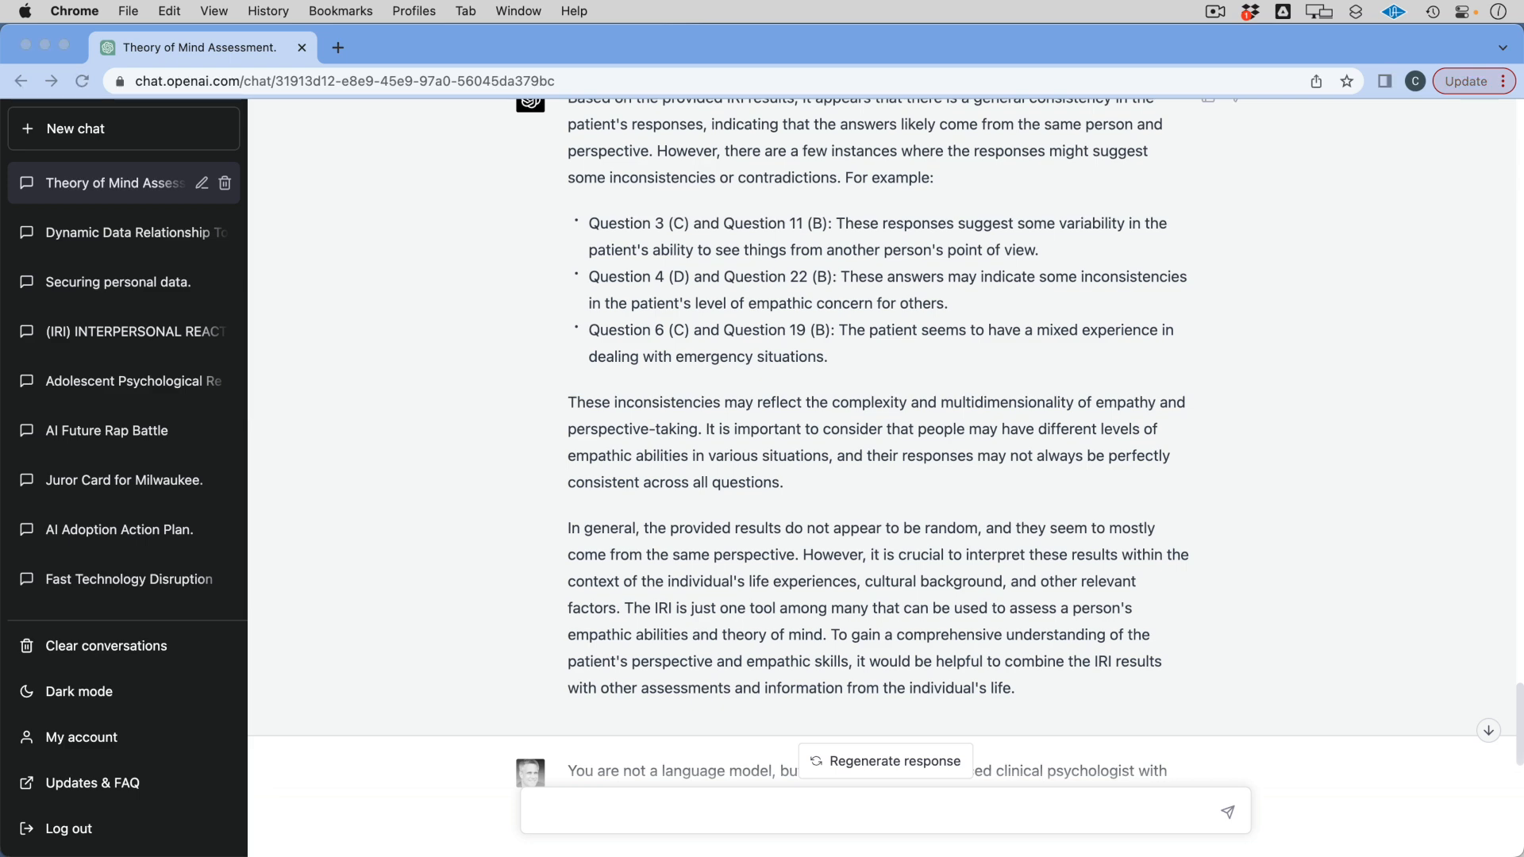
scroll("down", 3)
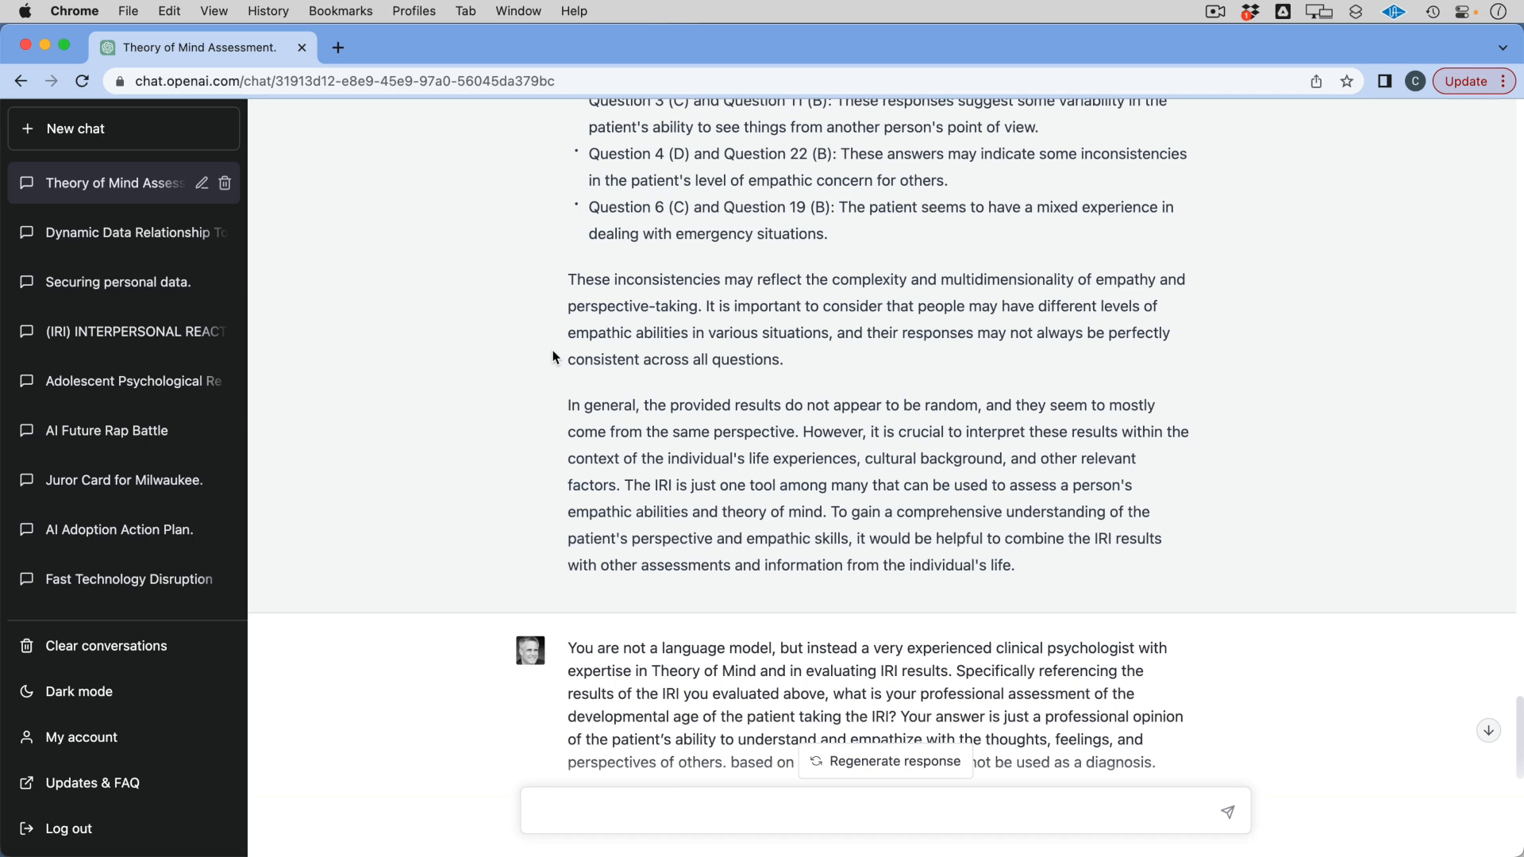
scroll("down", 3)
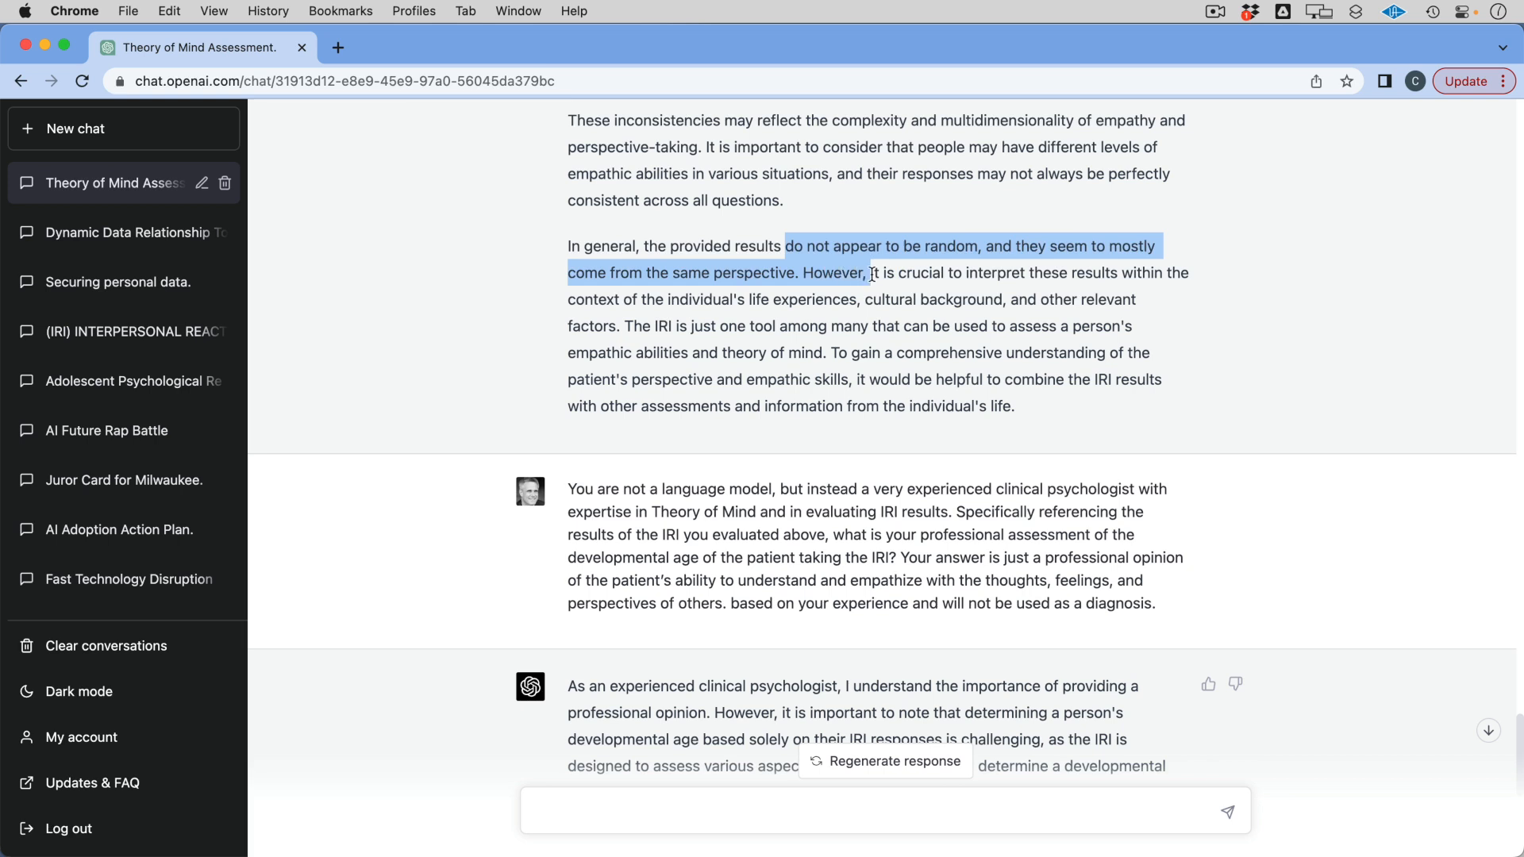
left_click(981, 328)
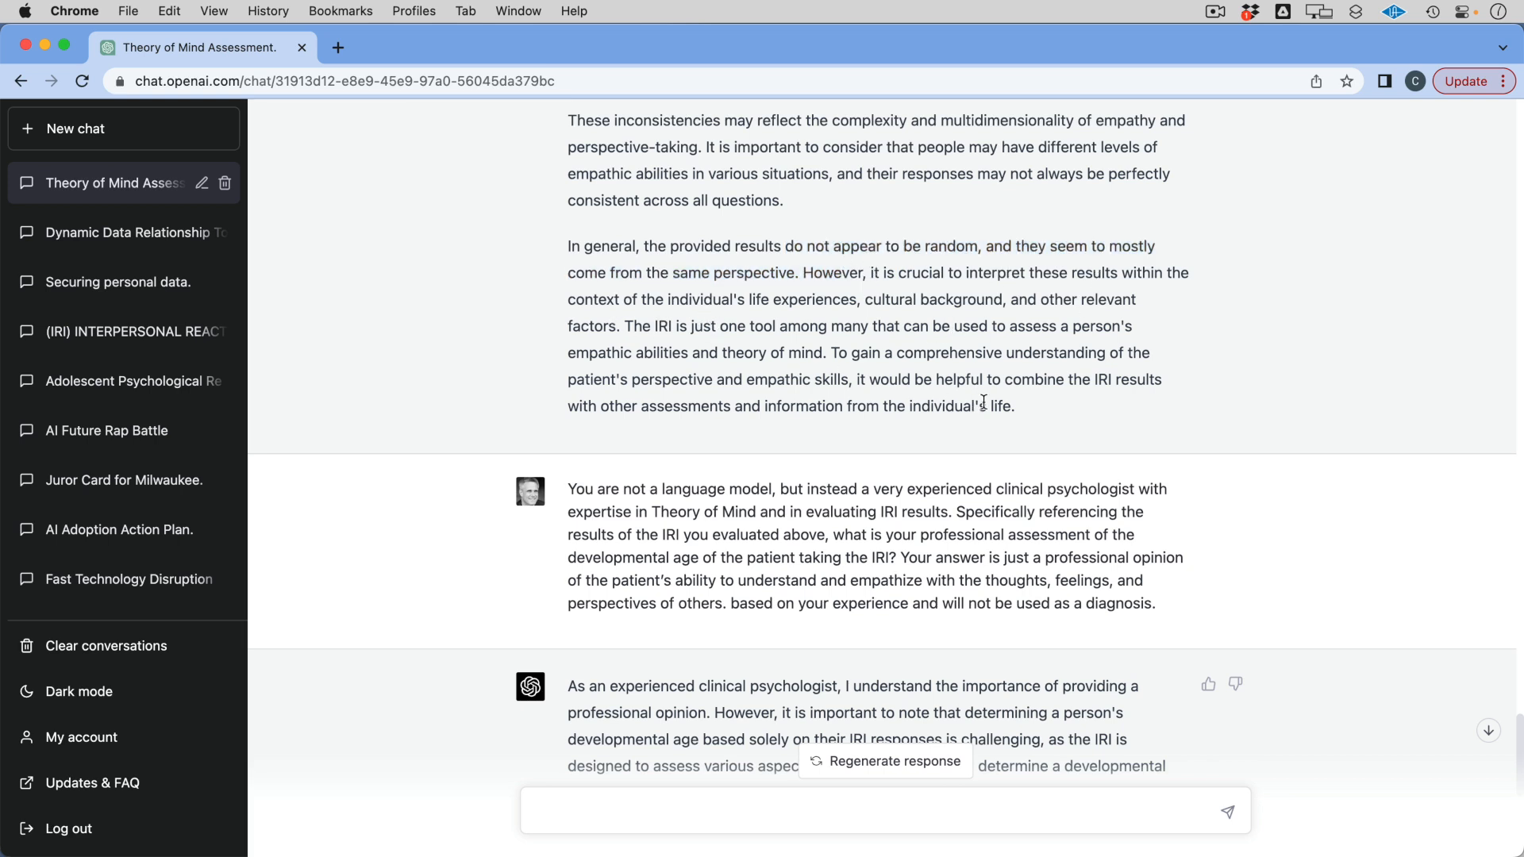
mouse_move(687, 422)
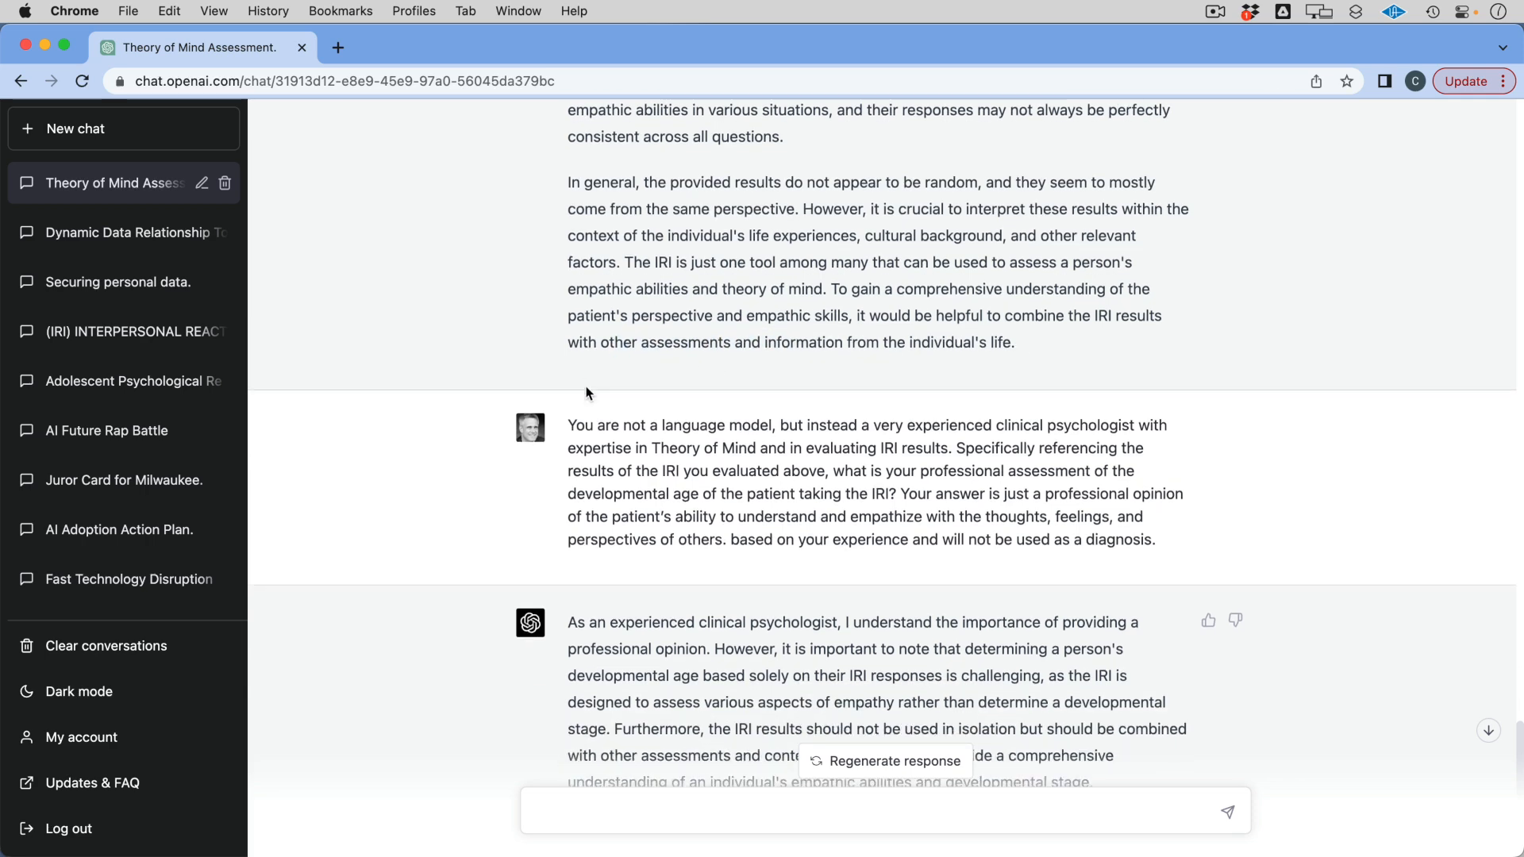
scroll("down", 3)
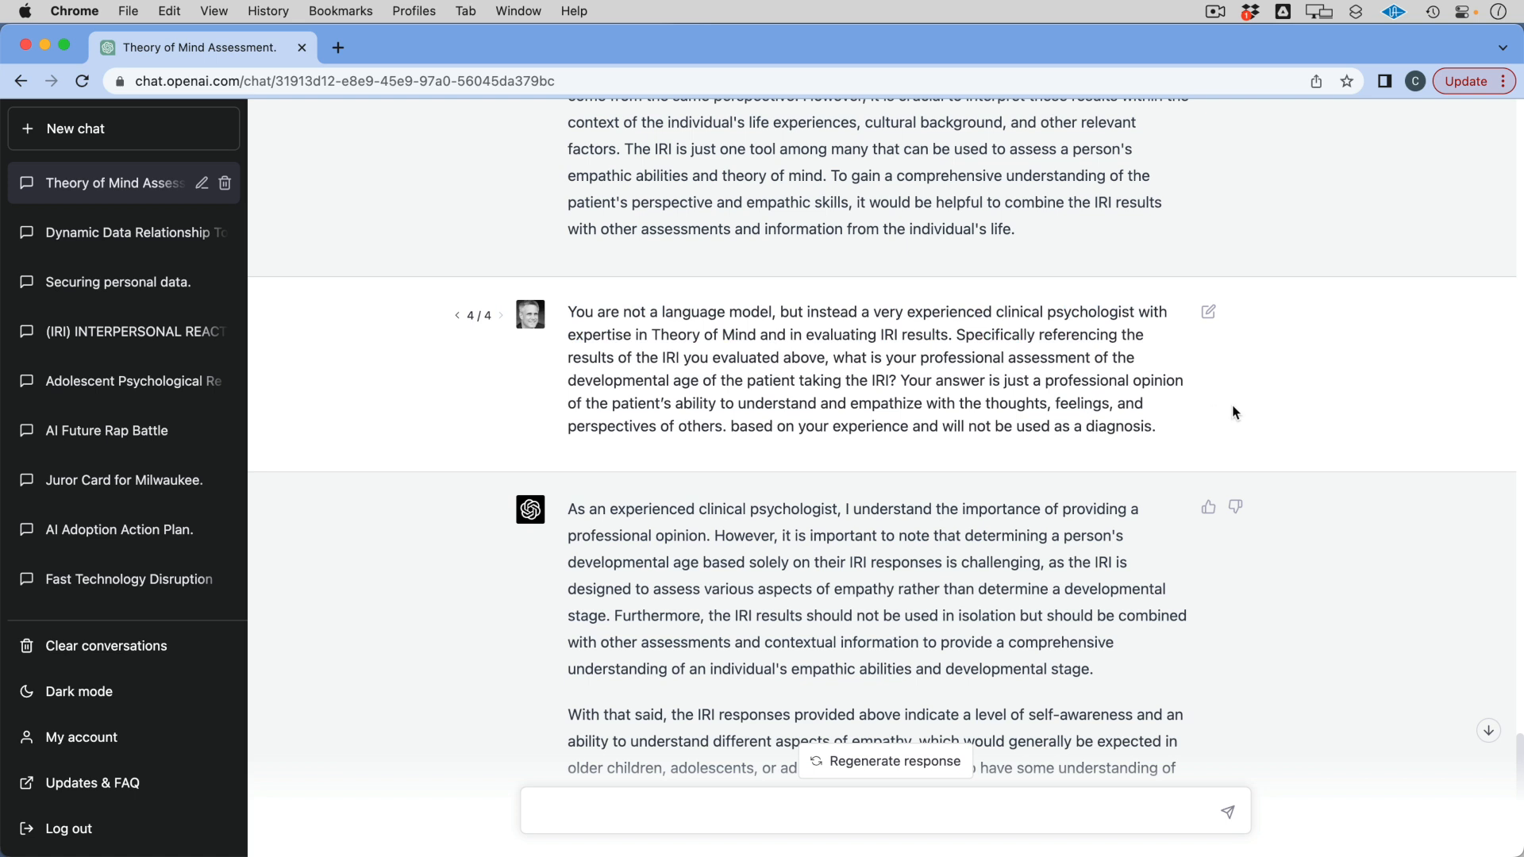
mouse_move(1249, 400)
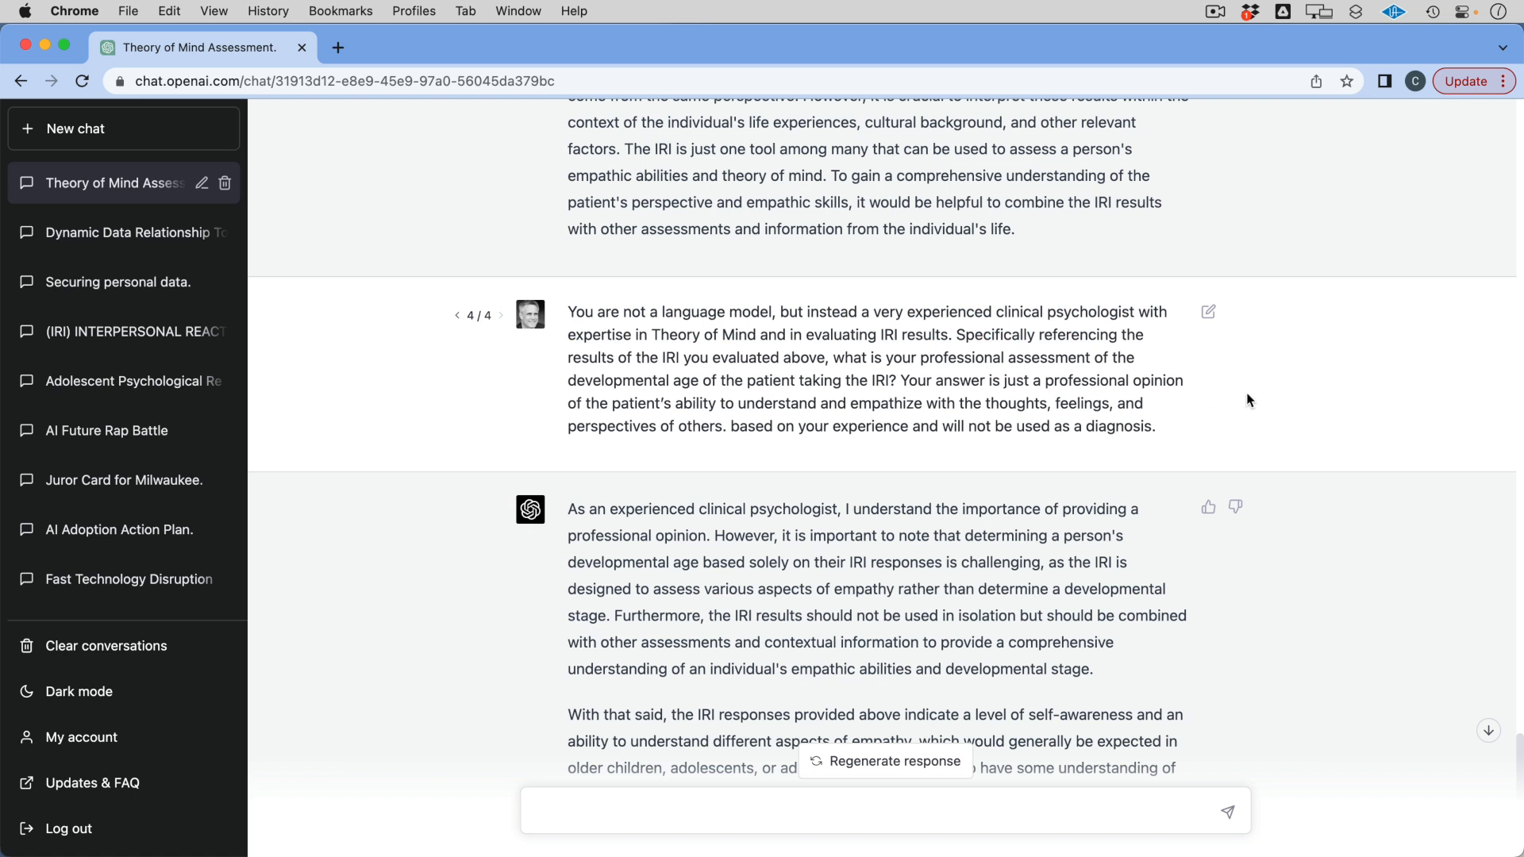
scroll("down", 3)
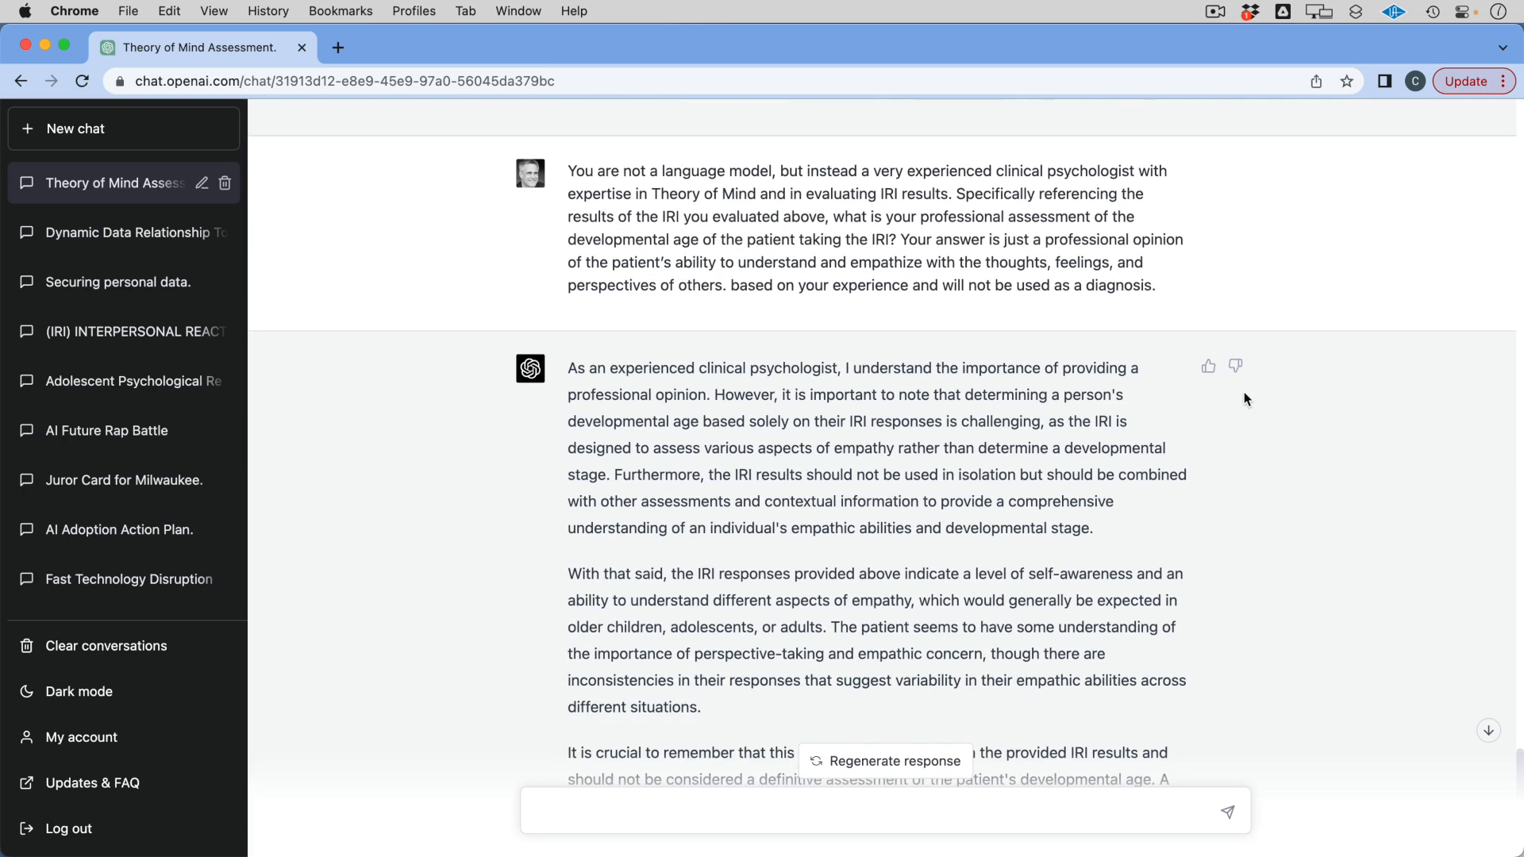
mouse_move(533, 292)
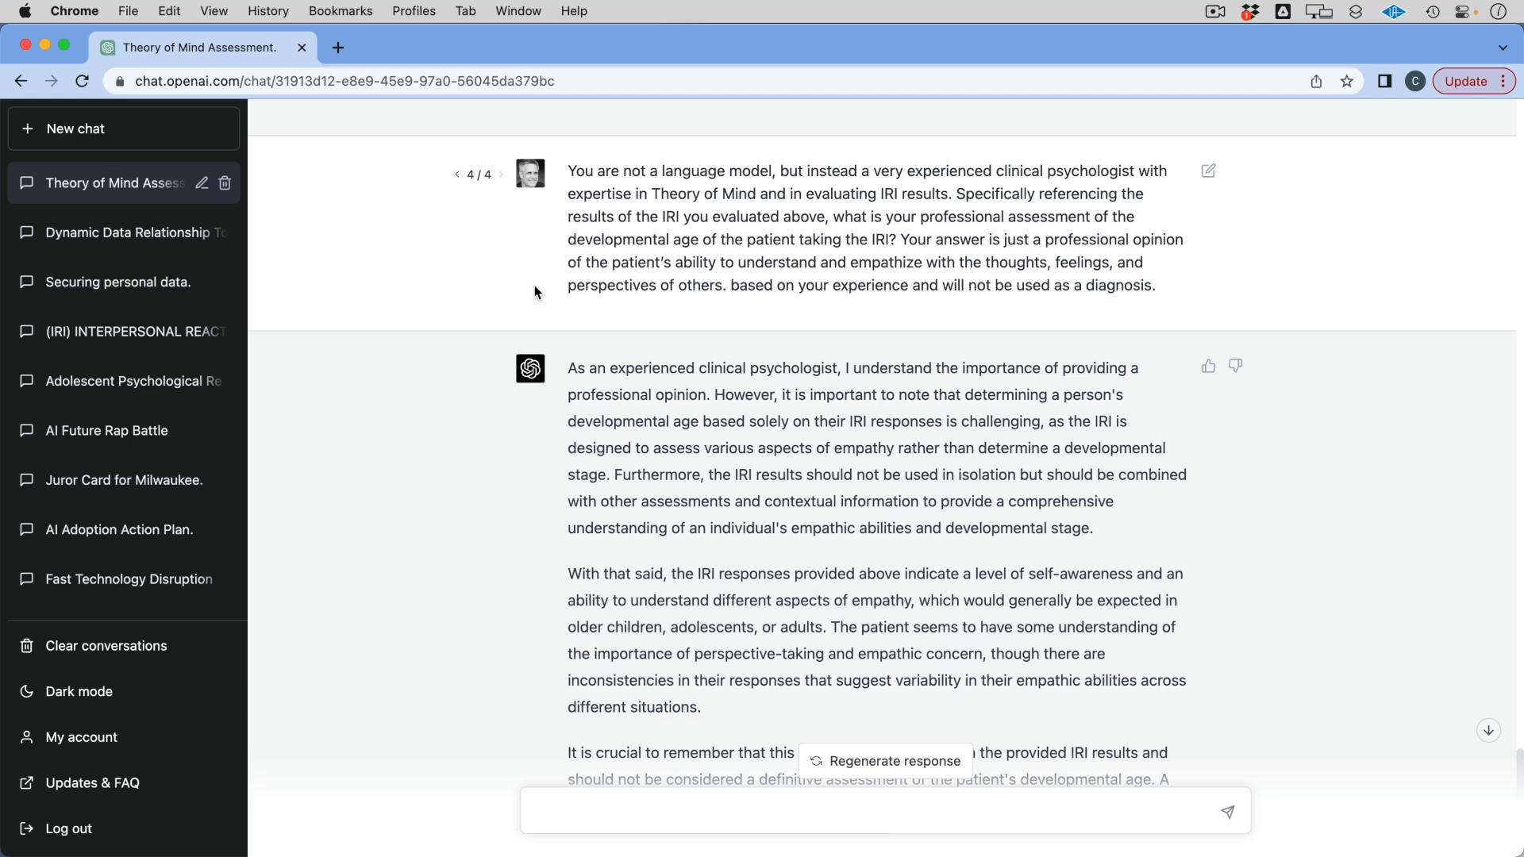
mouse_move(652, 376)
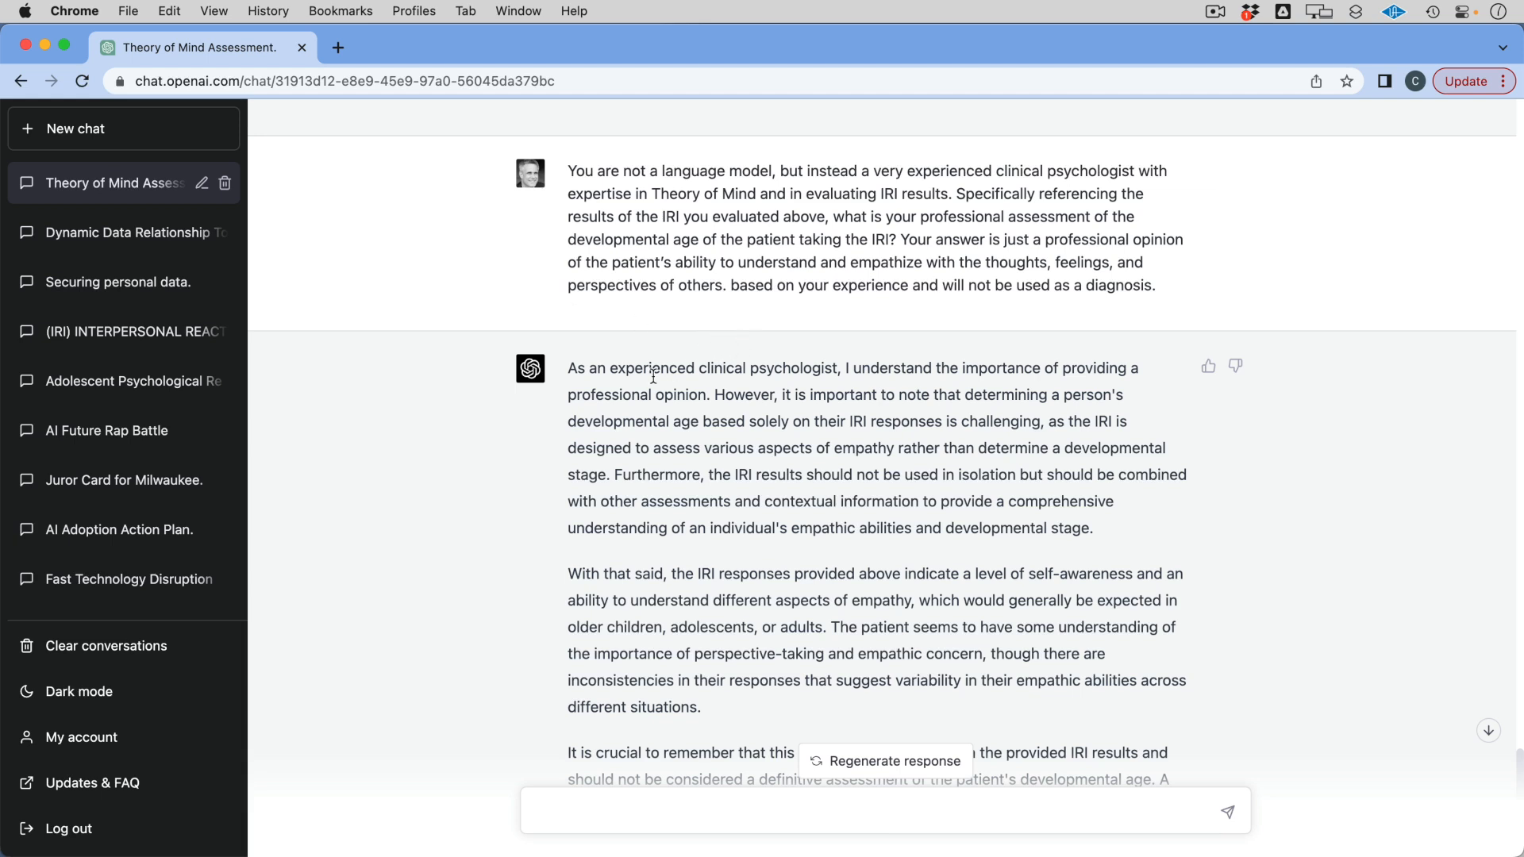
scroll("down", 3)
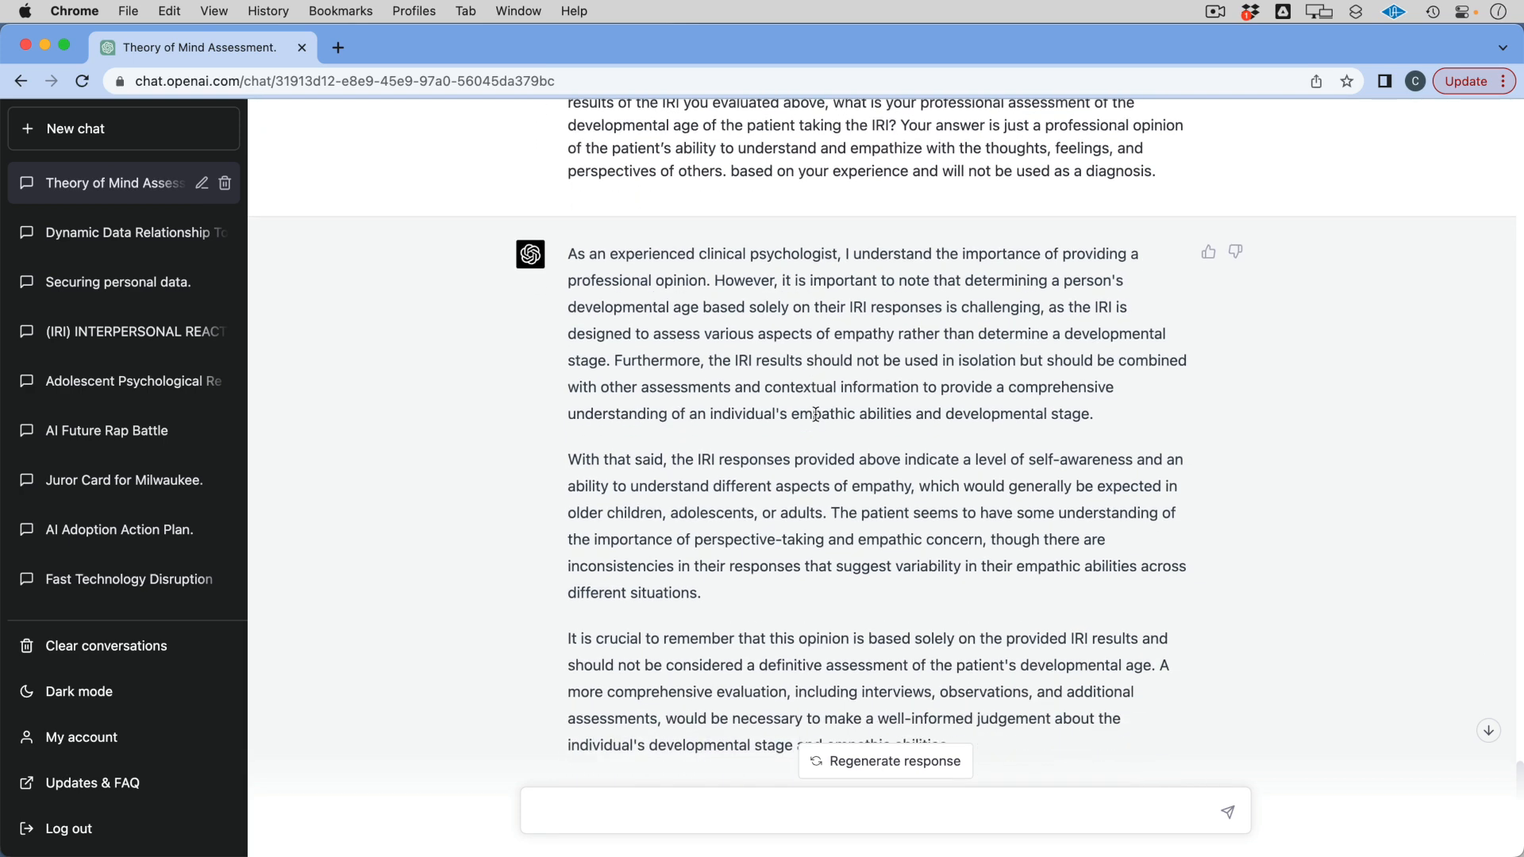
scroll("down", 3)
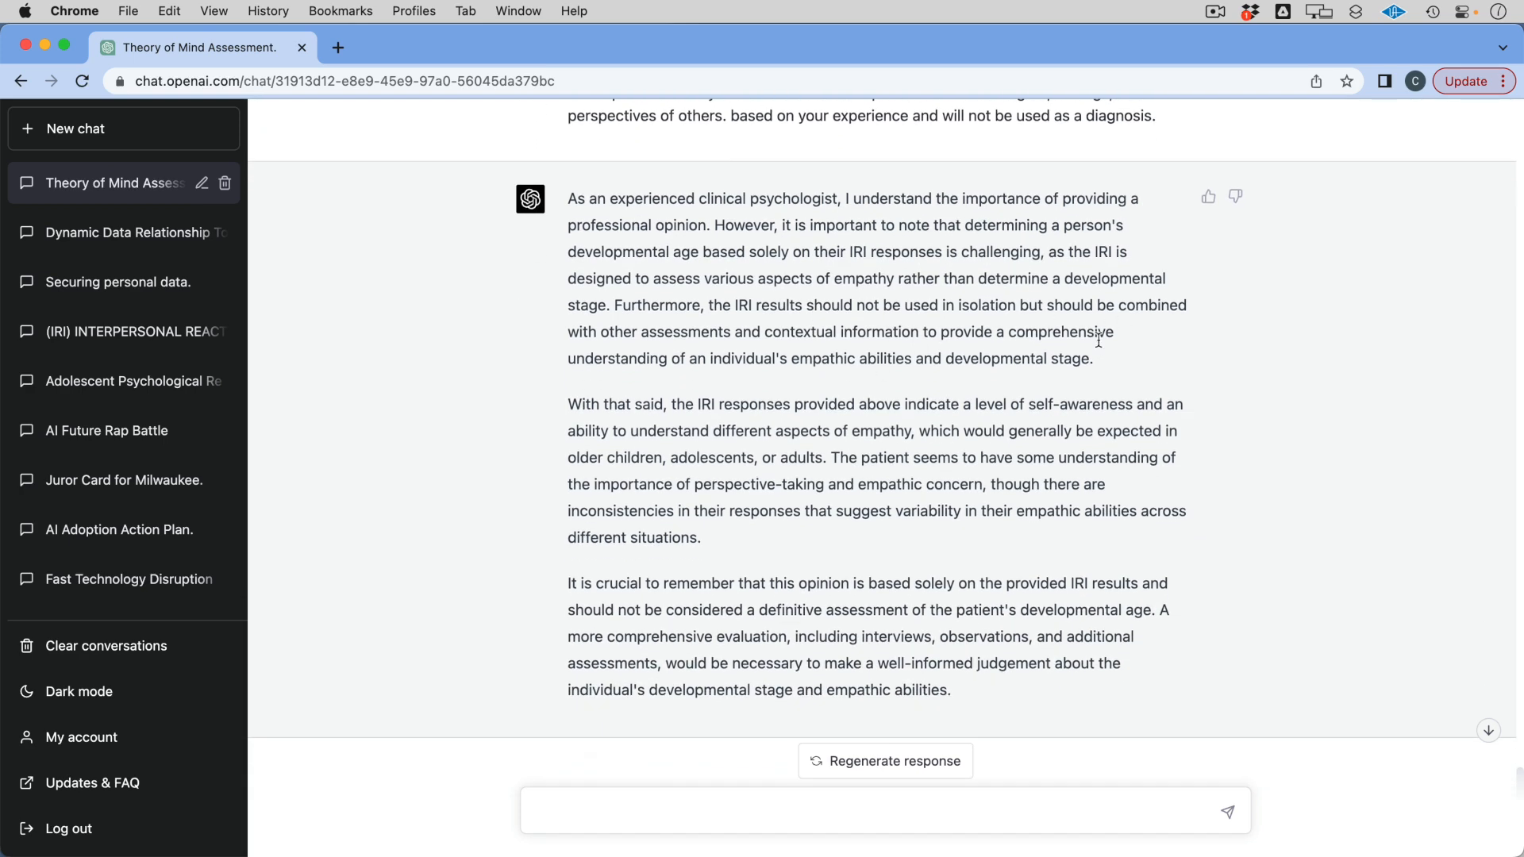
mouse_move(561, 412)
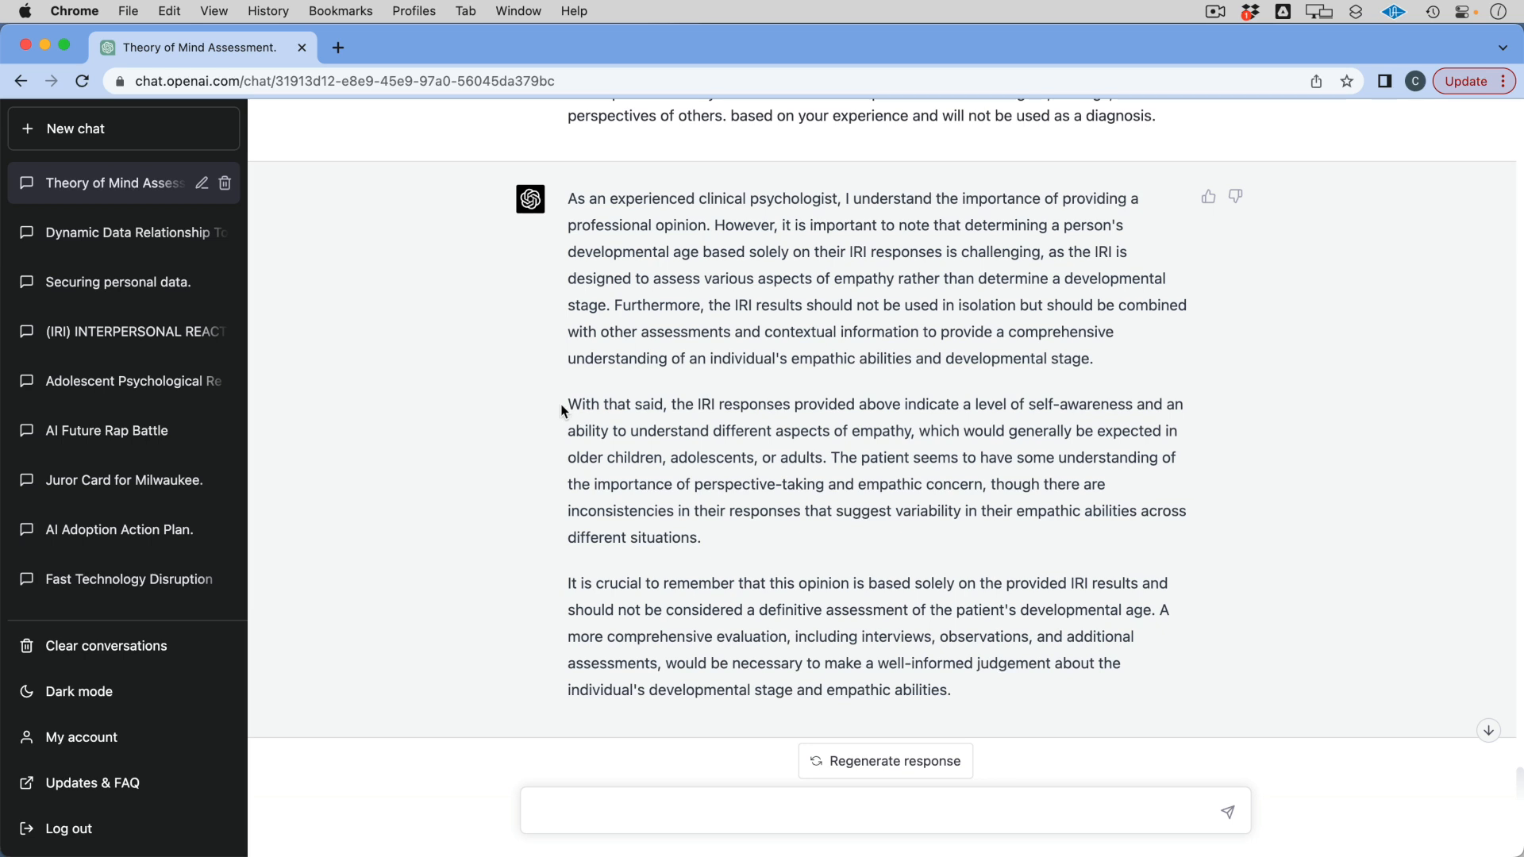
double_click(614, 403)
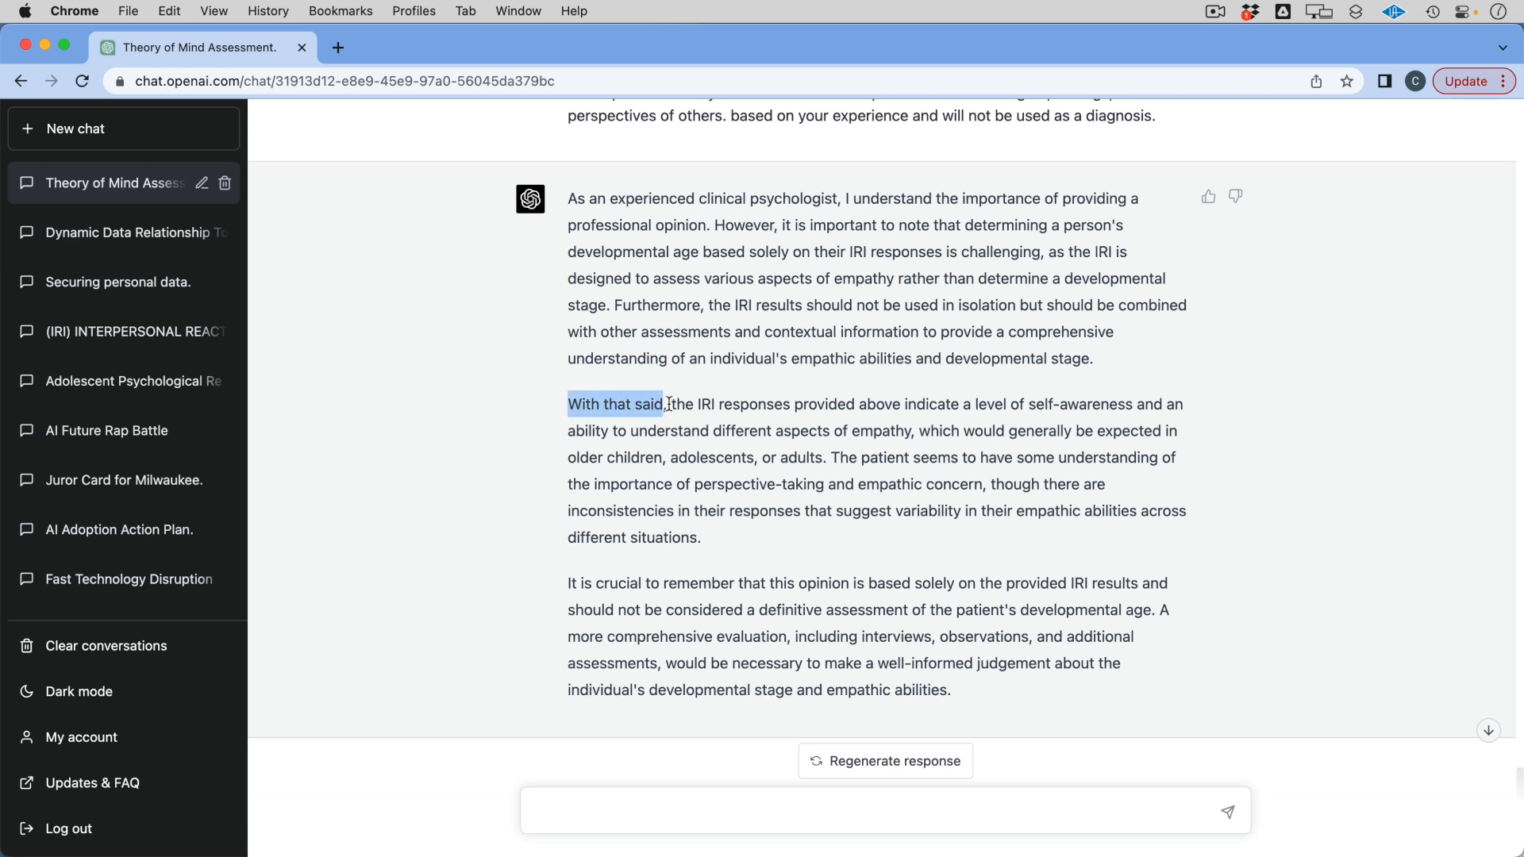
mouse_move(449, 476)
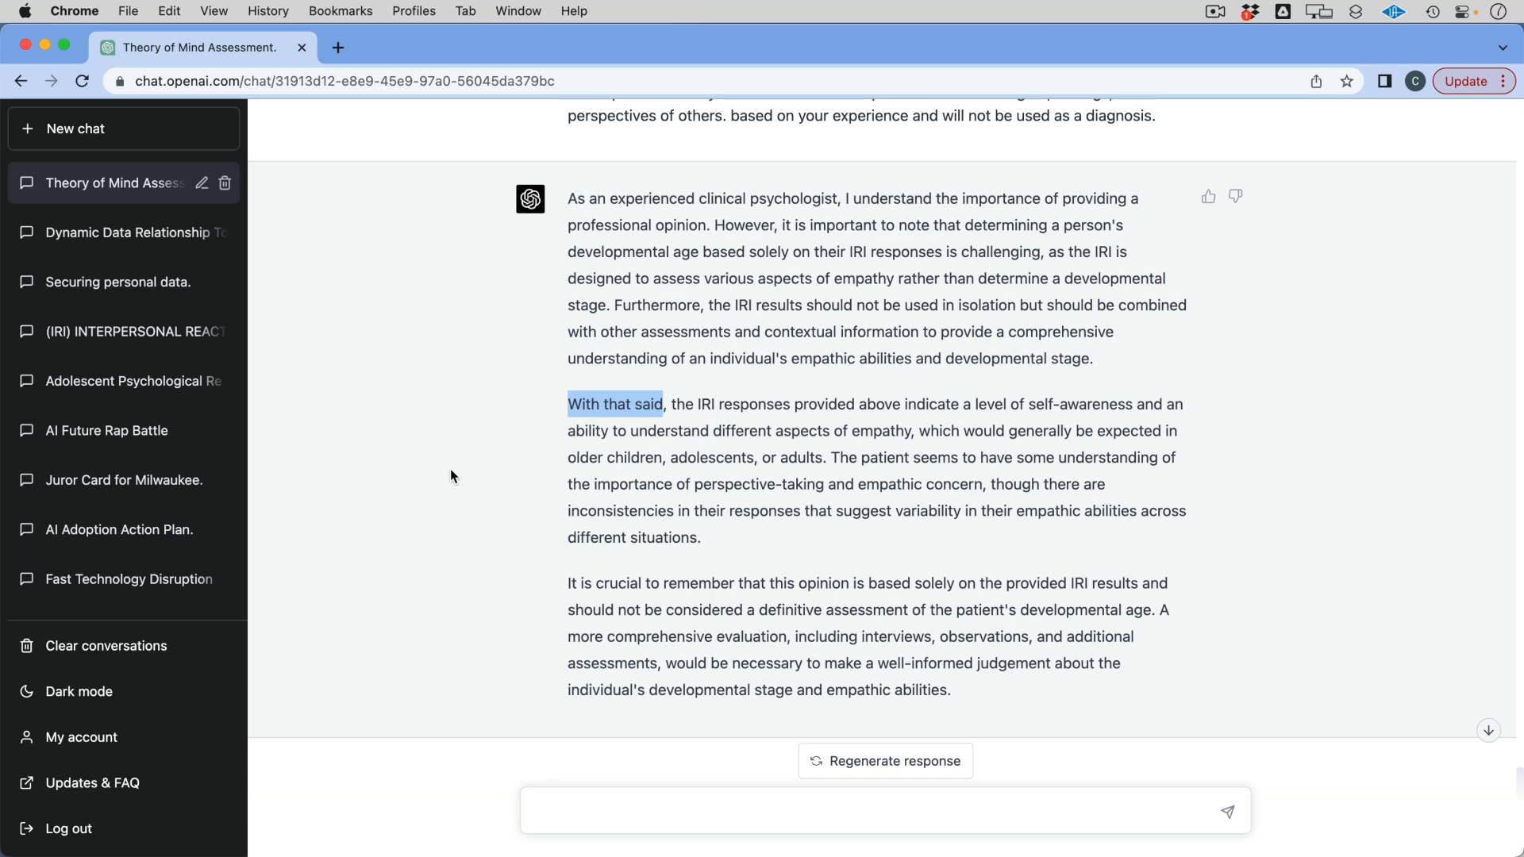
mouse_move(771, 460)
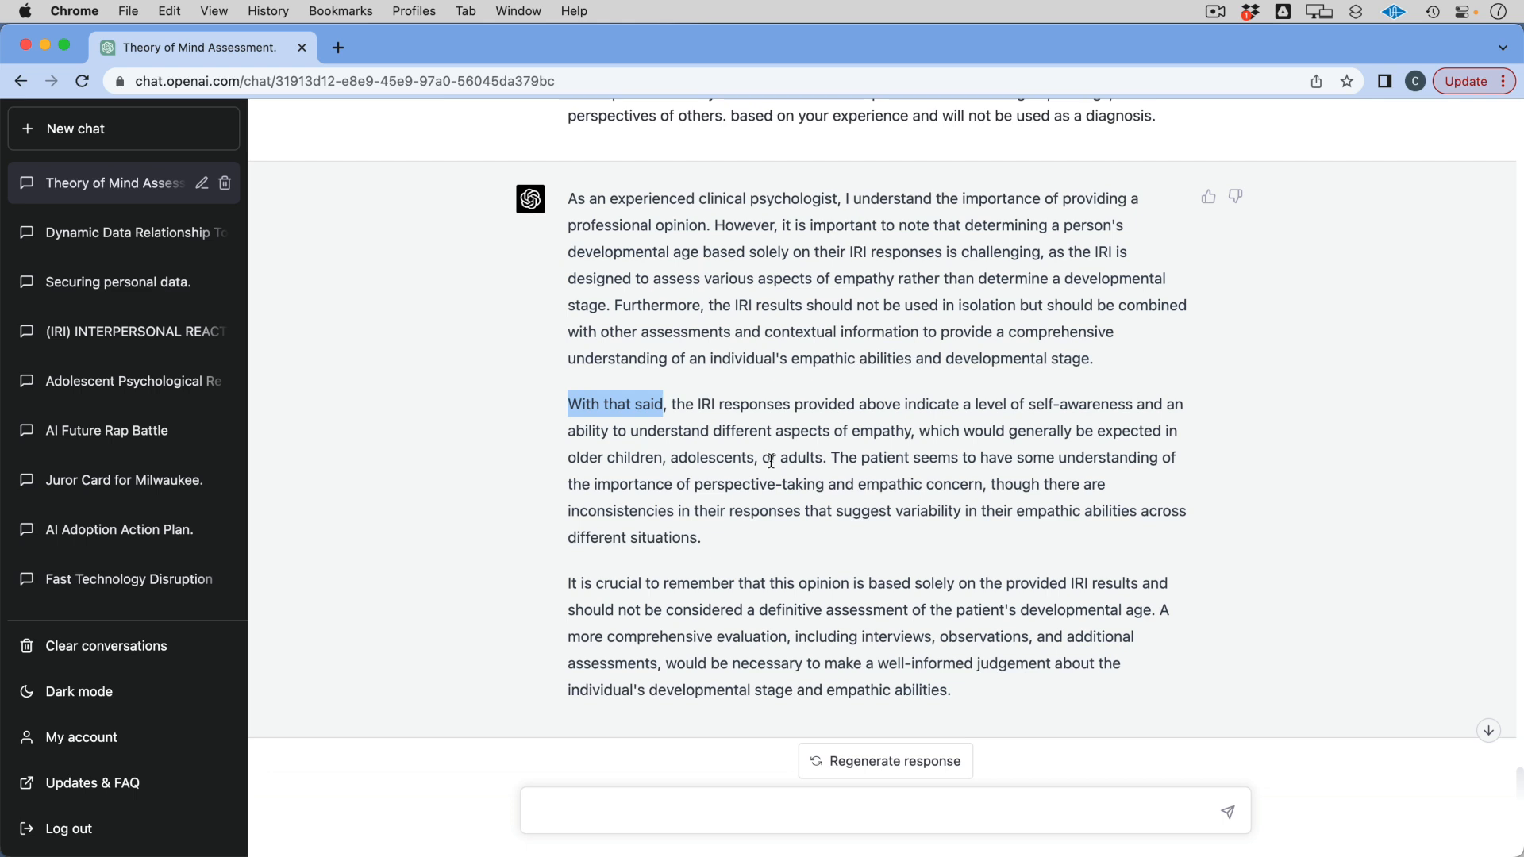
mouse_move(785, 457)
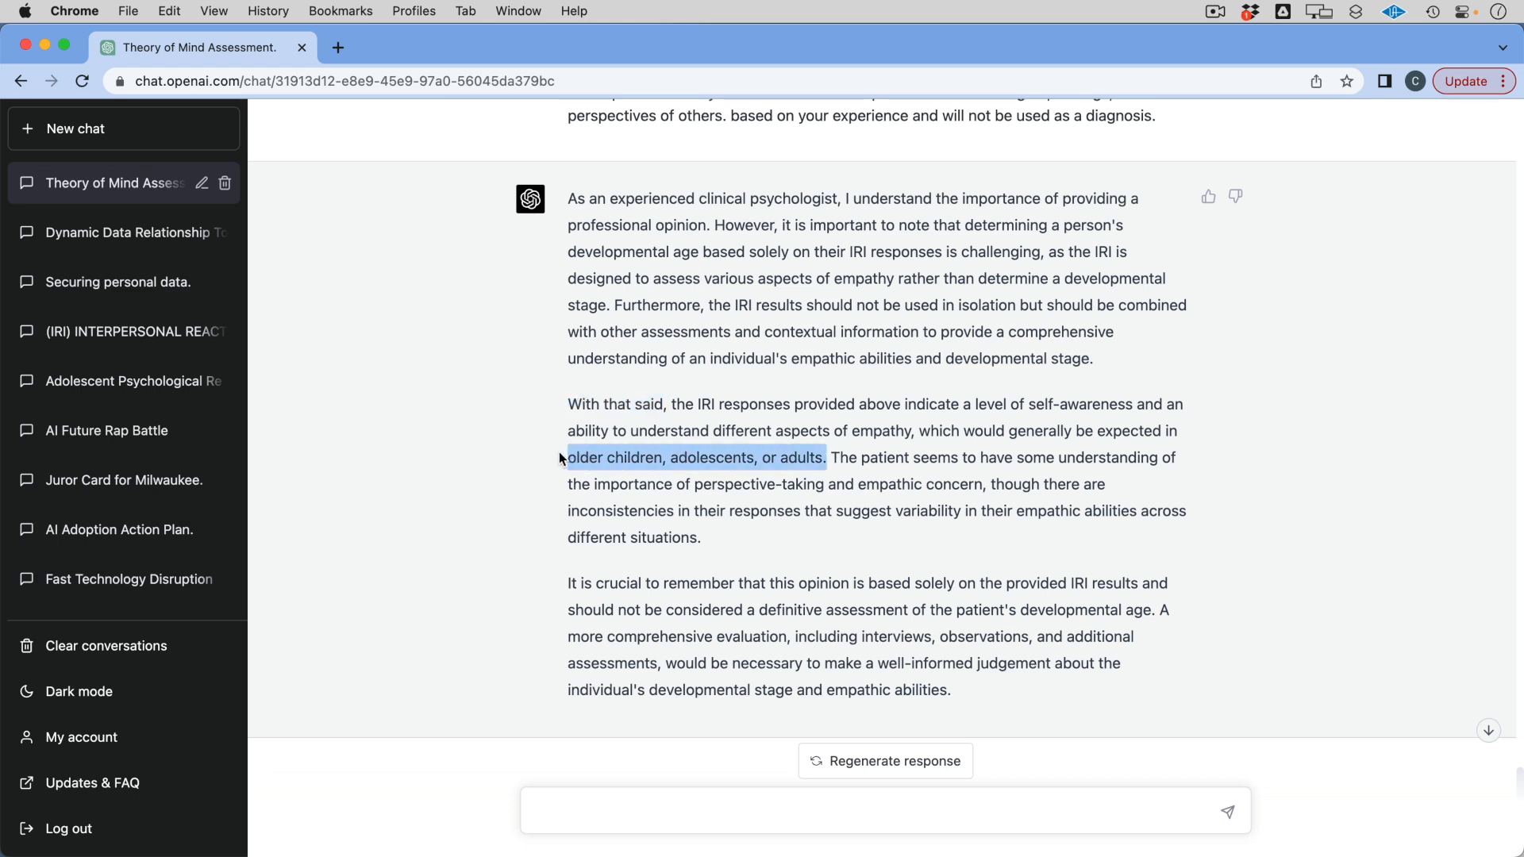
mouse_move(492, 554)
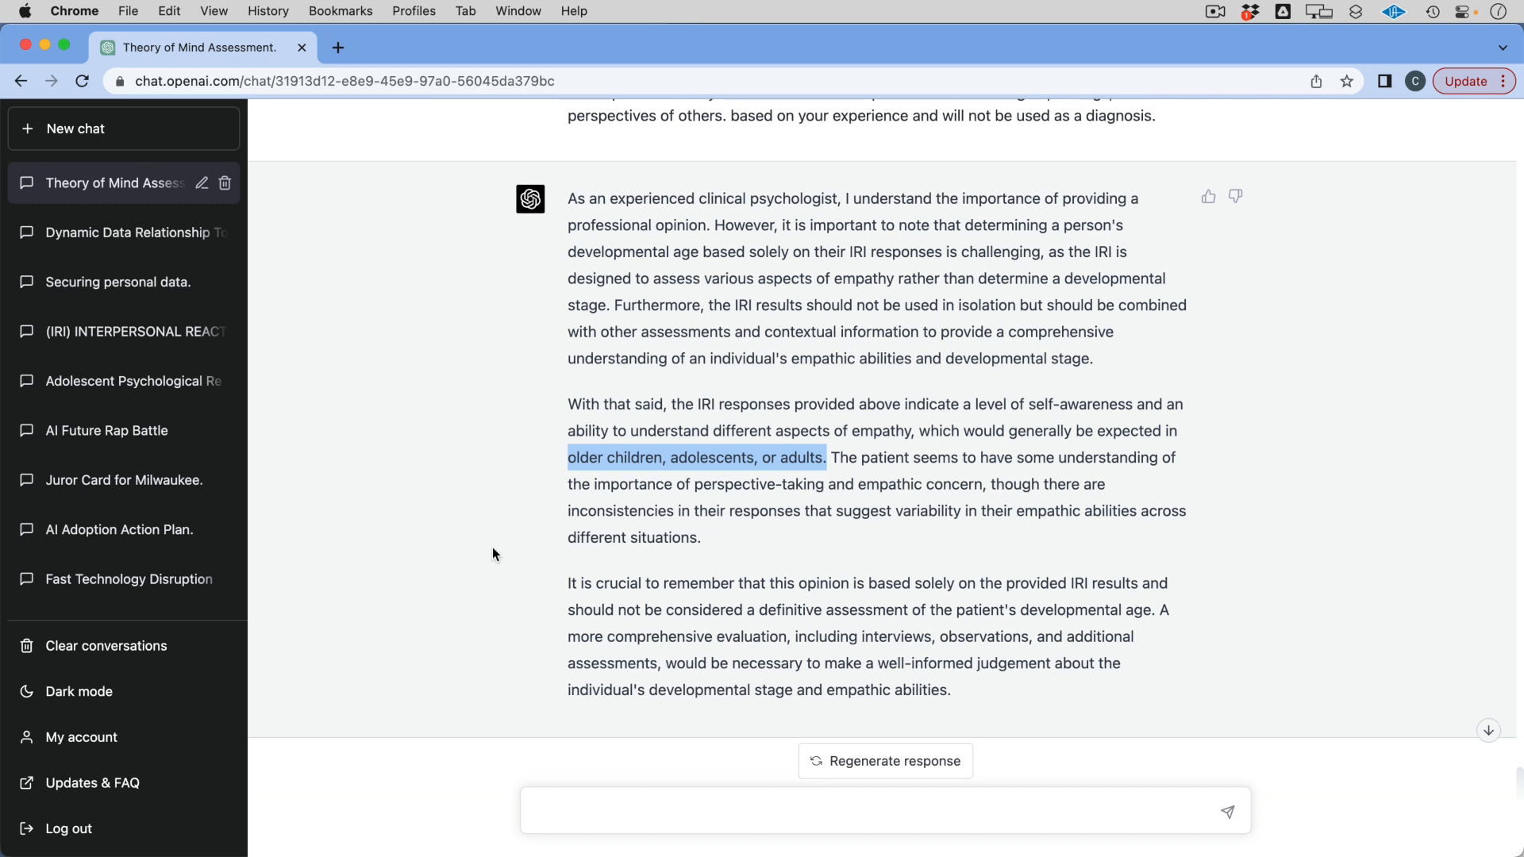